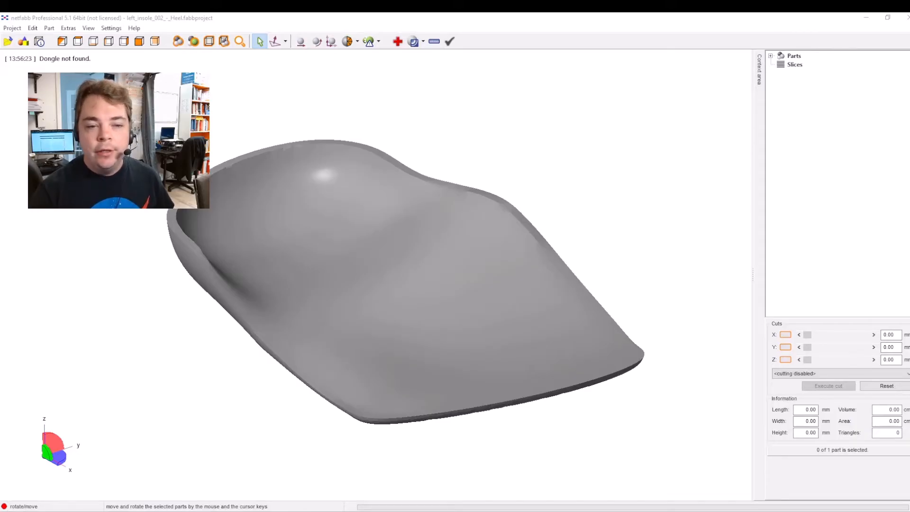
mouse_move(140, 374)
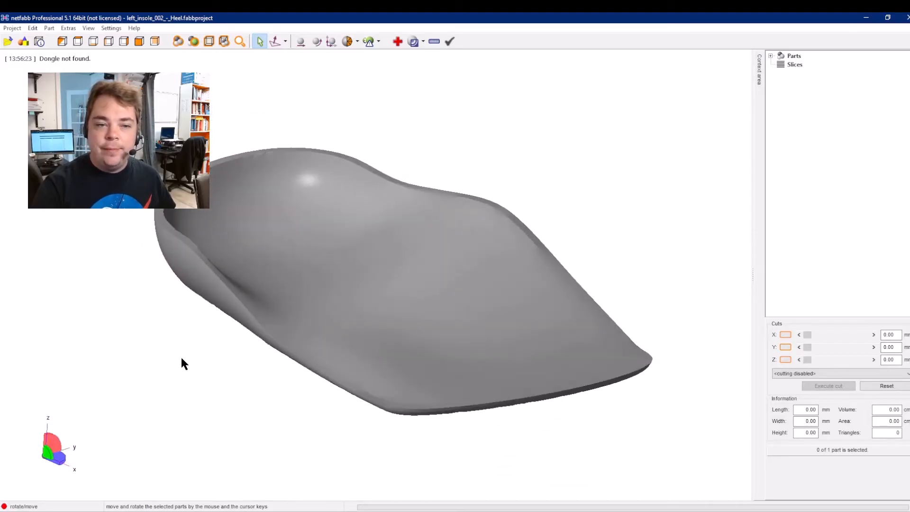
mouse_move(598, 154)
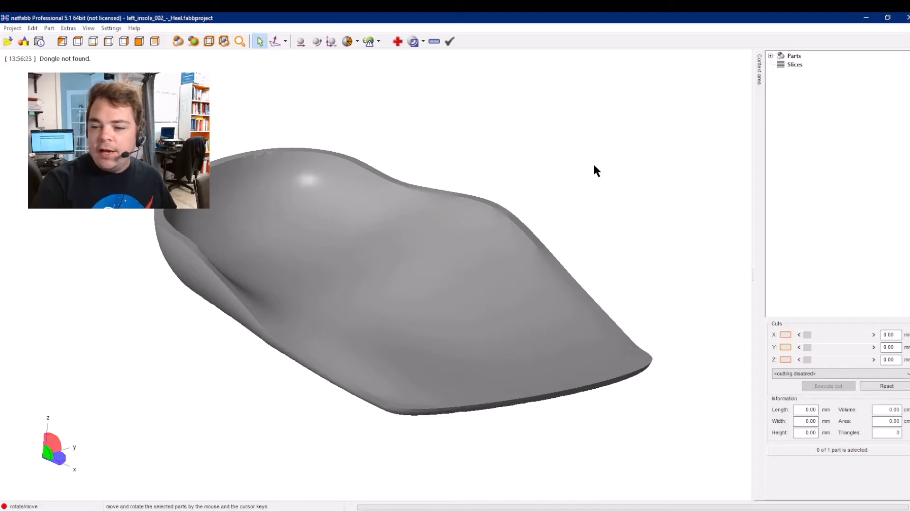
mouse_move(588, 163)
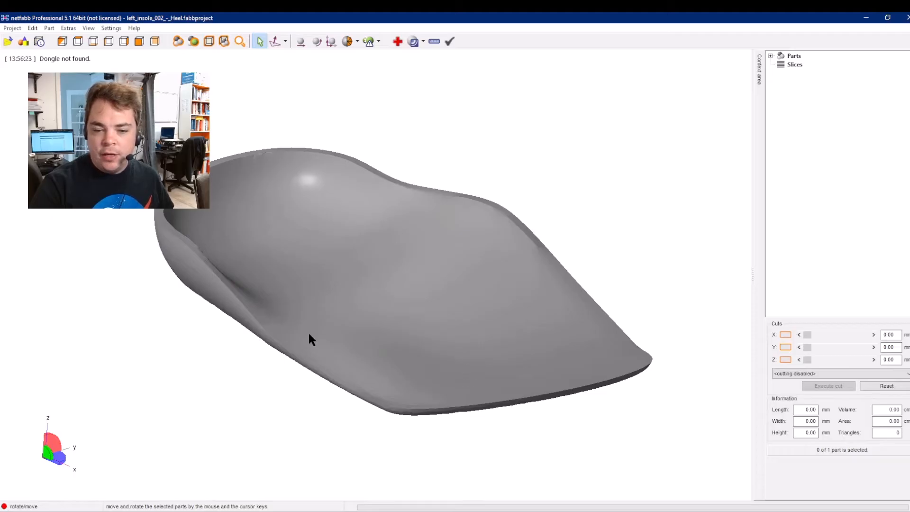
mouse_move(597, 173)
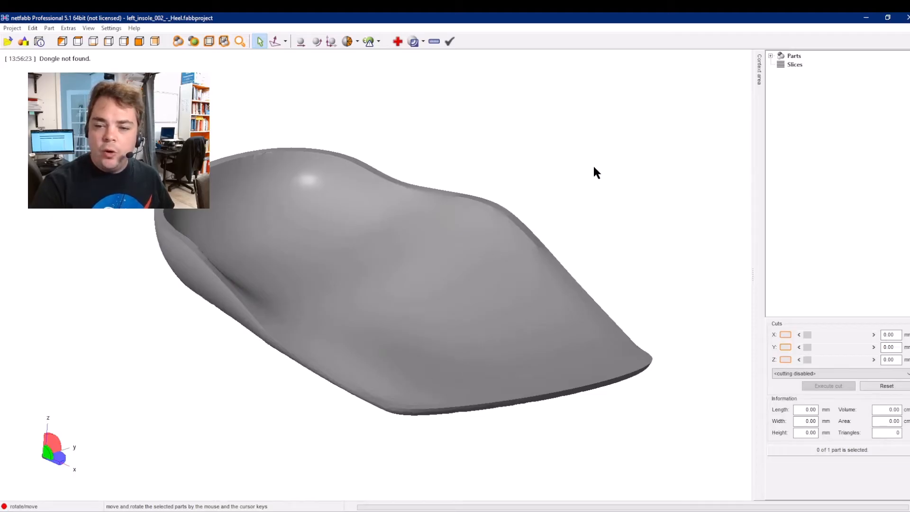
mouse_move(641, 156)
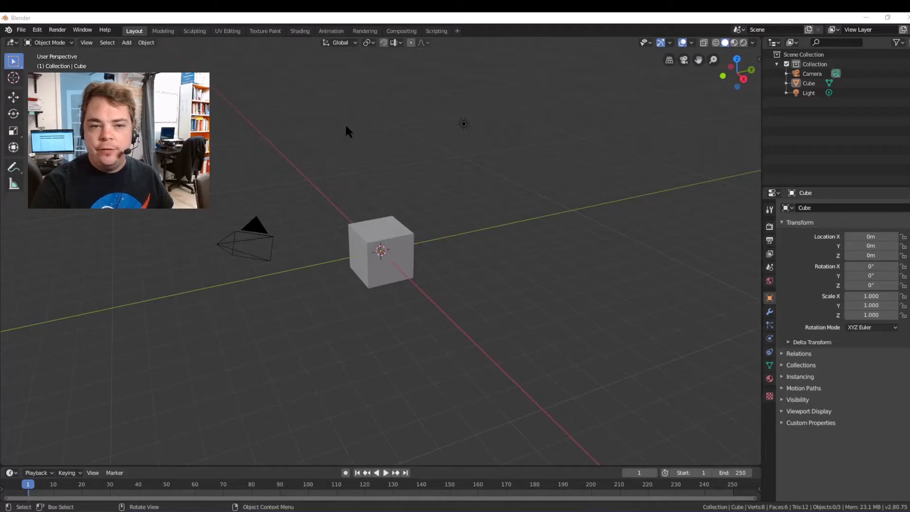
- Delete the default camera, cube and light, then browse the File > Import formats
click(812, 73)
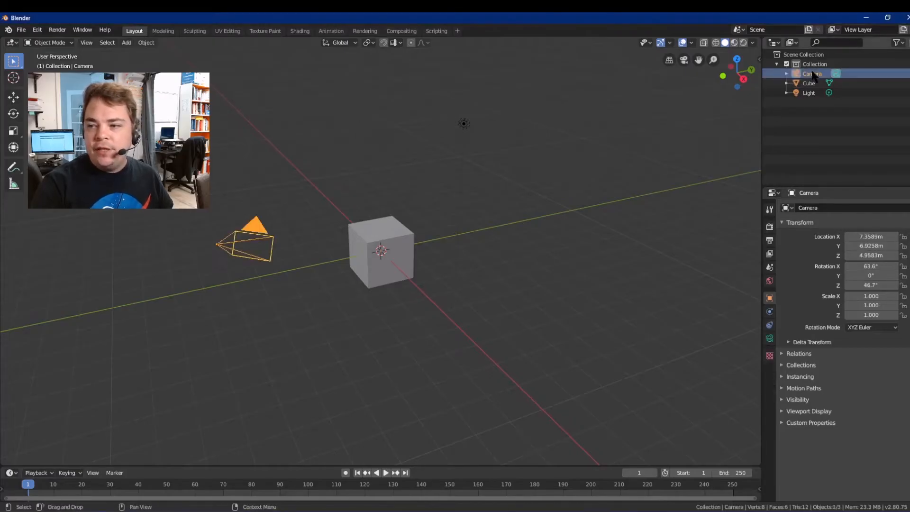
click(809, 93)
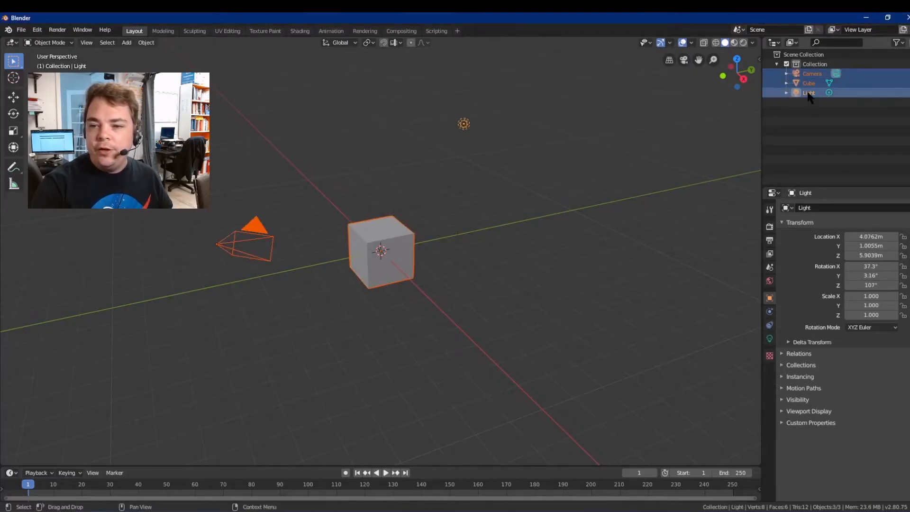
right_click(813, 93)
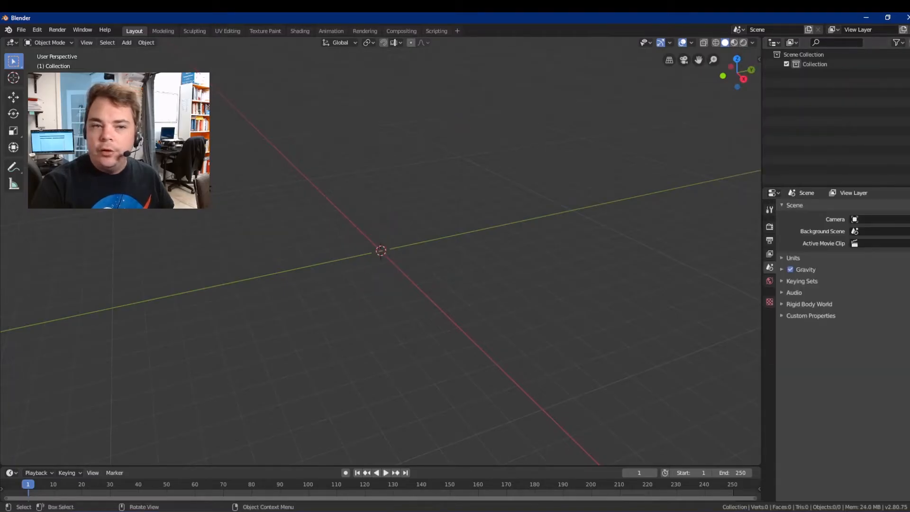
click(21, 29)
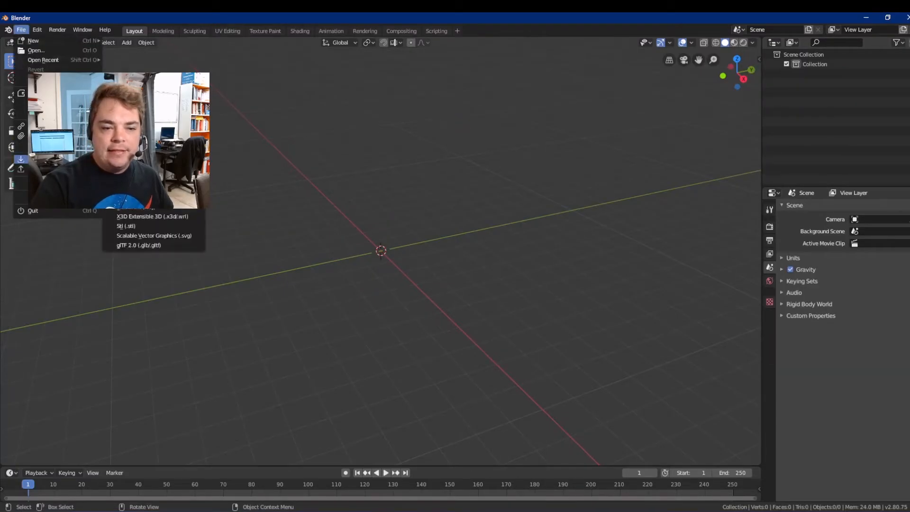
mouse_move(126, 226)
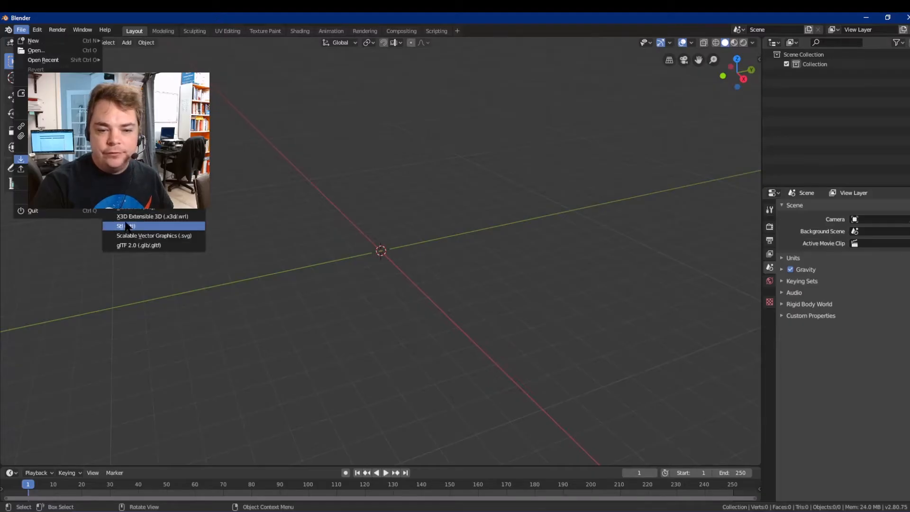
mouse_move(126, 226)
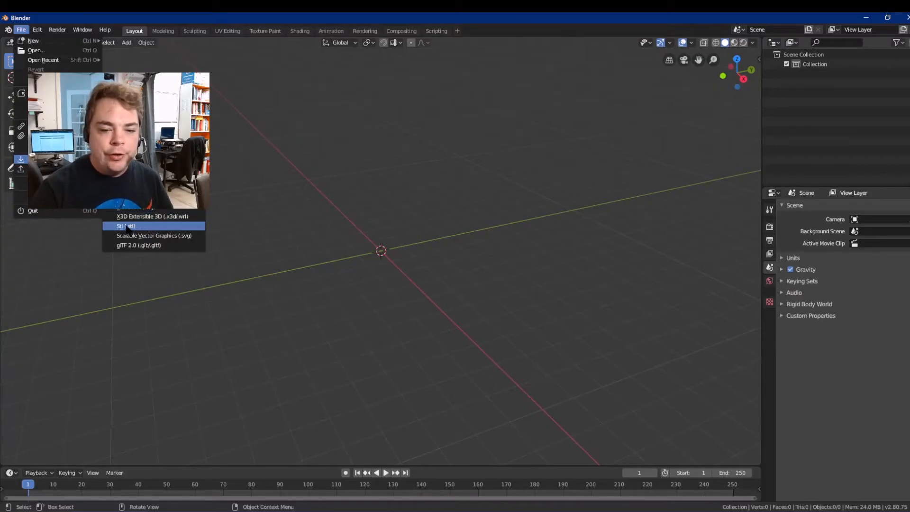
- Import insole_split_top.stl as the single Insole Split Top object
click(125, 226)
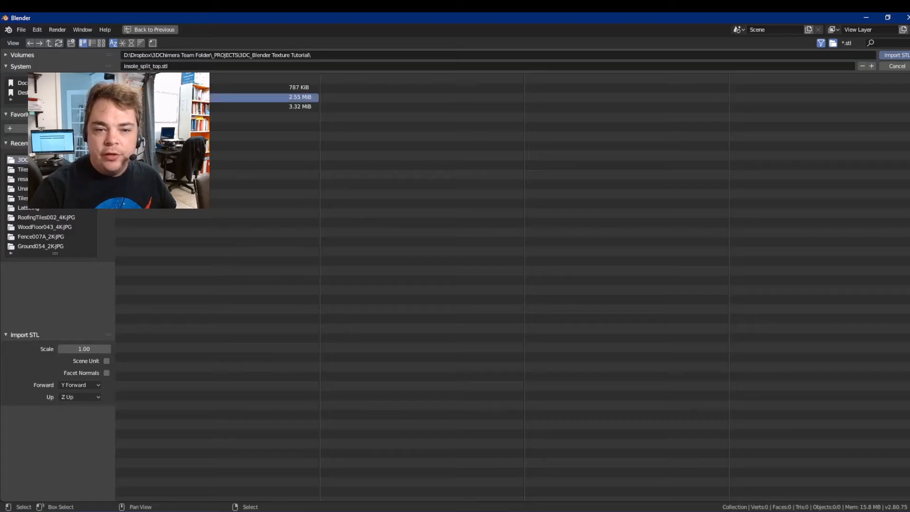
mouse_move(399, 102)
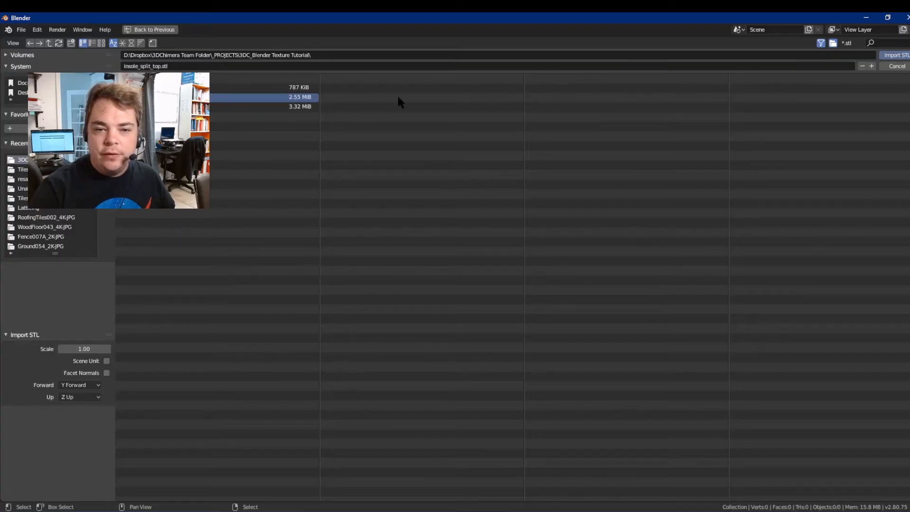
click(897, 54)
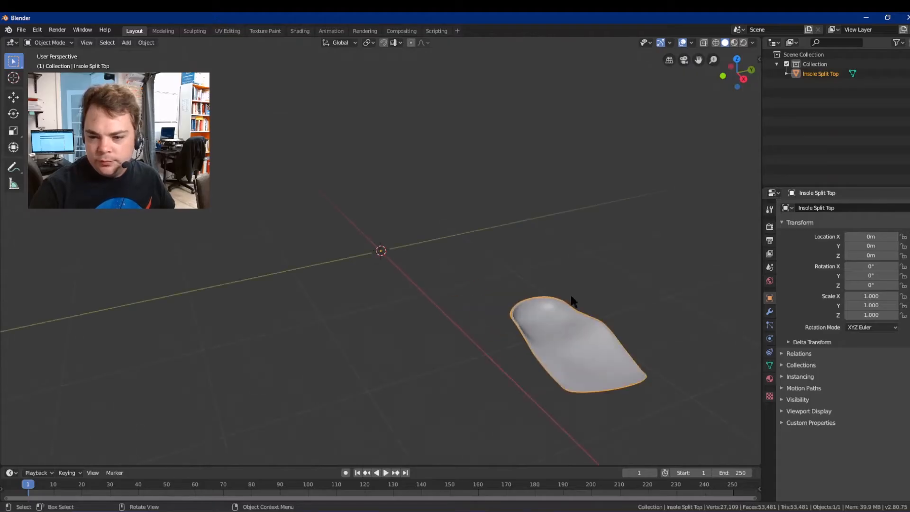
mouse_move(464, 349)
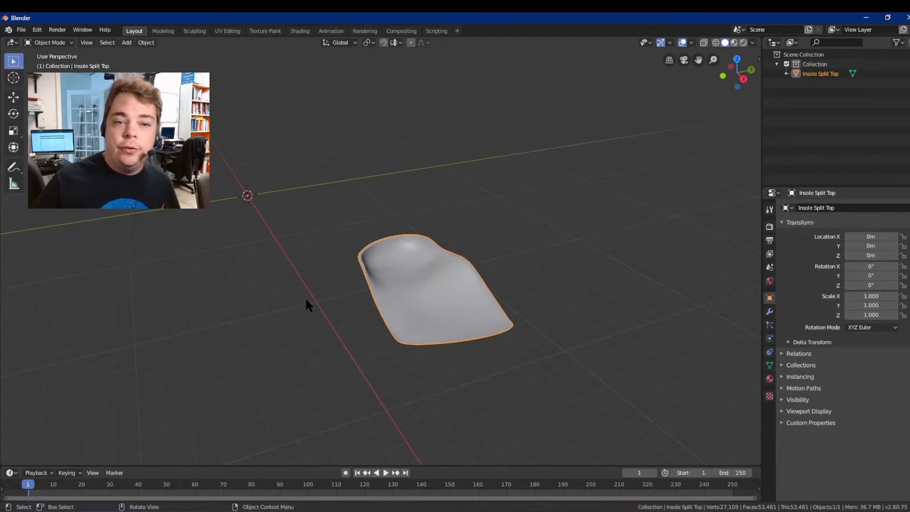
mouse_move(316, 306)
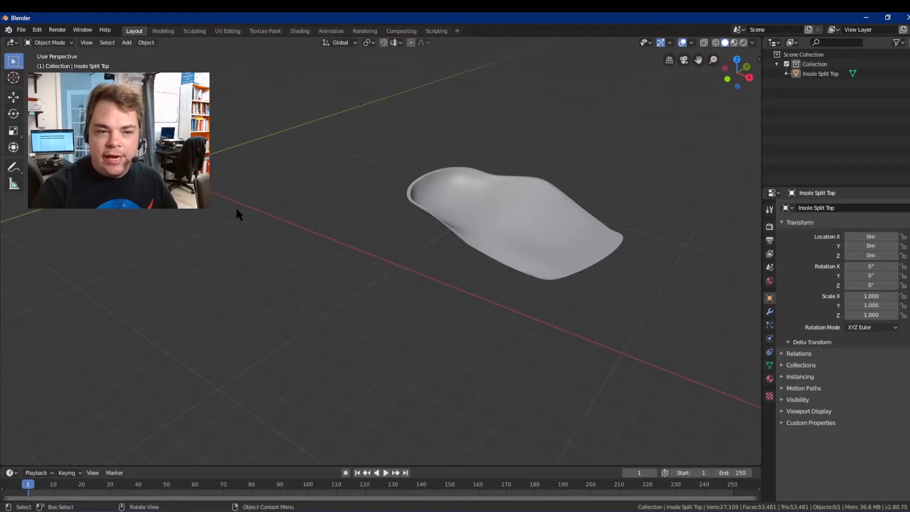
mouse_move(259, 186)
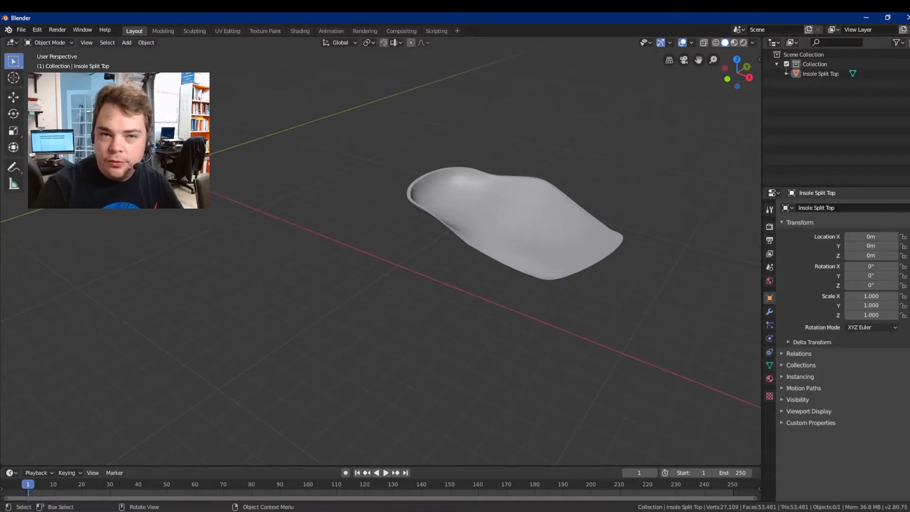
- Add a size-2000 plane beneath the insole and hide it in the Outliner
click(126, 42)
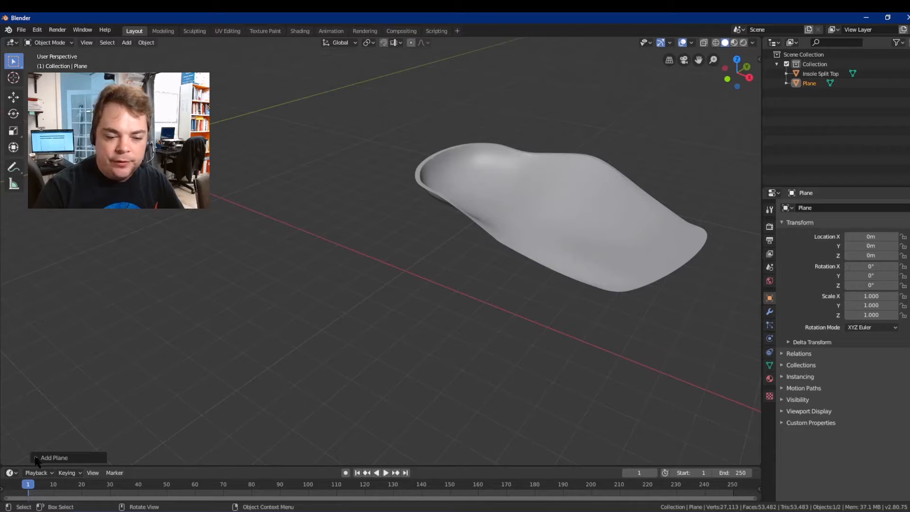
click(54, 458)
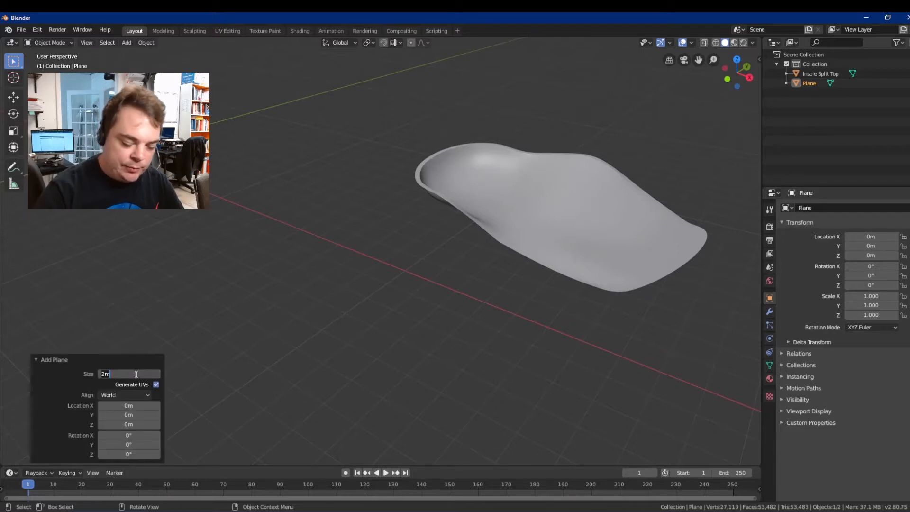
text(2000)
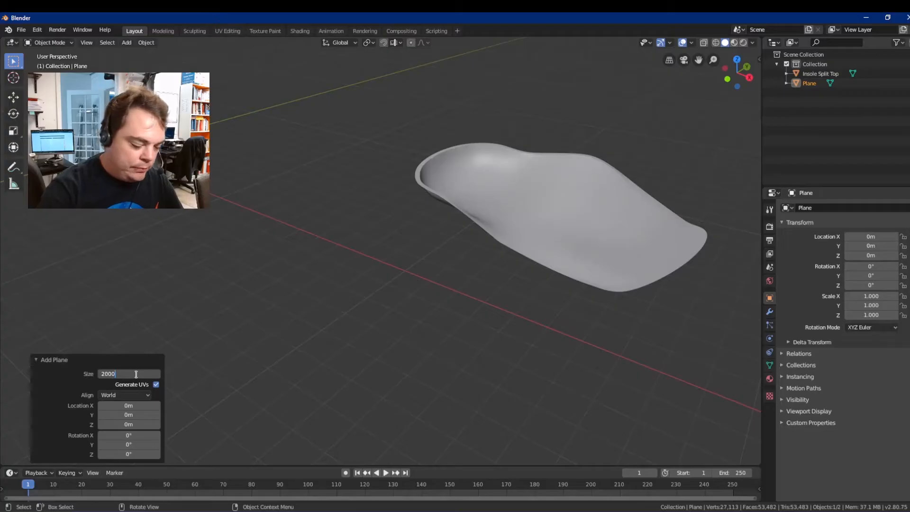
key(Return)
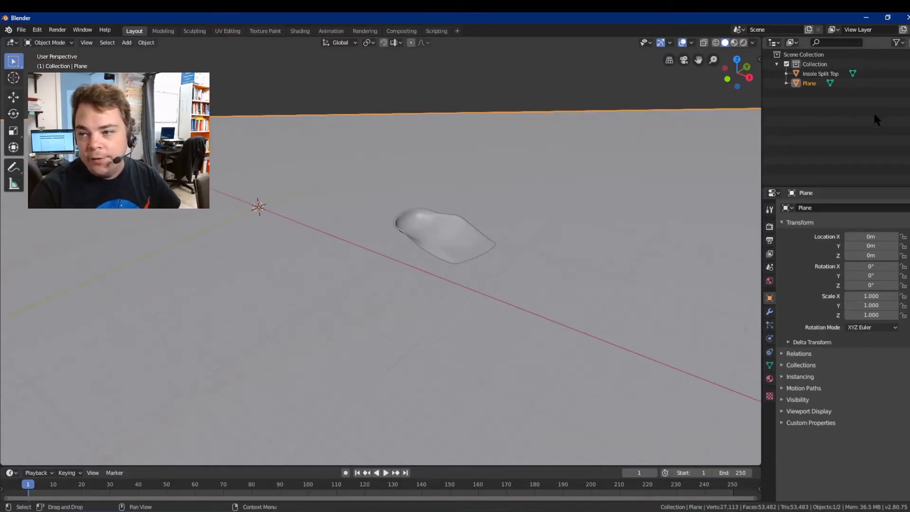
click(431, 310)
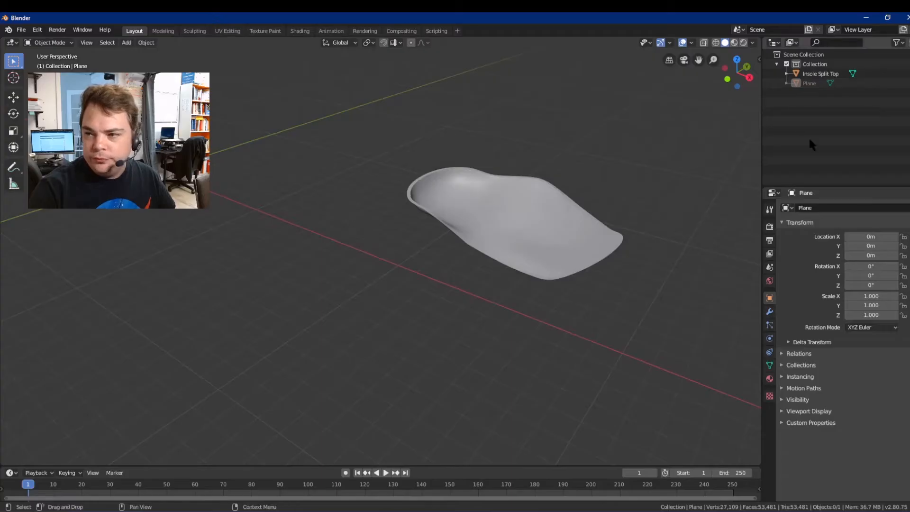
key(Tab)
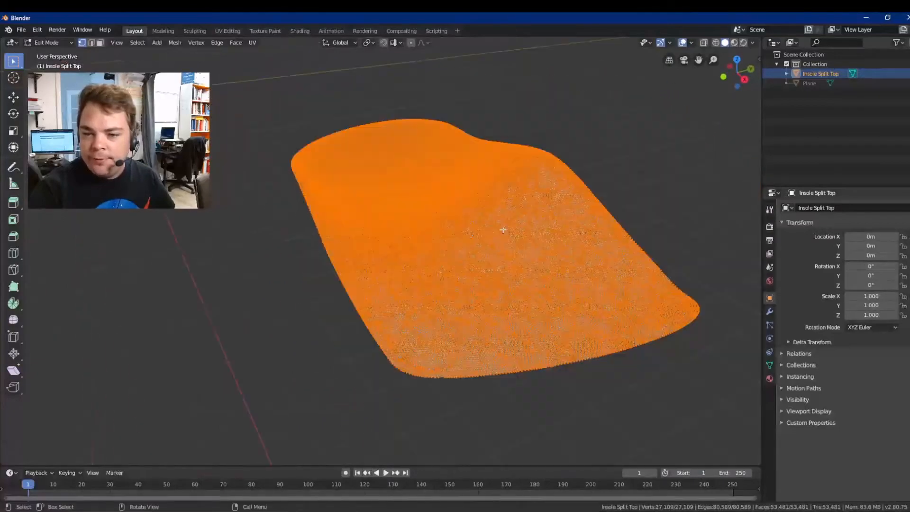
mouse_move(246, 274)
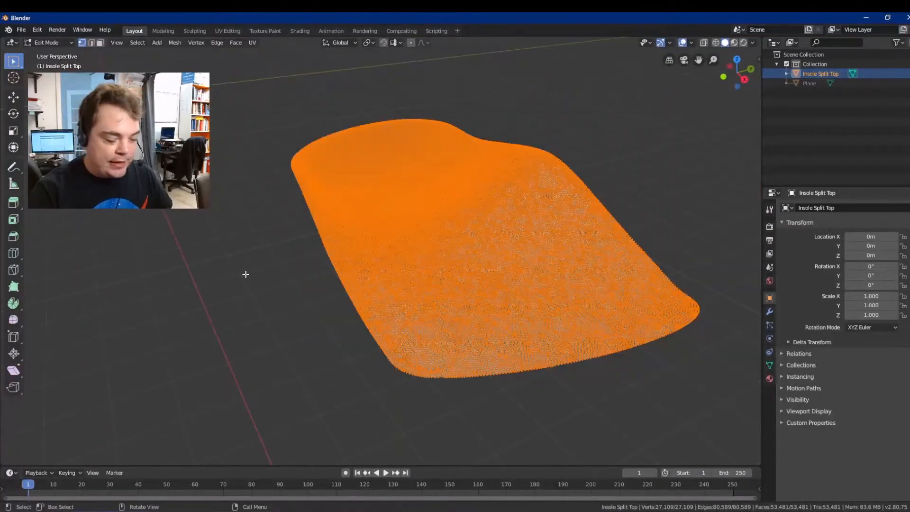
key(Tab)
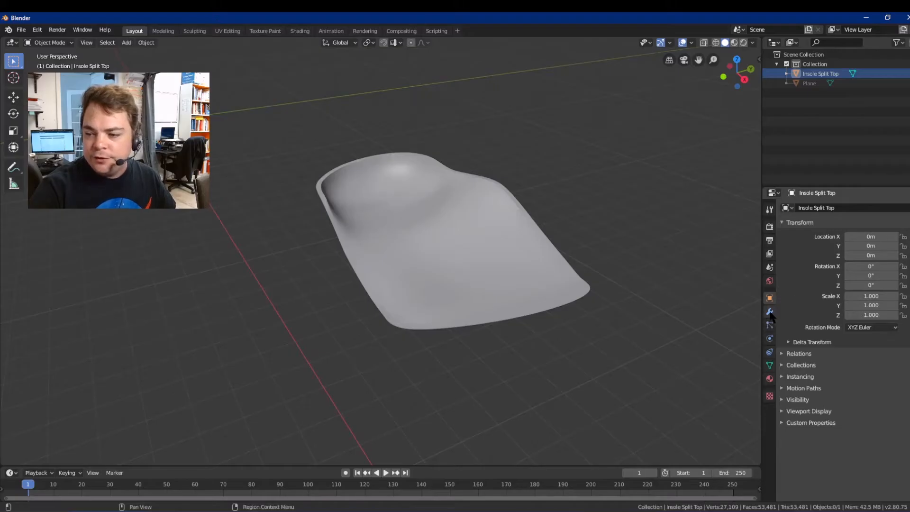
- Add a Displace modifier to Insole Split Top with default settings
click(770, 312)
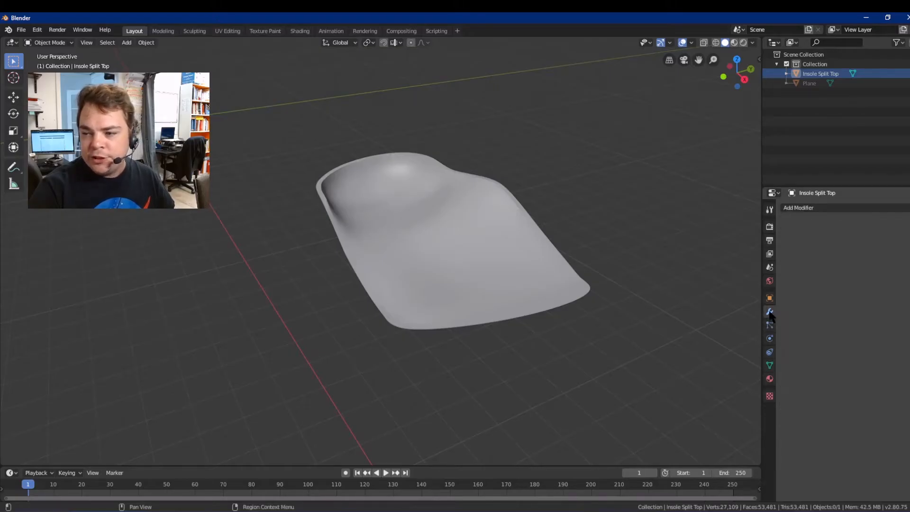
click(799, 208)
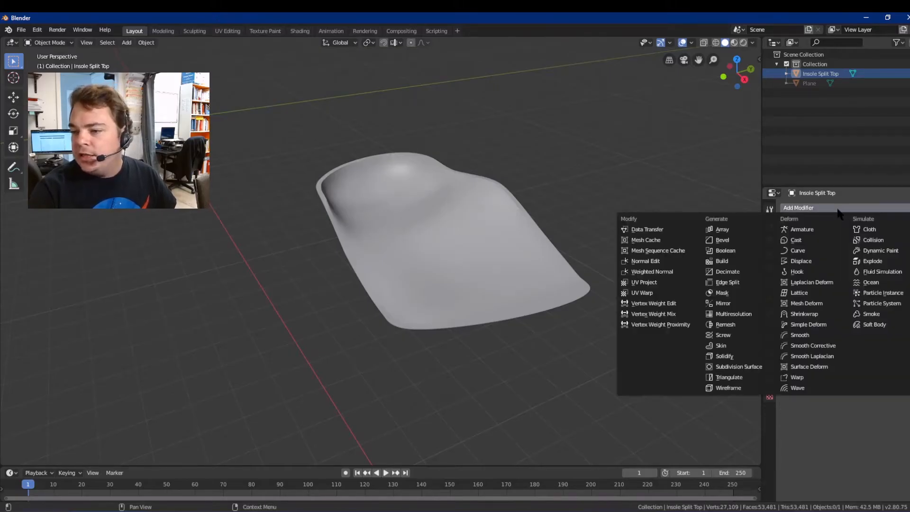
mouse_move(802, 261)
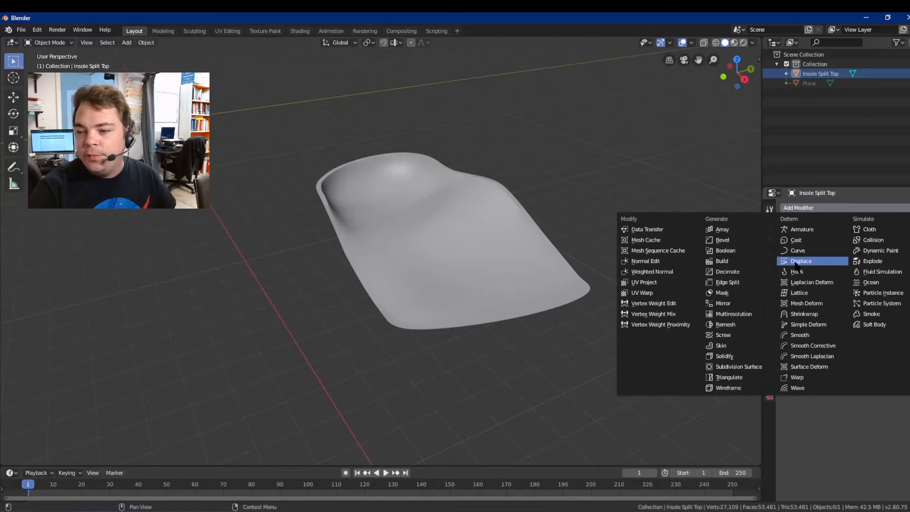
click(801, 261)
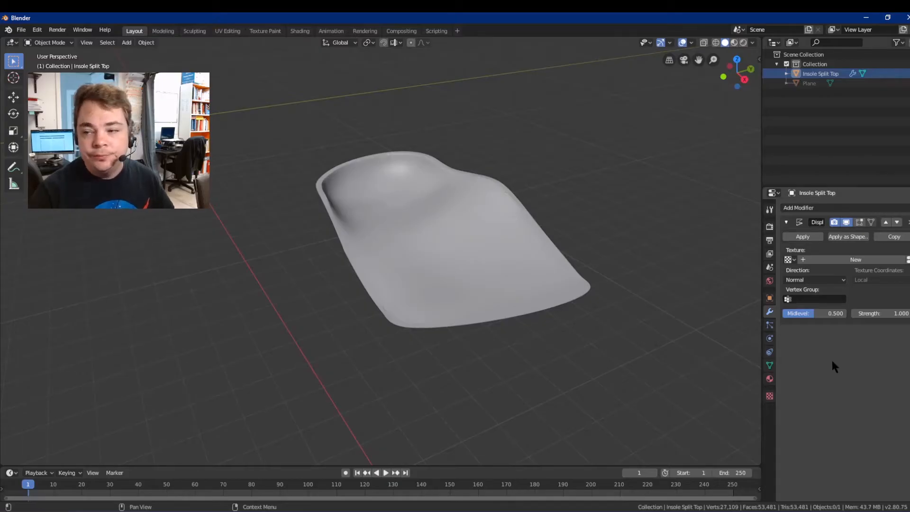
mouse_move(848, 260)
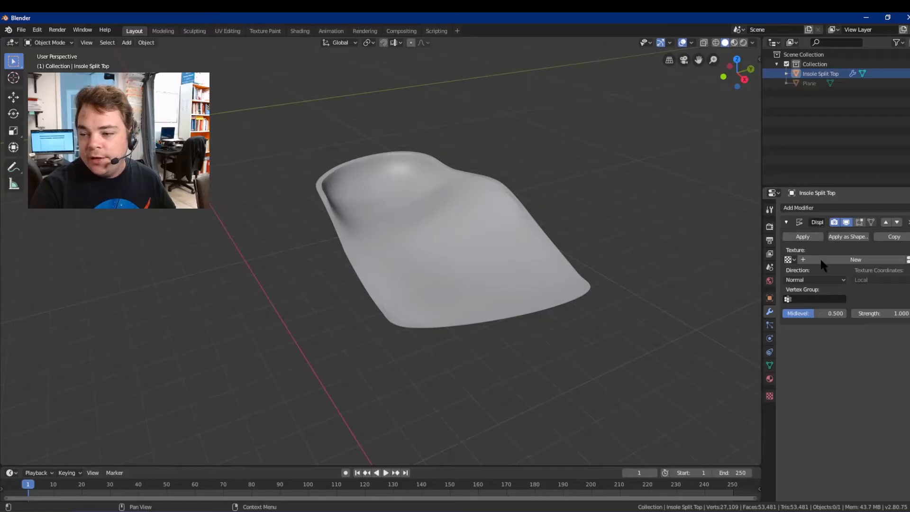
mouse_move(831, 265)
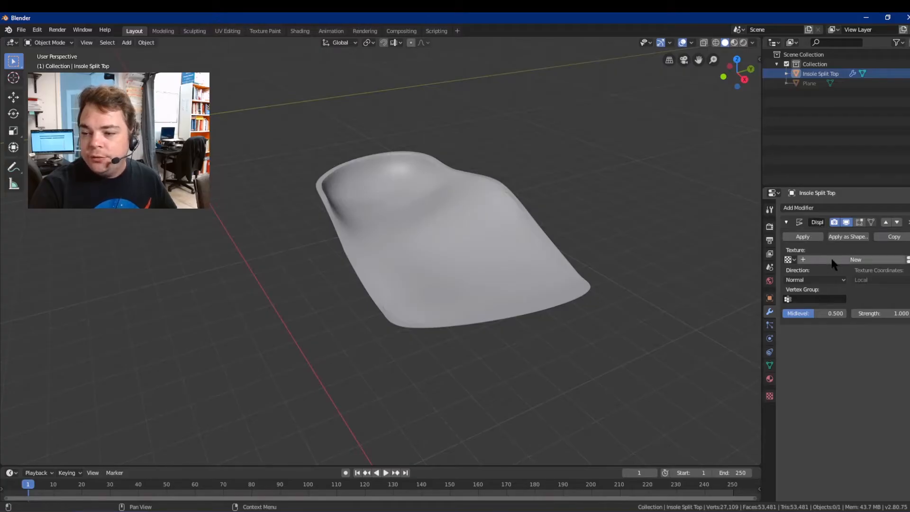
- Create a new image texture and choose RoofingTiles002_4K_Displacement.jpg to load
click(856, 260)
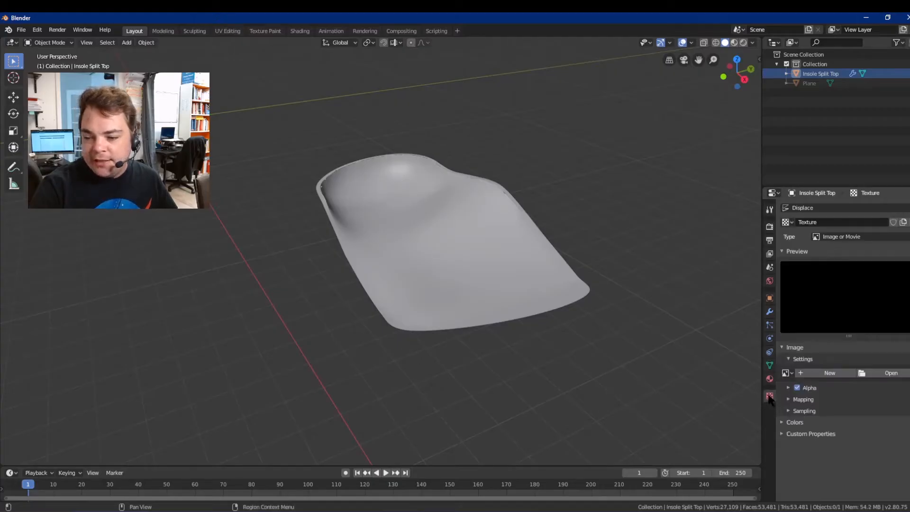
click(892, 372)
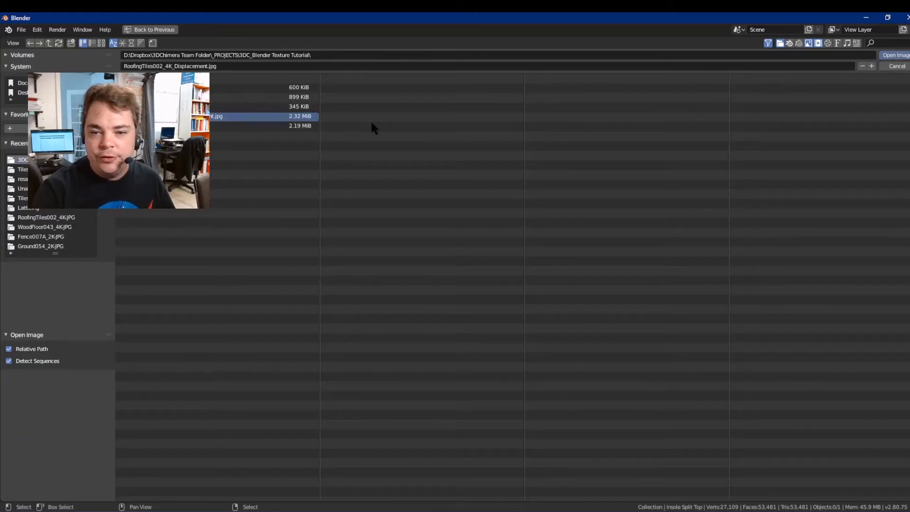
mouse_move(331, 147)
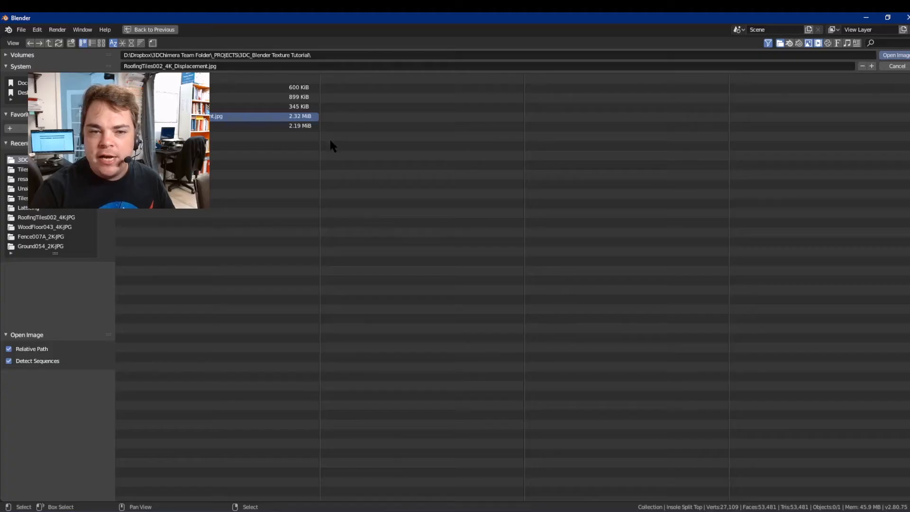
mouse_move(441, 135)
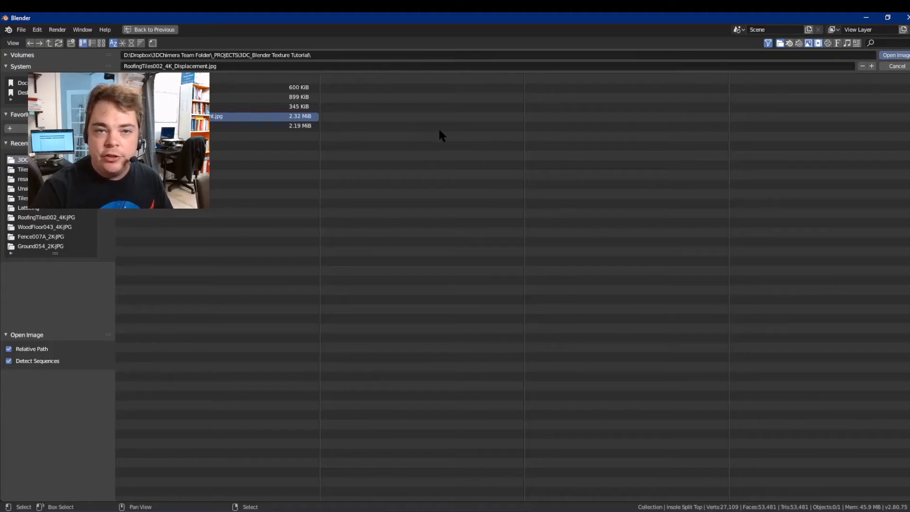
mouse_move(438, 124)
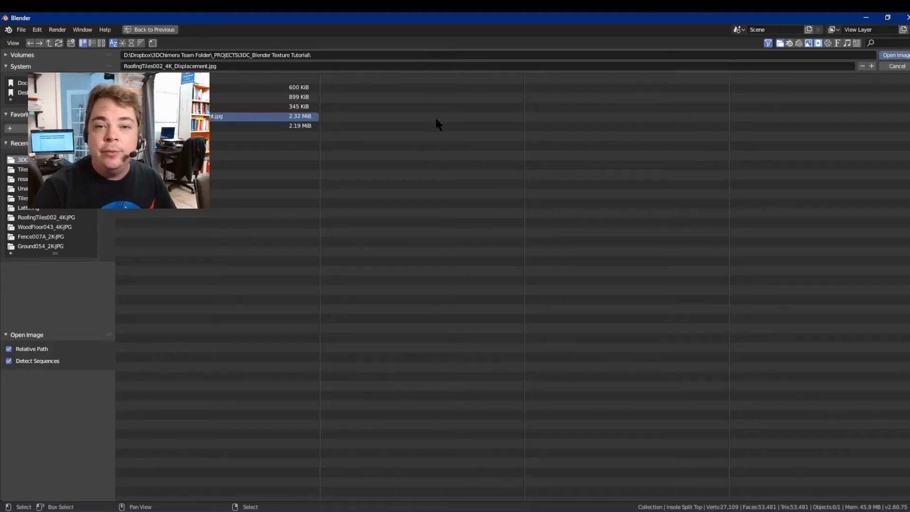
- Load the roofing tiles image, with displacement Strength 1.2 and Midlevel 0.5
click(896, 54)
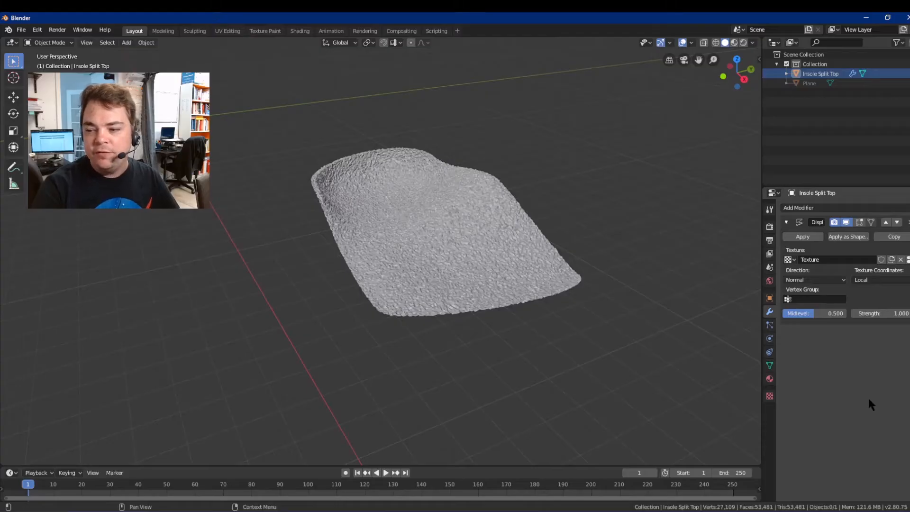
mouse_move(848, 325)
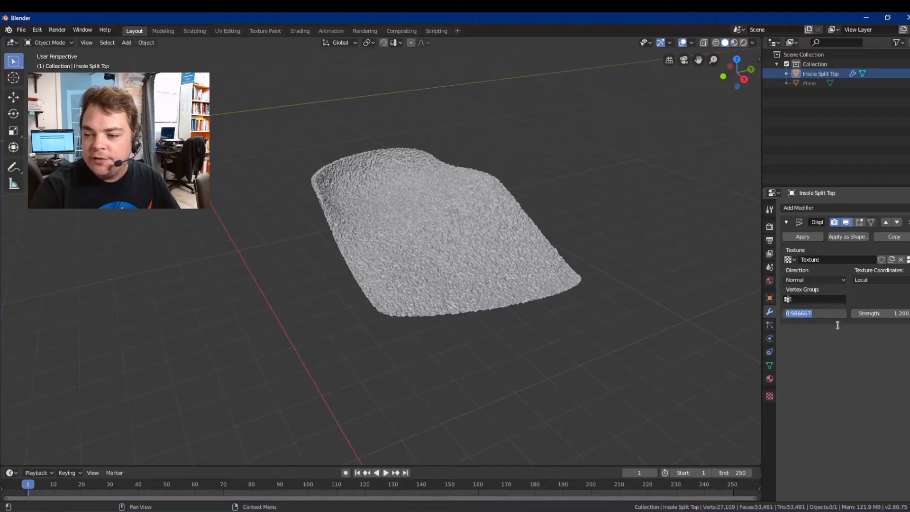
text(0.500)
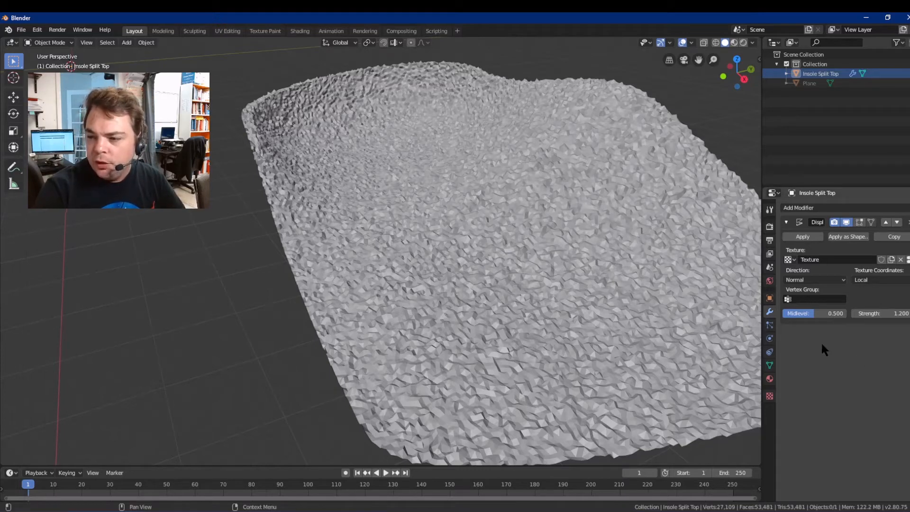
- Keep direction Normal and set Texture Coordinates to Object, using Plane
click(816, 280)
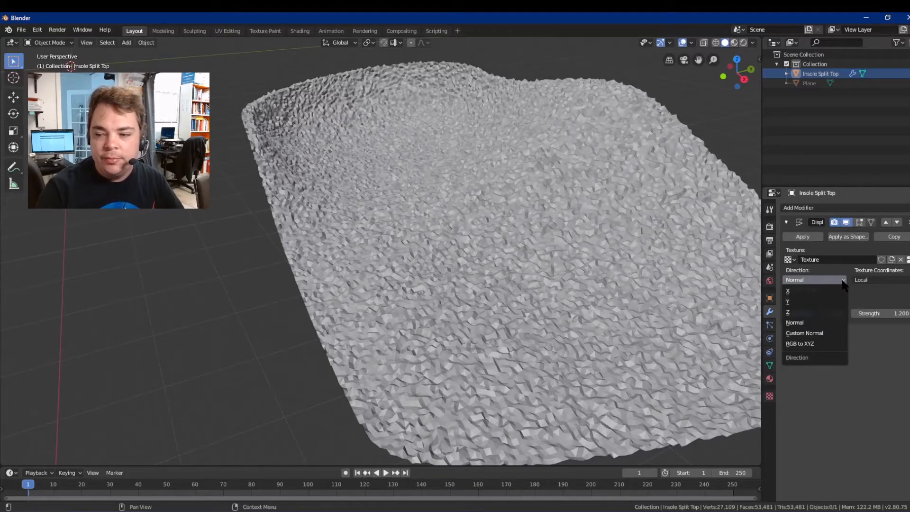
mouse_move(803, 323)
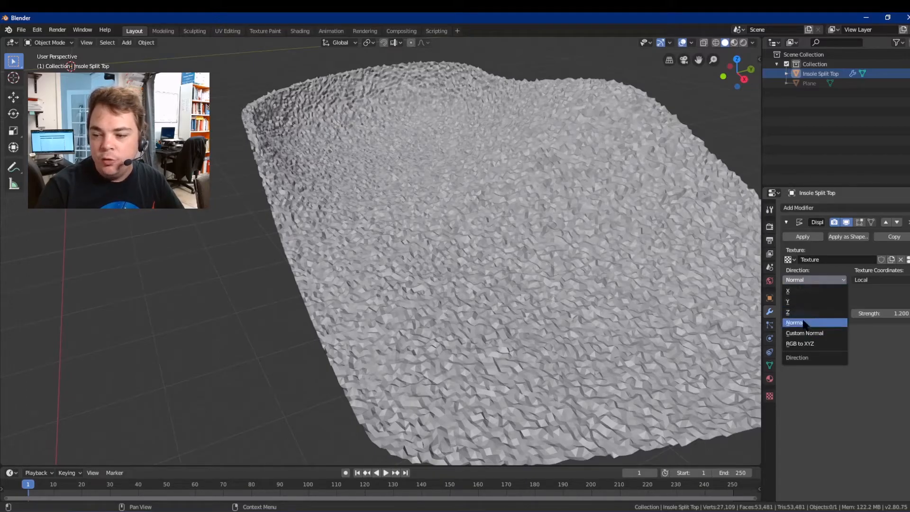
click(876, 280)
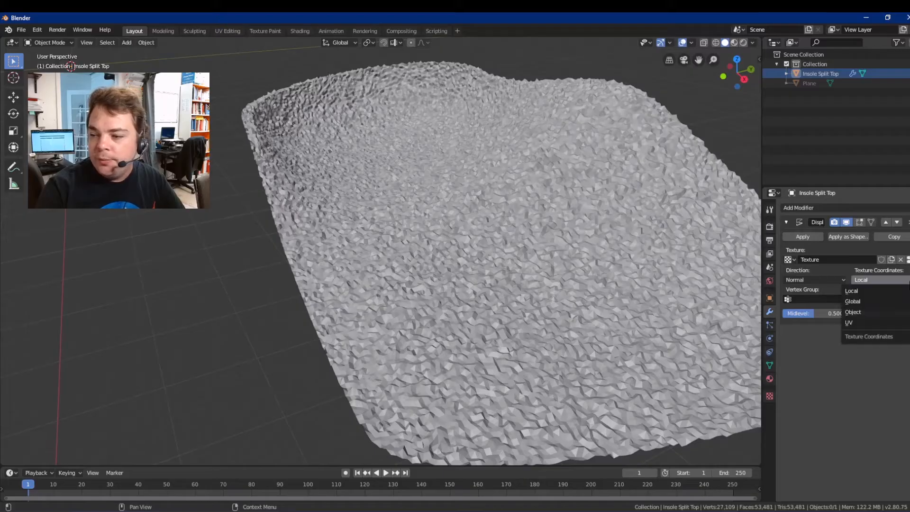
mouse_move(868, 291)
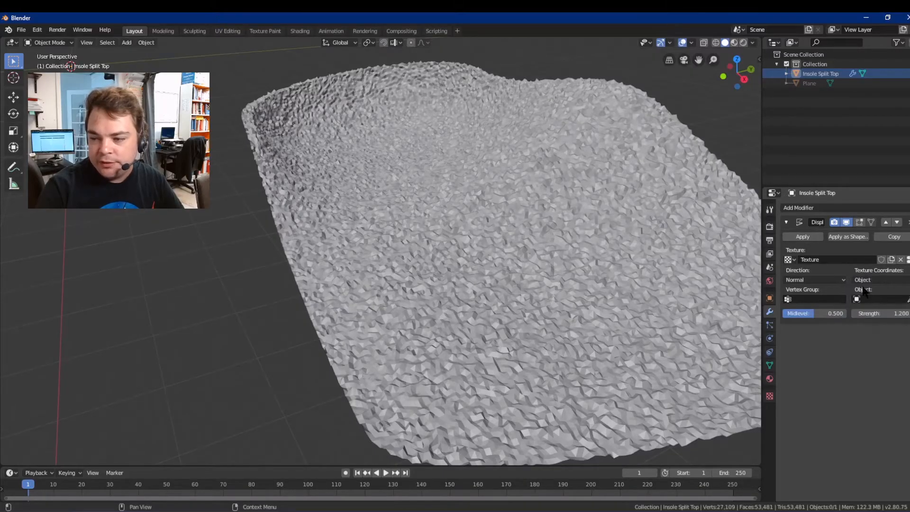
click(857, 299)
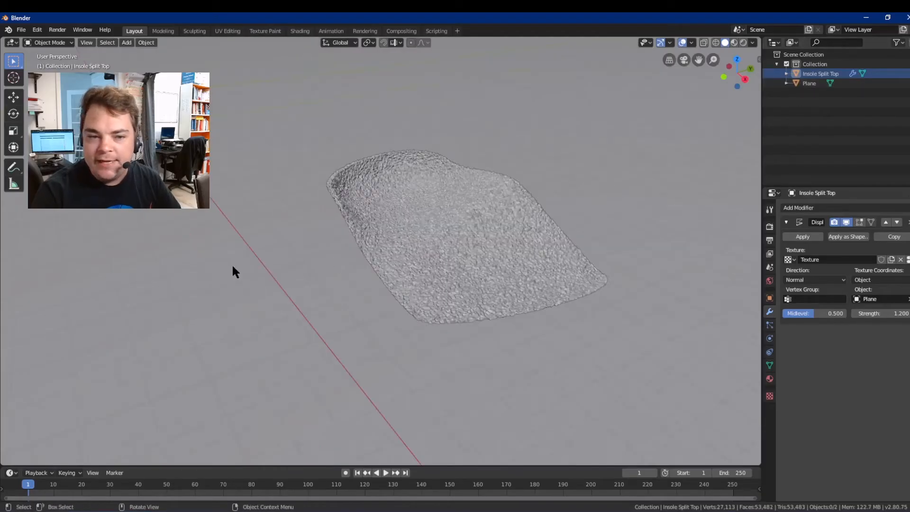
mouse_move(248, 188)
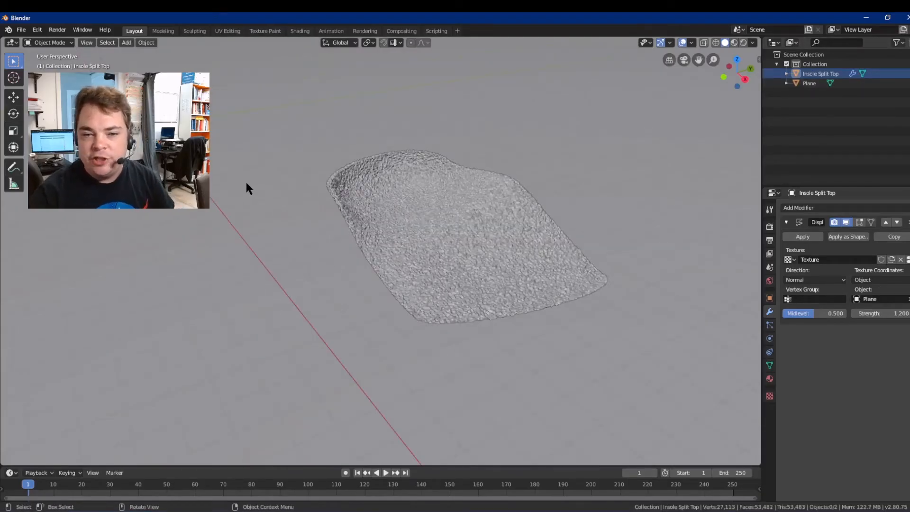
- Scale the Plane up twice and rotate it to enlarge the tile pattern
click(809, 83)
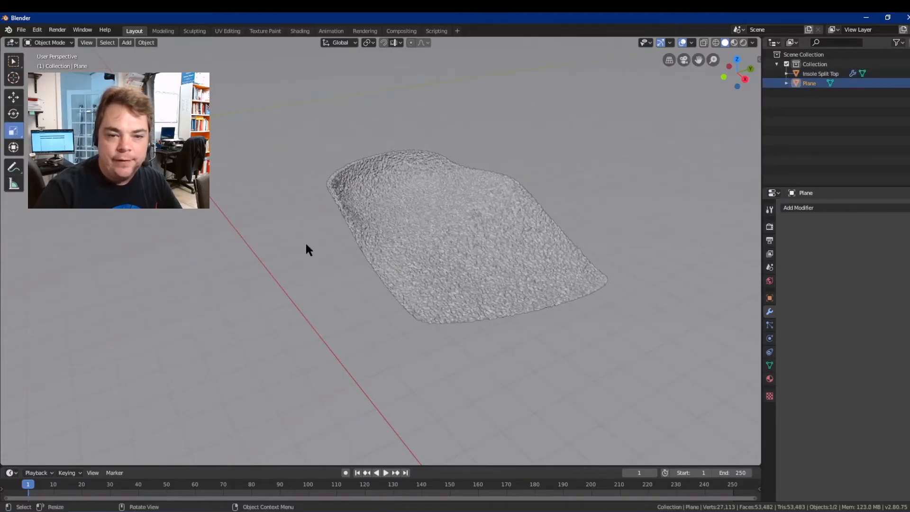
key(s)
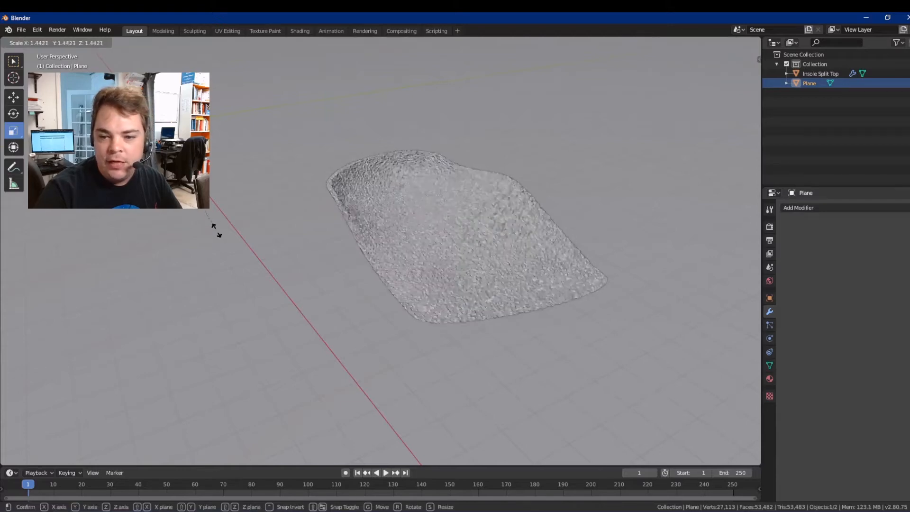
mouse_move(430, 377)
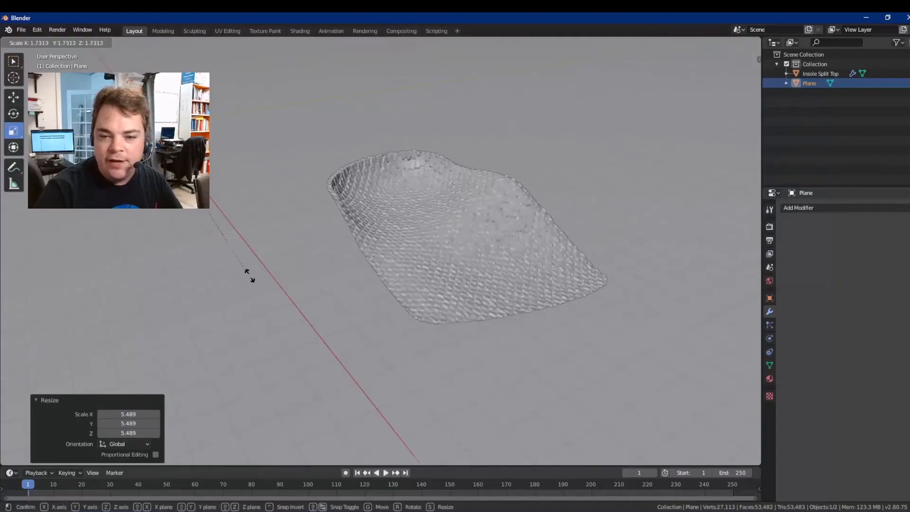
mouse_move(377, 371)
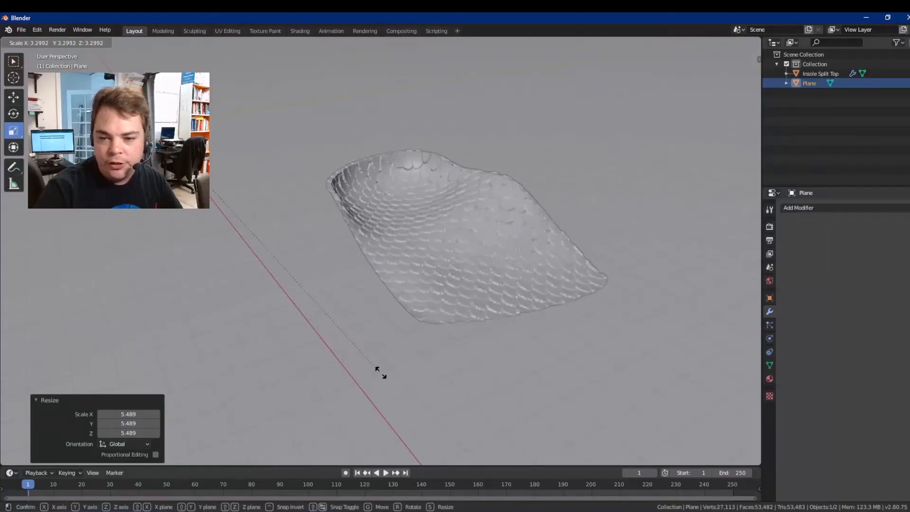
mouse_move(438, 403)
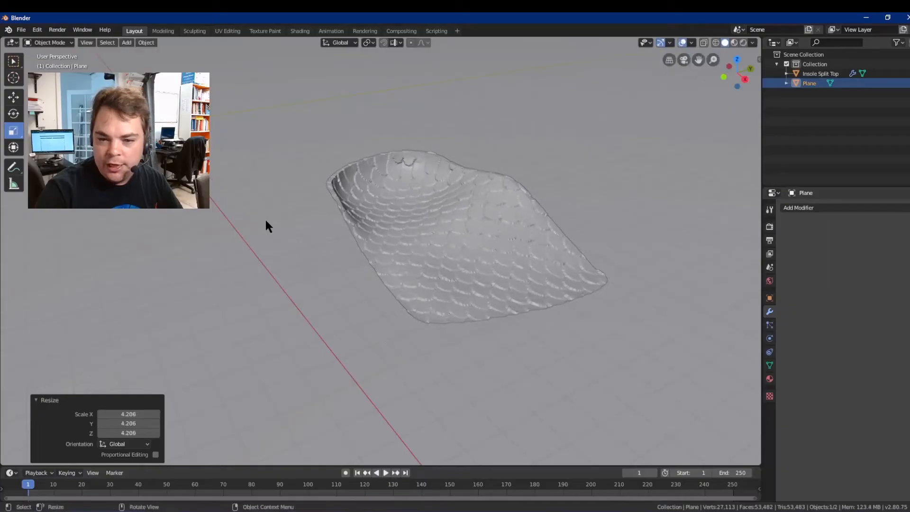
key(s)
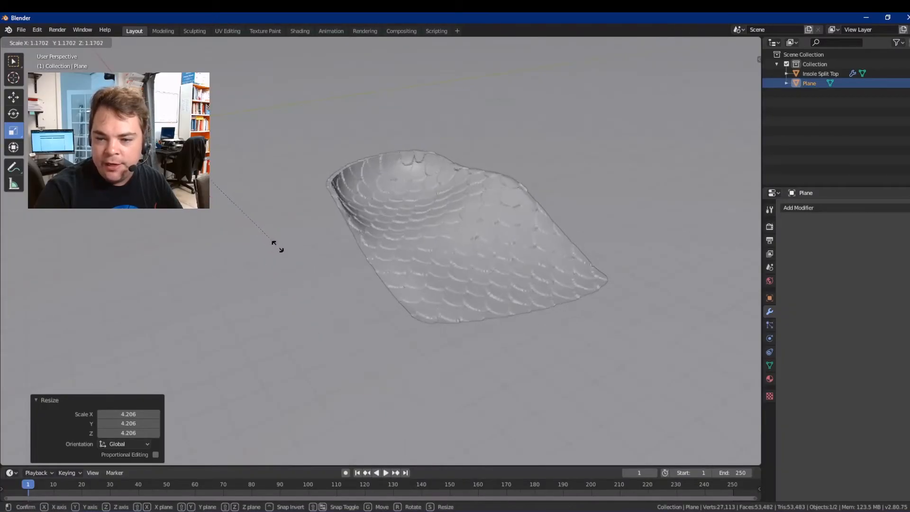
mouse_move(271, 229)
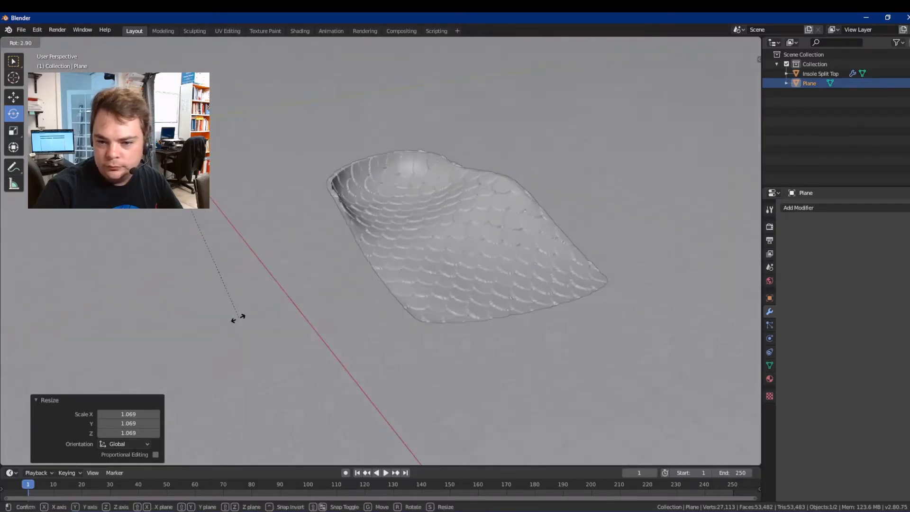
mouse_move(261, 313)
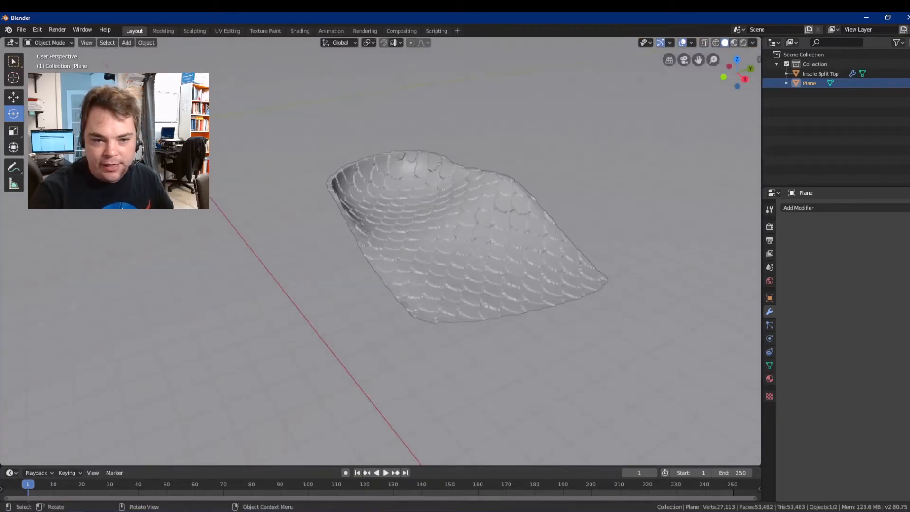
key(r)
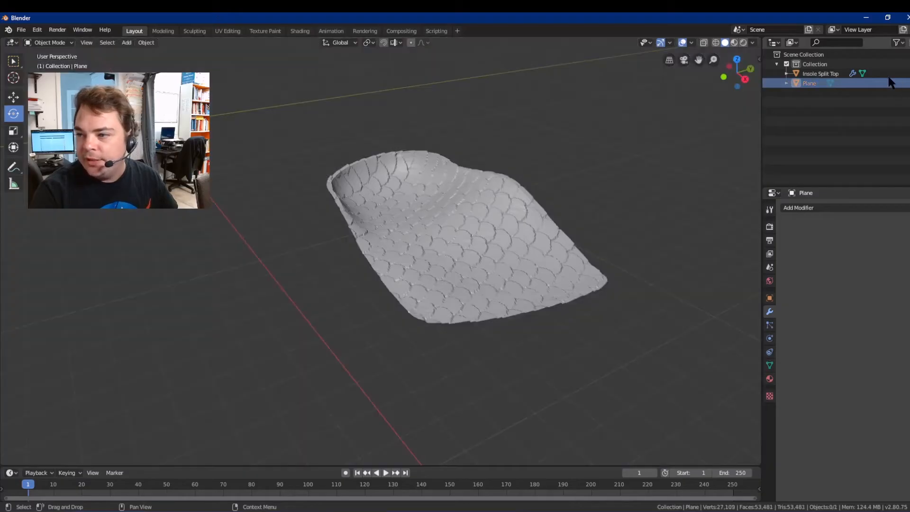
- Reselect Insole Split Top, set Displace Strength to 1.8, and toggle Edit Mode
click(820, 73)
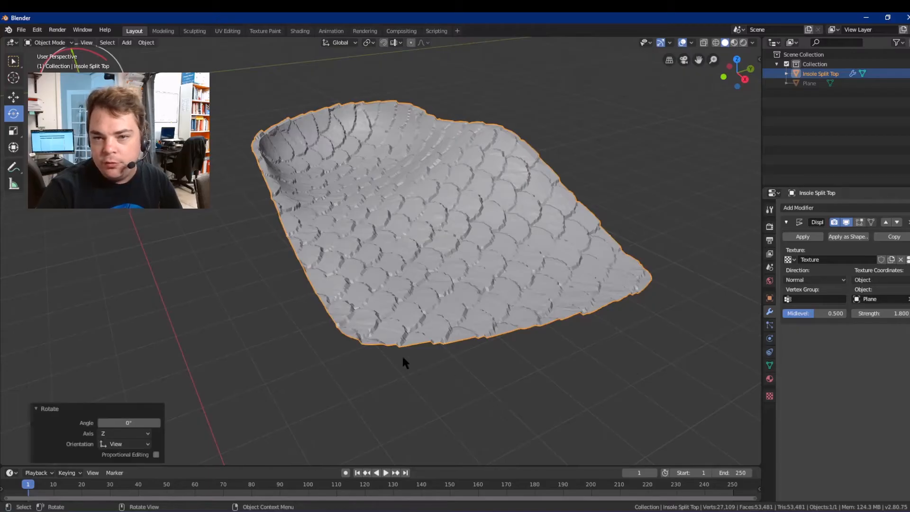
mouse_move(246, 240)
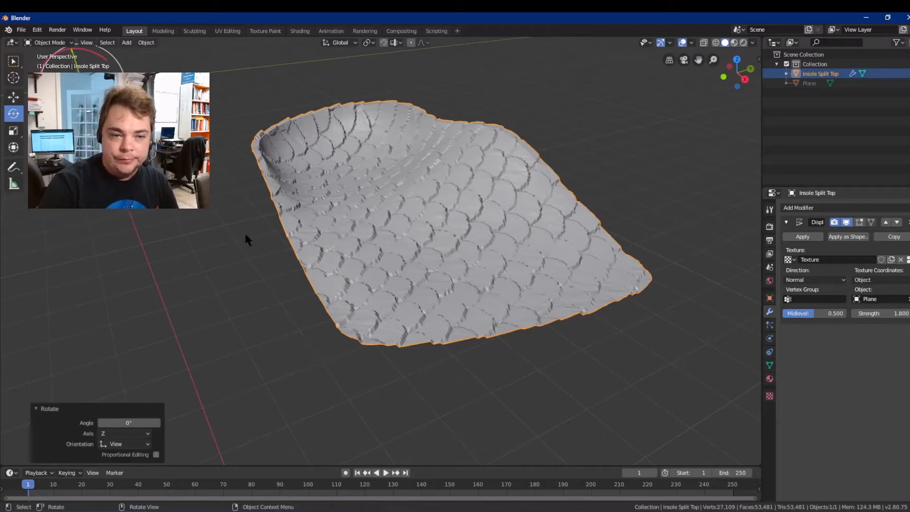
mouse_move(223, 226)
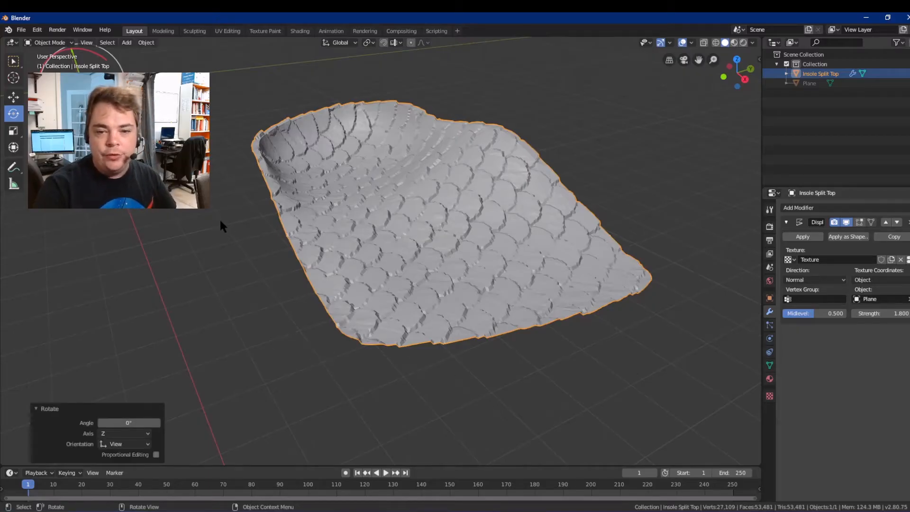
key(Tab)
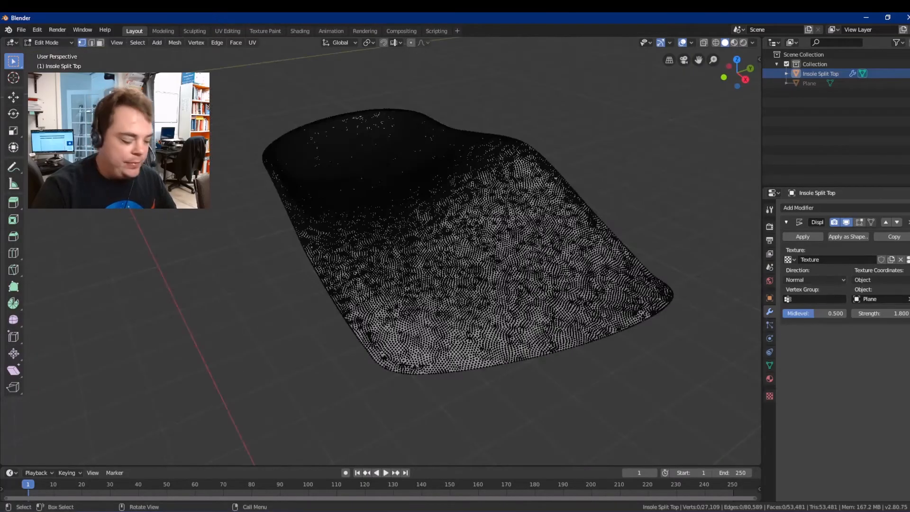
key(Tab)
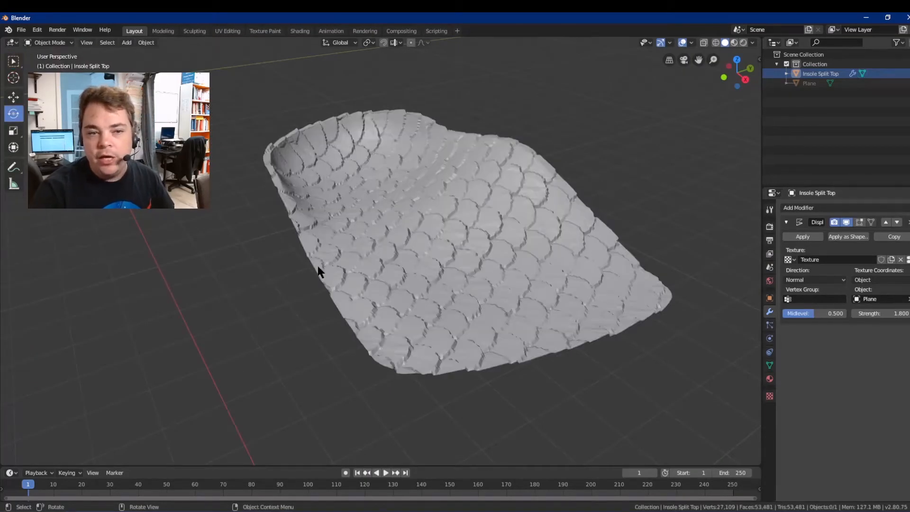
mouse_move(838, 355)
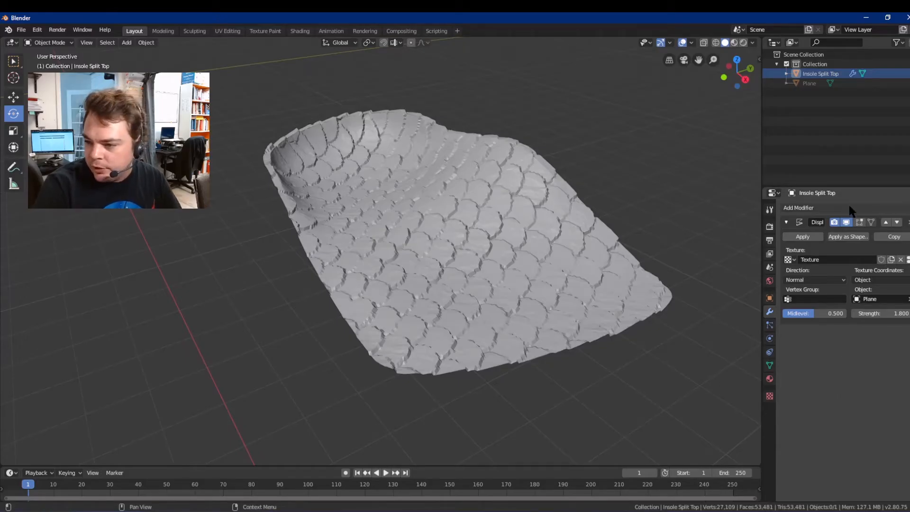
- Add a Subdivision Surface modifier to the insole and review Displace direction options
click(799, 207)
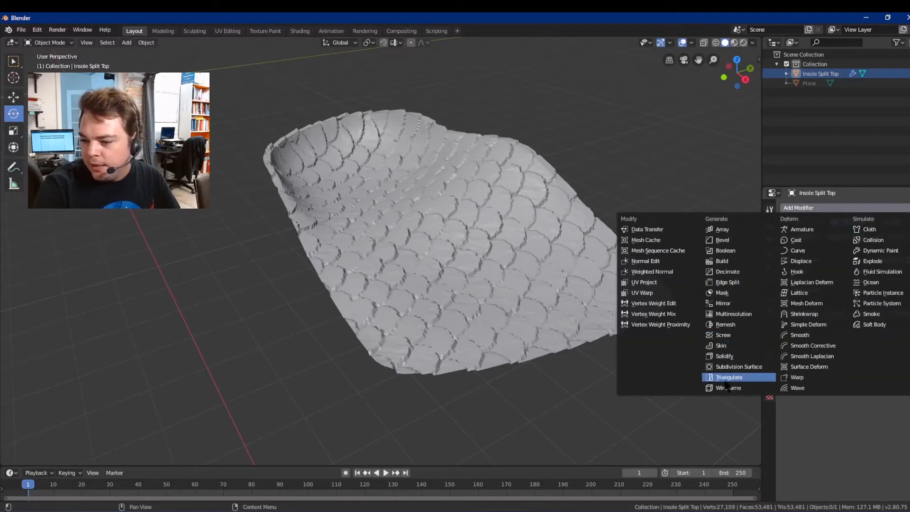
mouse_move(738, 367)
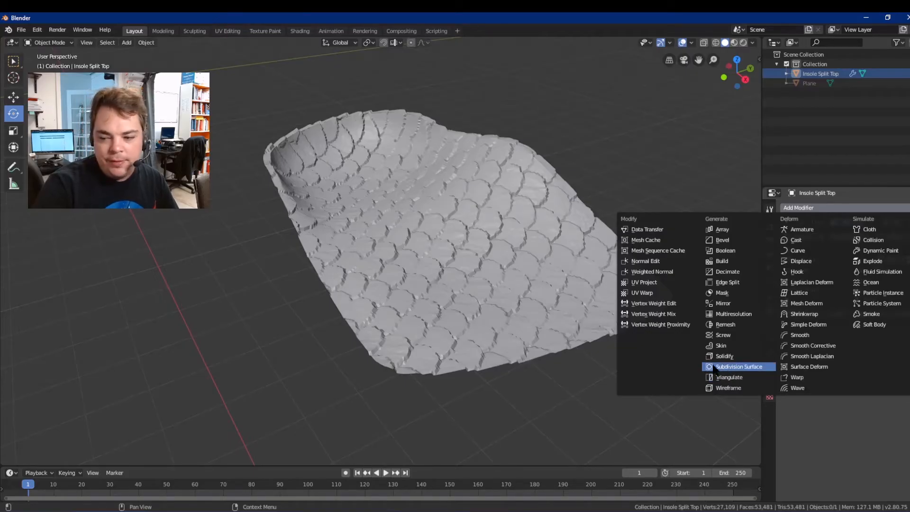
mouse_move(688, 375)
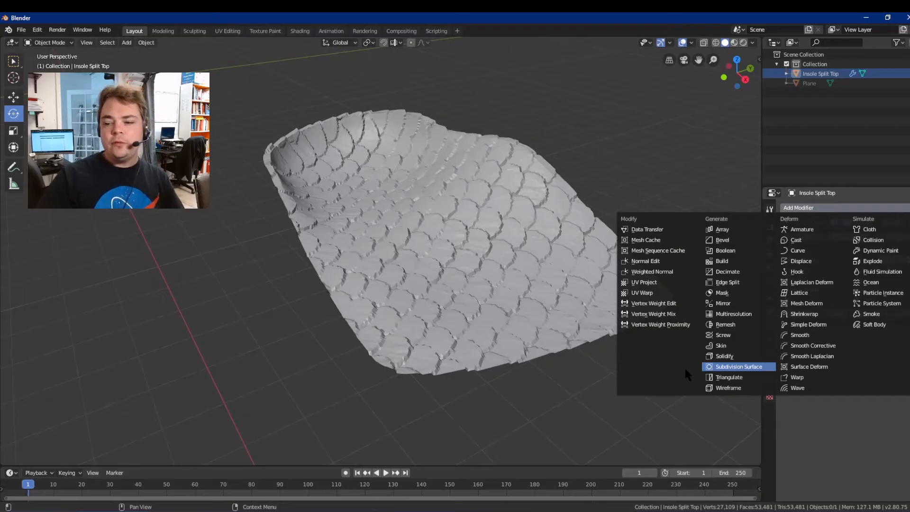
click(738, 367)
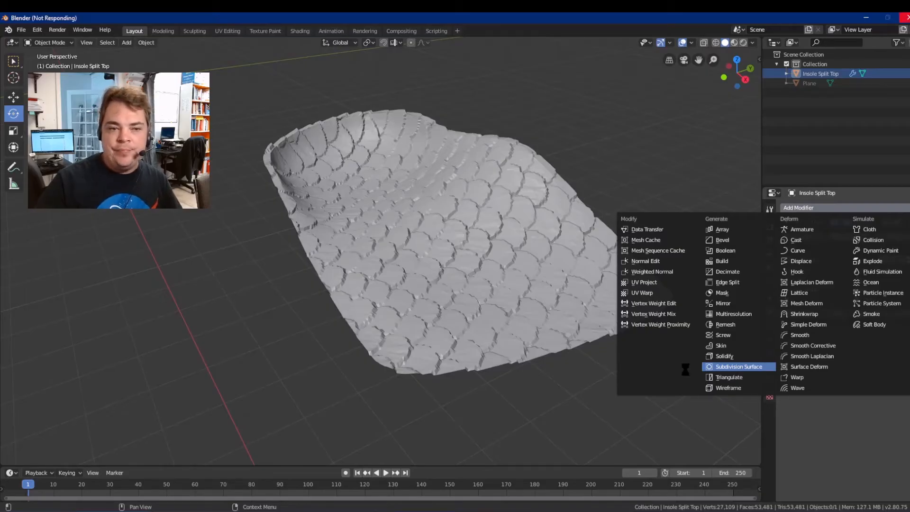
click(738, 367)
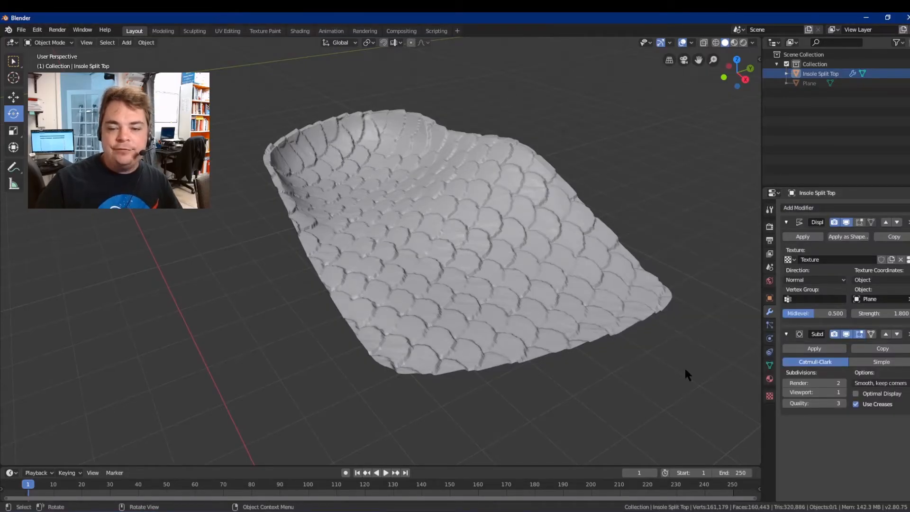
mouse_move(530, 353)
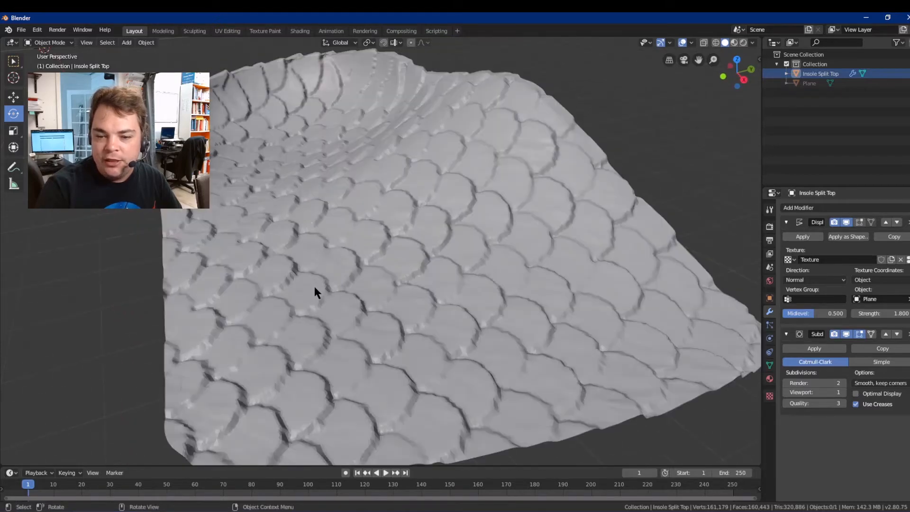
mouse_move(600, 288)
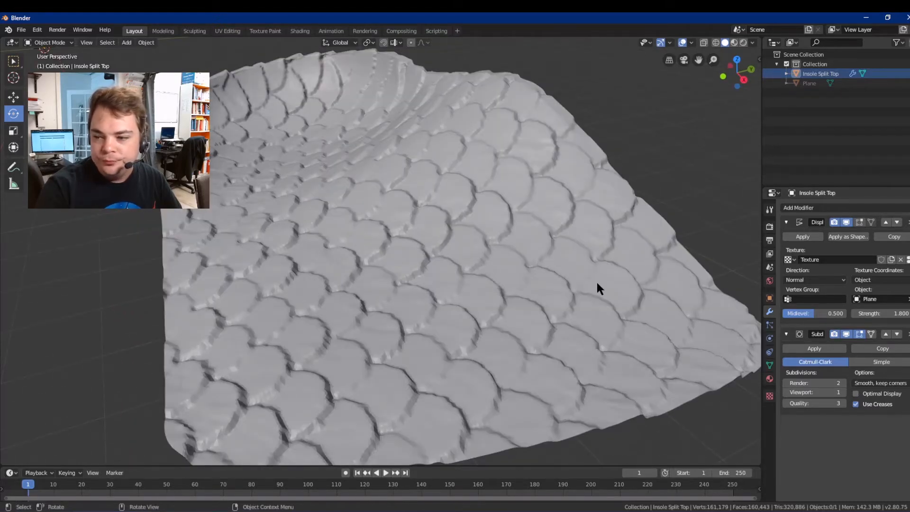
click(815, 280)
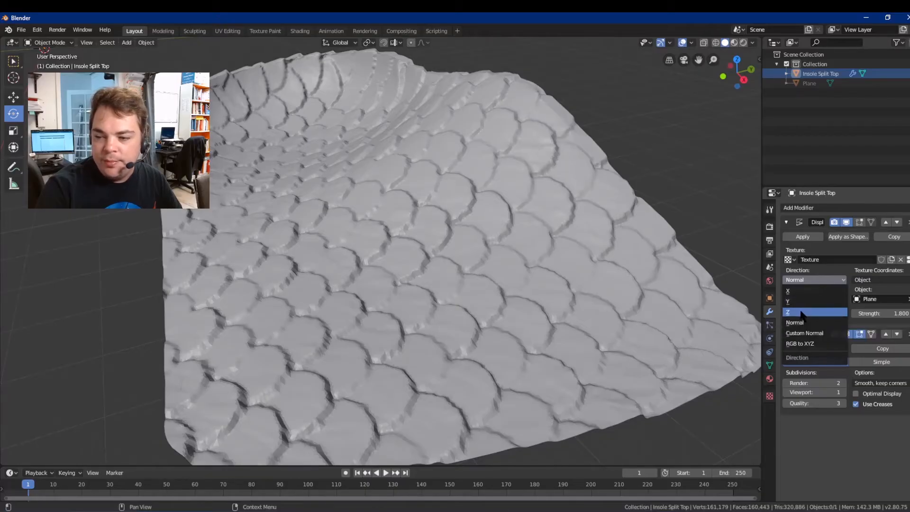
- Set the Displace direction to Z and load Coral_002_height.png as the texture image
click(788, 313)
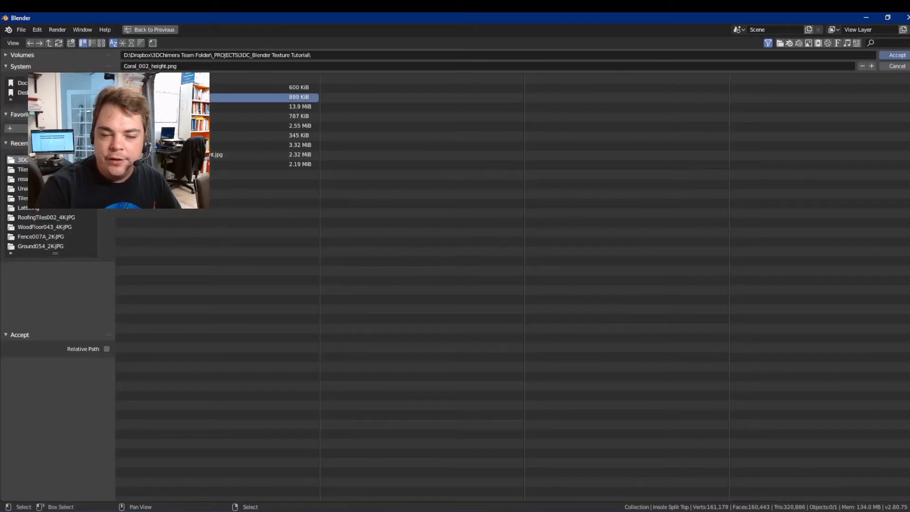
click(898, 55)
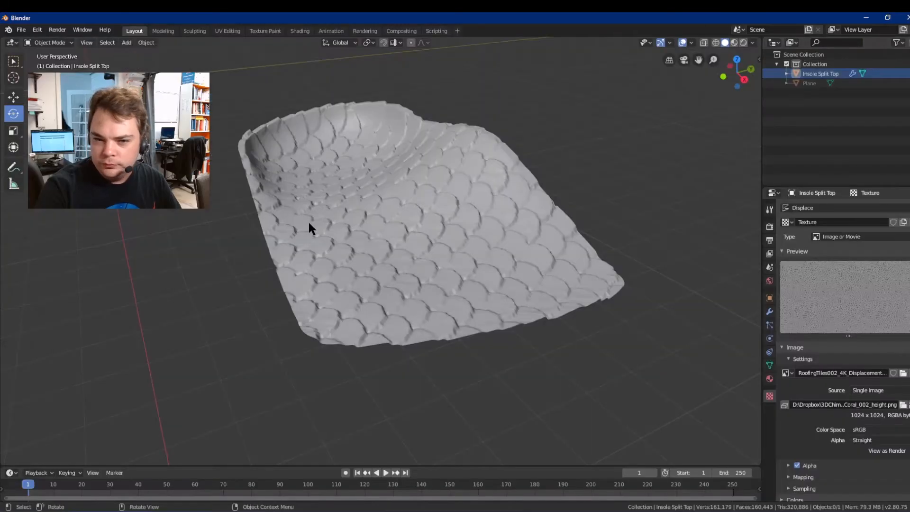
click(770, 311)
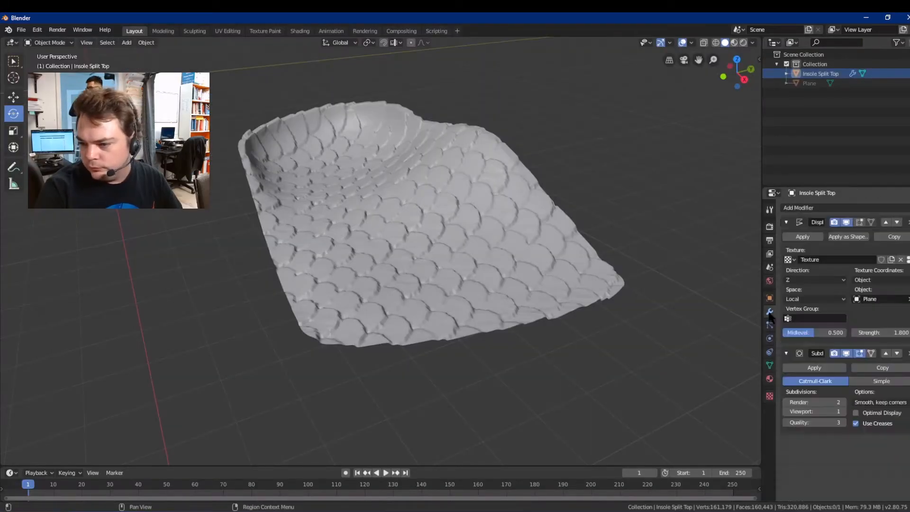
- Scale the texture Plane to about 2.27 and set the insole's Displace strength to 2.6
click(809, 83)
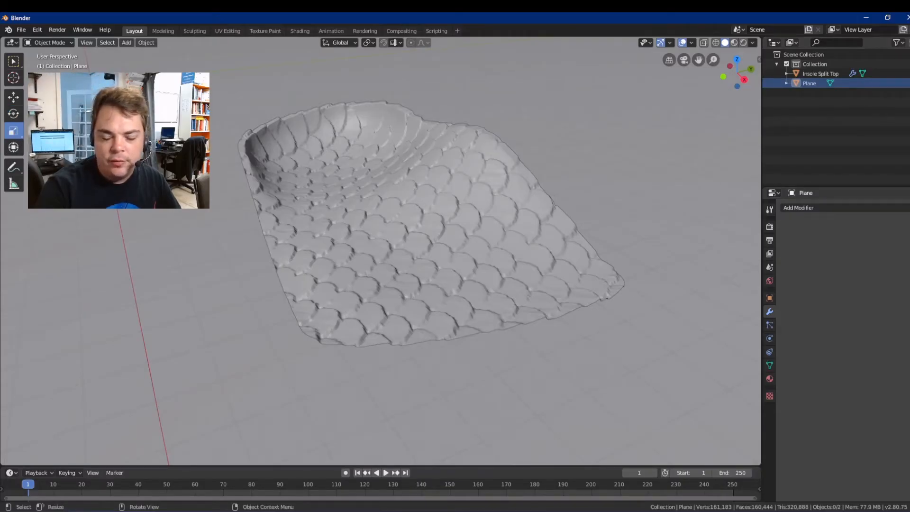
mouse_move(559, 174)
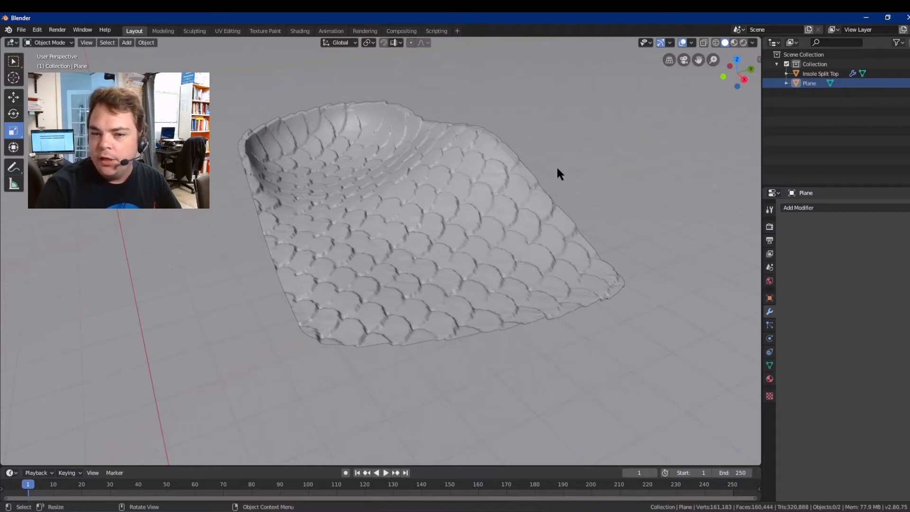
mouse_move(853, 161)
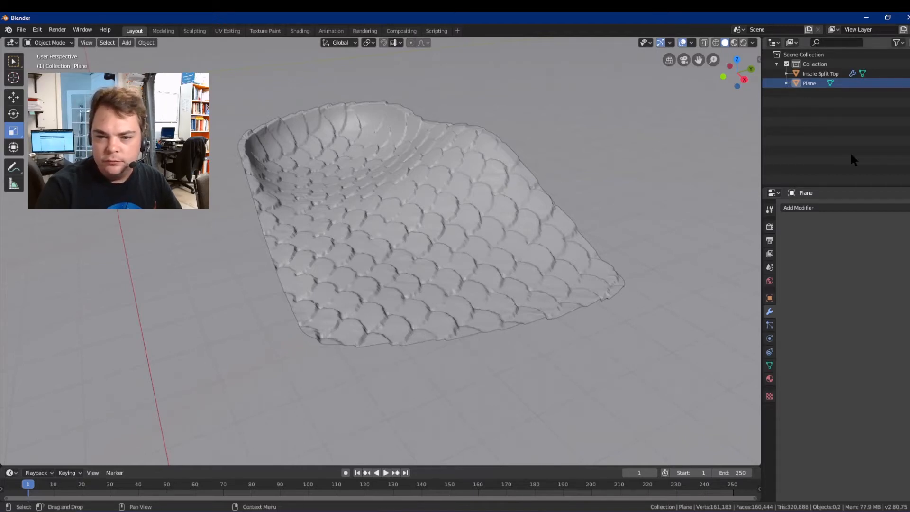
click(821, 73)
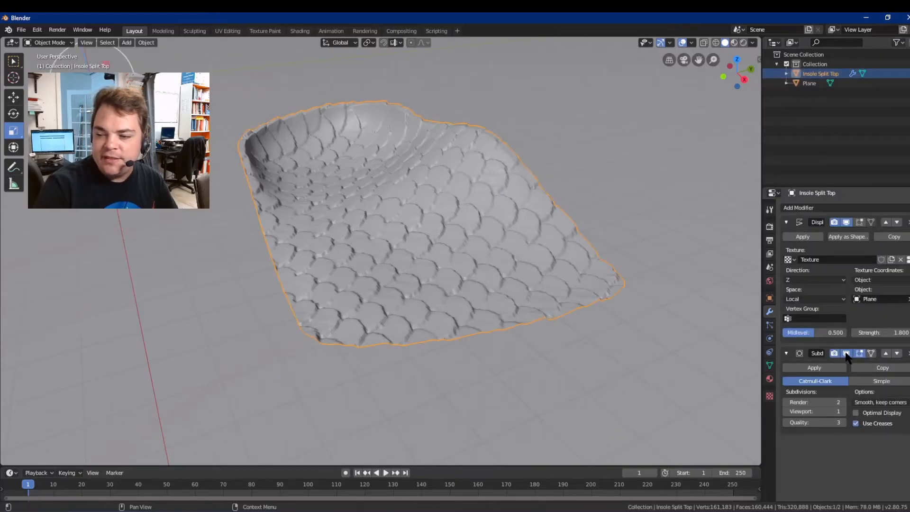
click(846, 353)
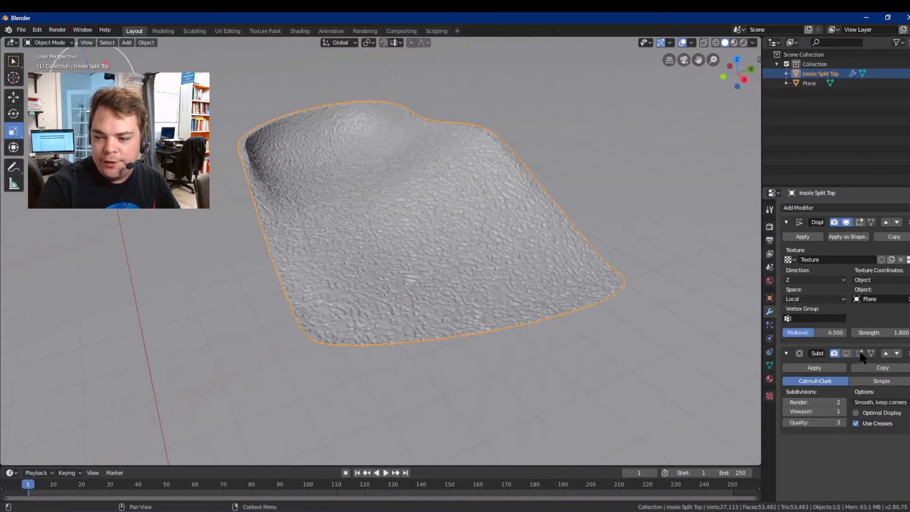
mouse_move(456, 238)
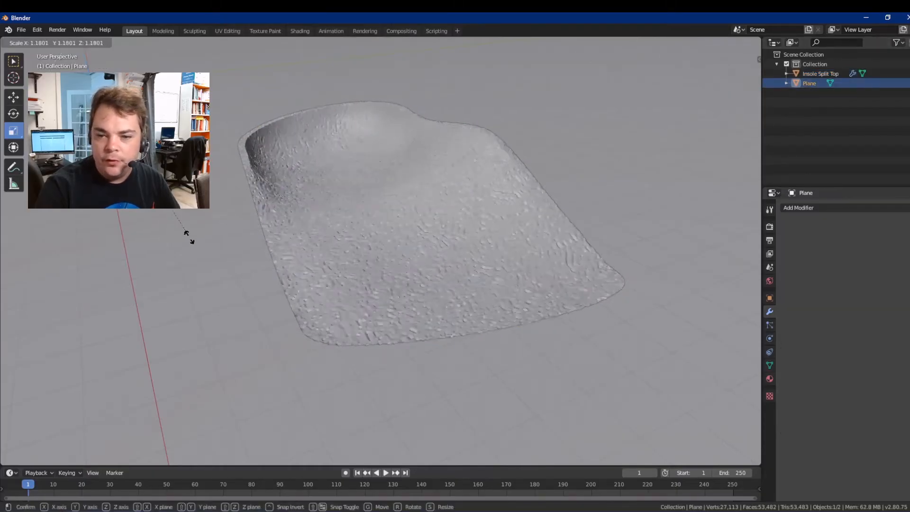
mouse_move(246, 369)
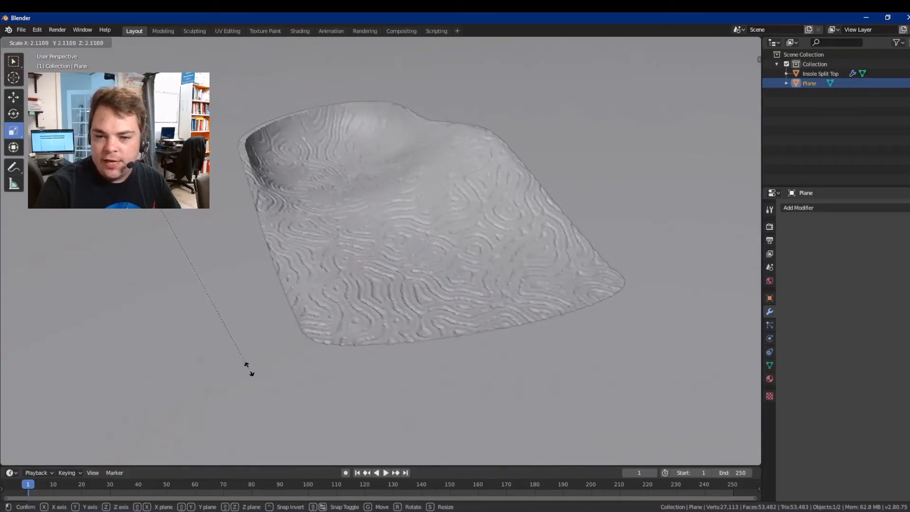
mouse_move(259, 386)
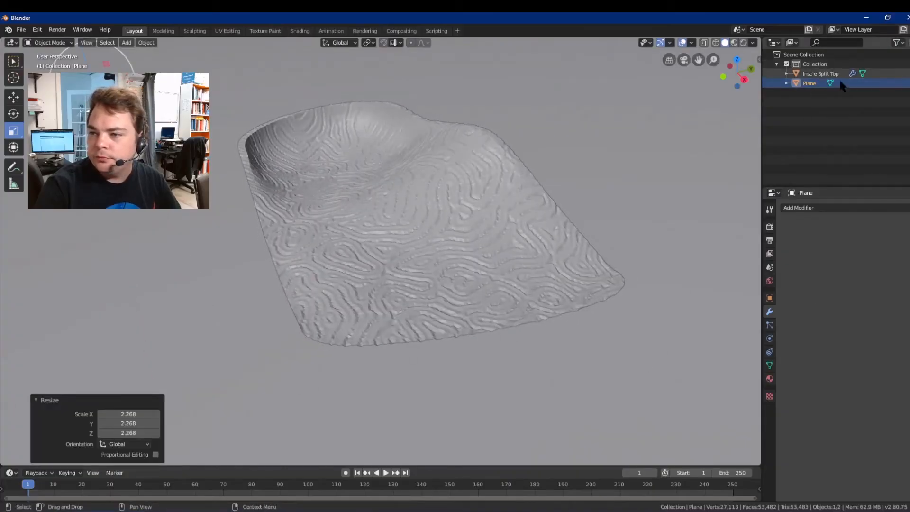
click(821, 73)
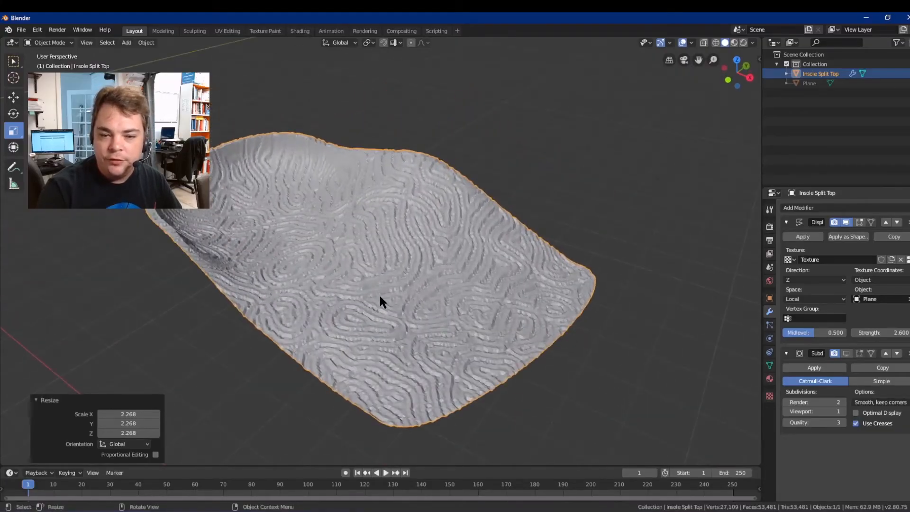
mouse_move(562, 173)
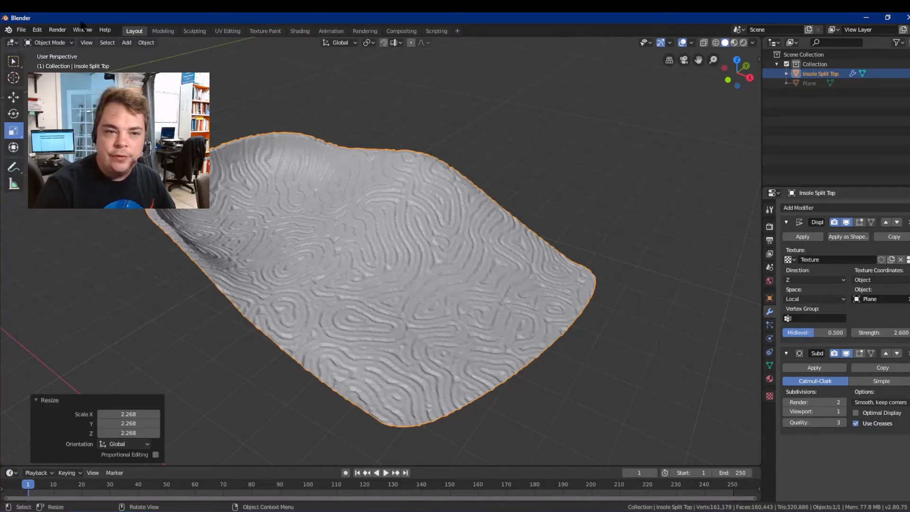
click(21, 30)
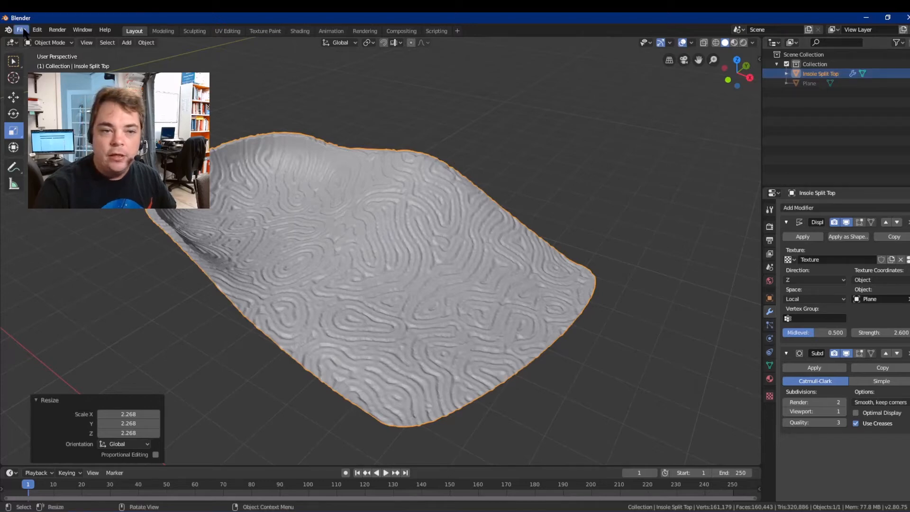
- Export only the selected insole as STL file insole_coral.stl
click(20, 29)
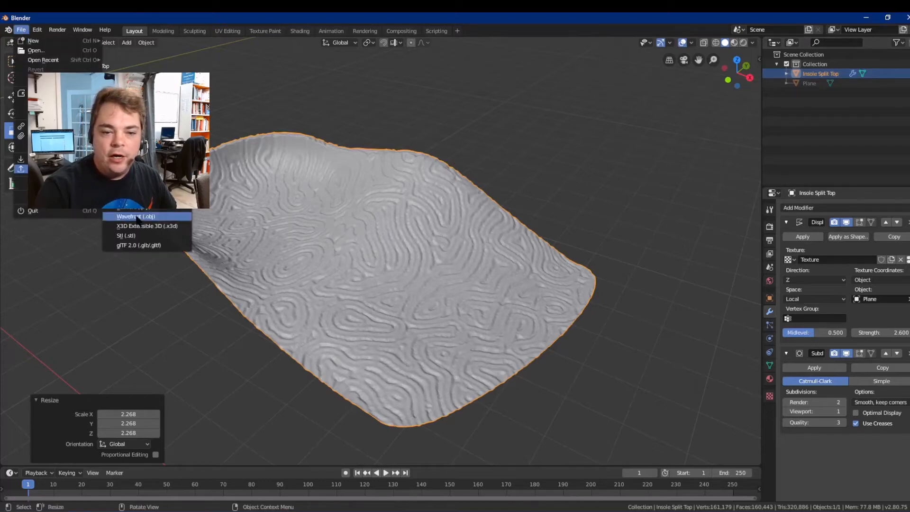
click(126, 235)
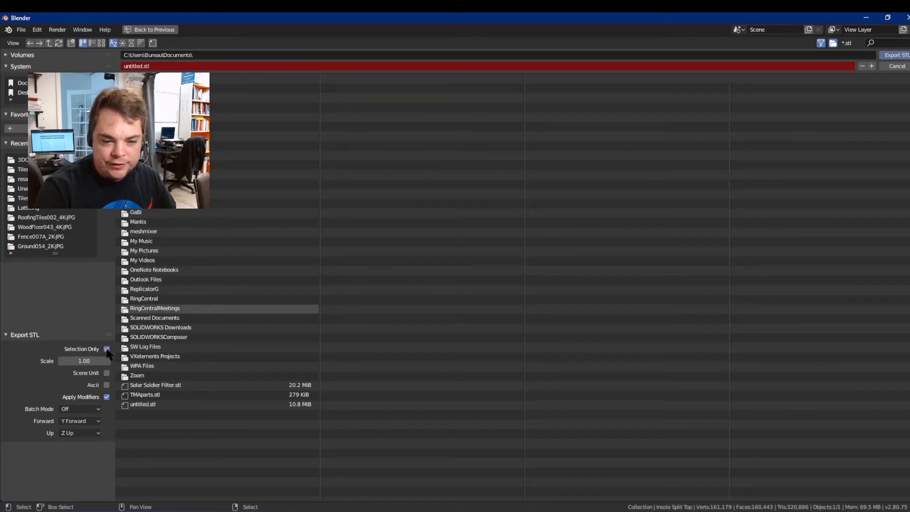
click(157, 54)
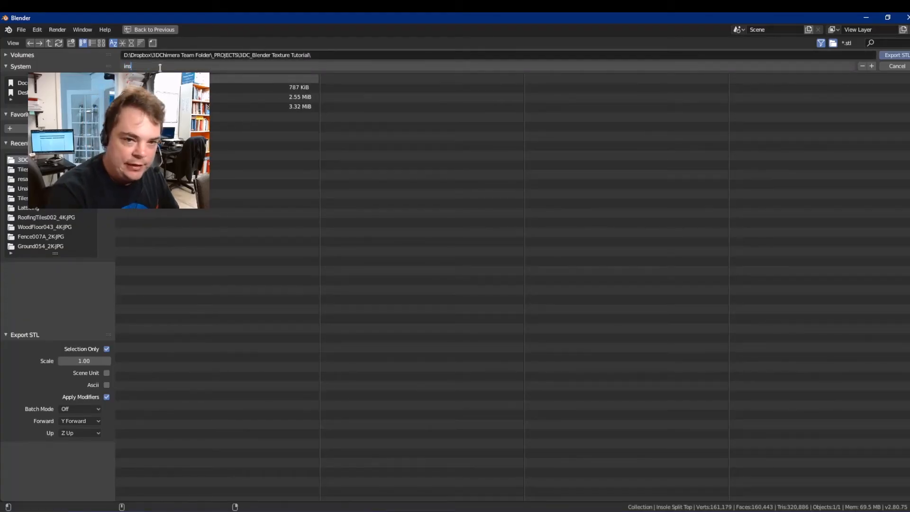
text(insole_coral.stl)
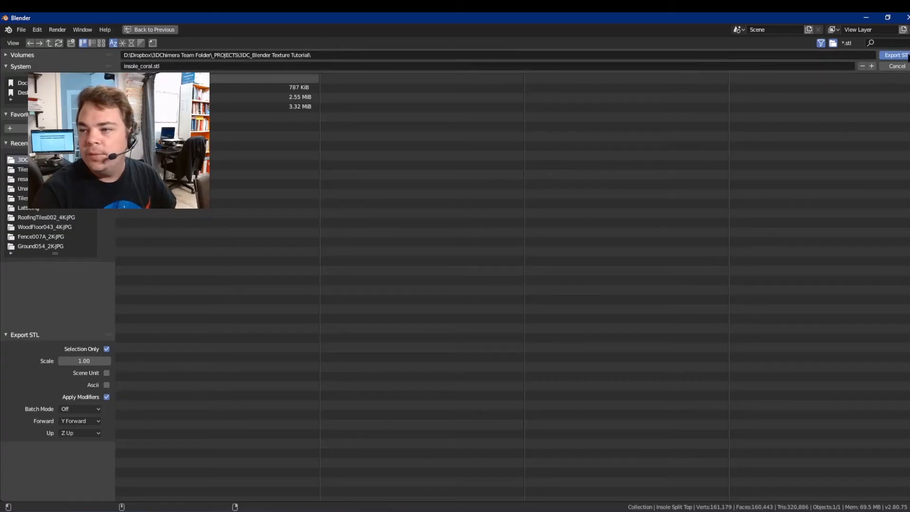
click(897, 65)
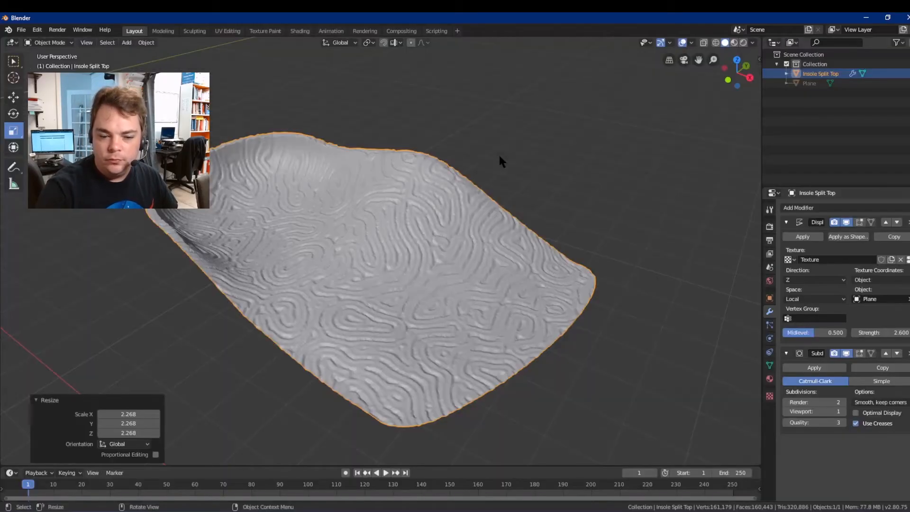
mouse_move(387, 126)
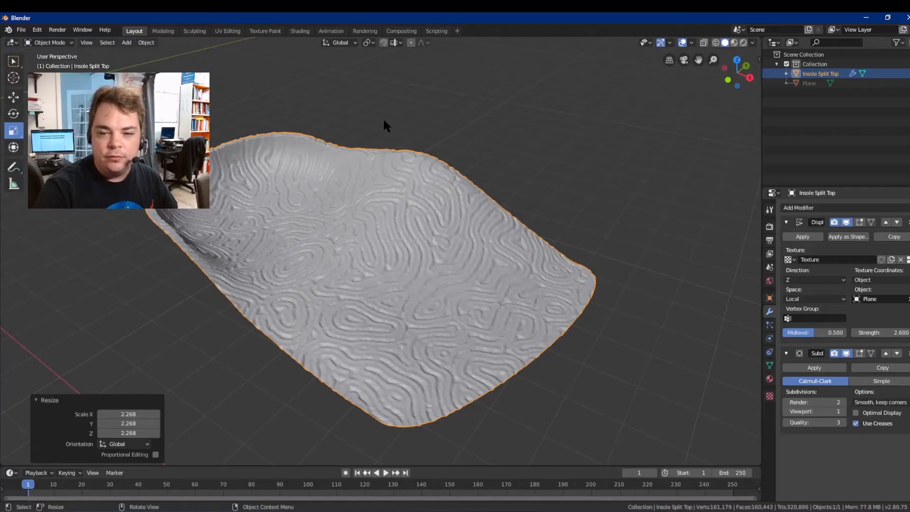
mouse_move(376, 114)
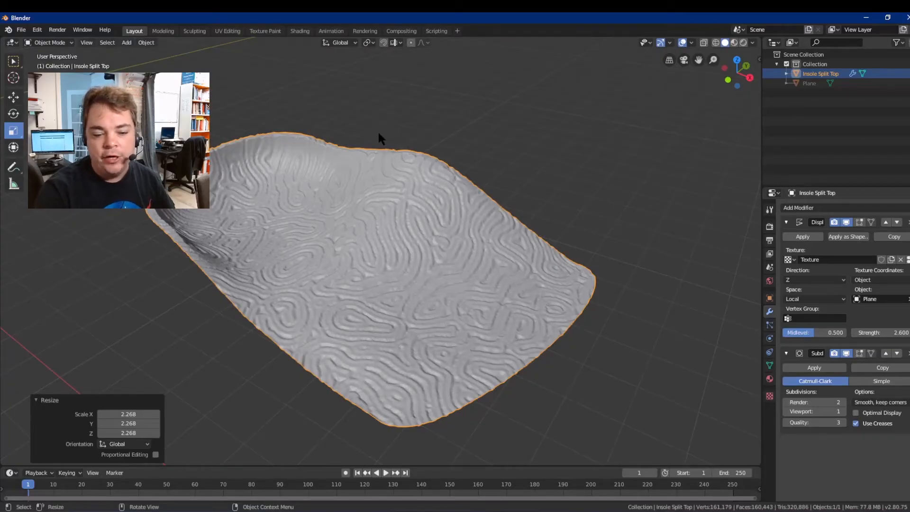
mouse_move(219, 285)
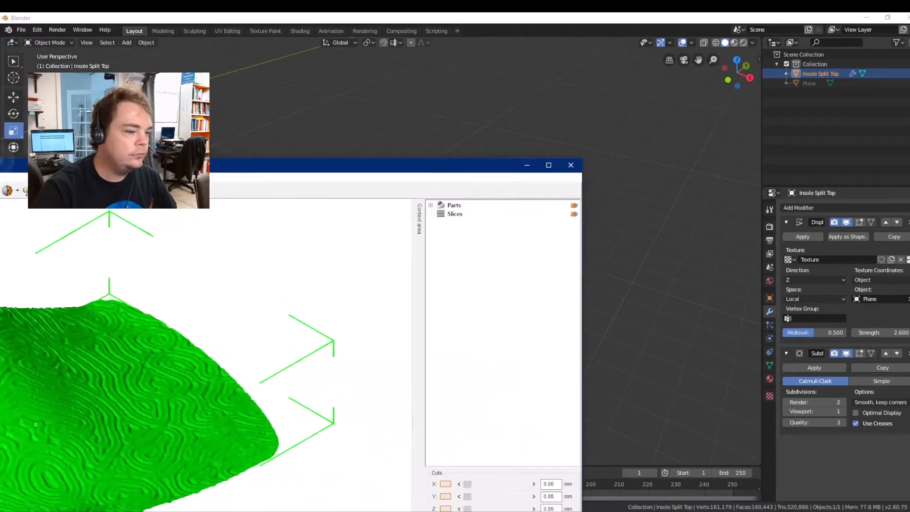
click(548, 165)
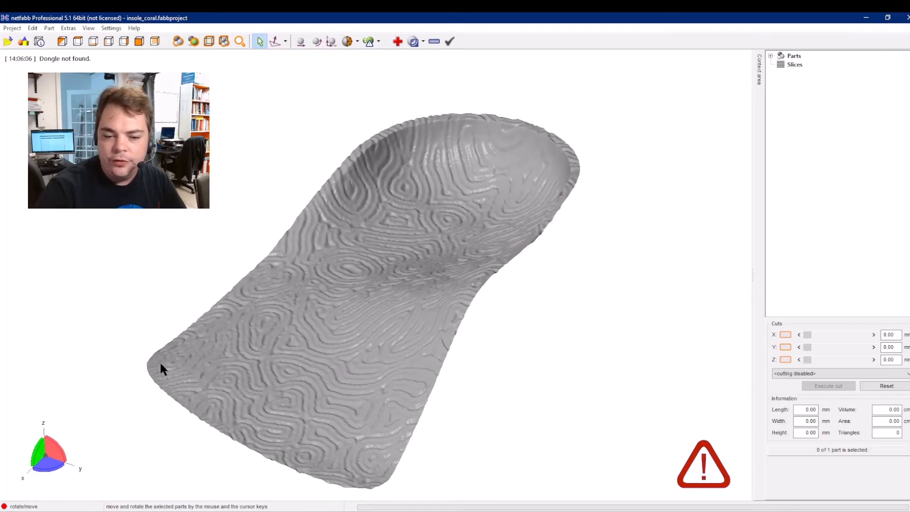
mouse_move(157, 343)
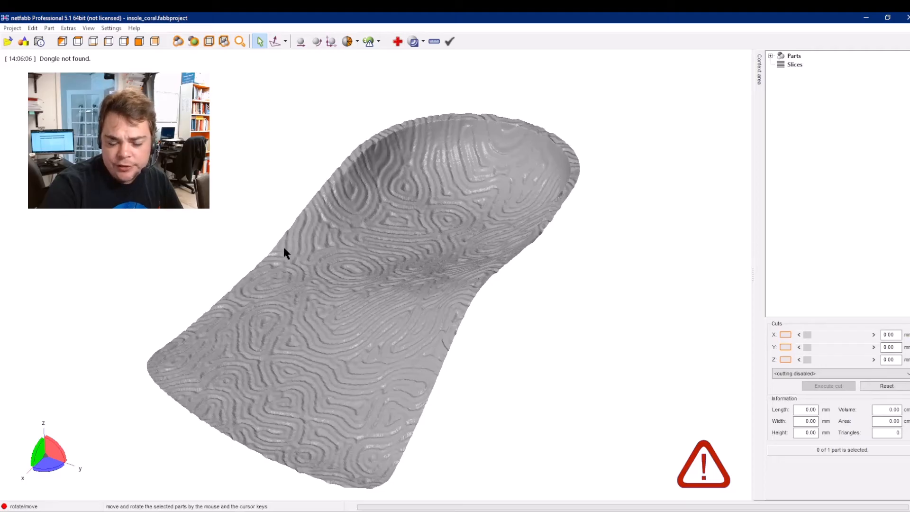
mouse_move(419, 112)
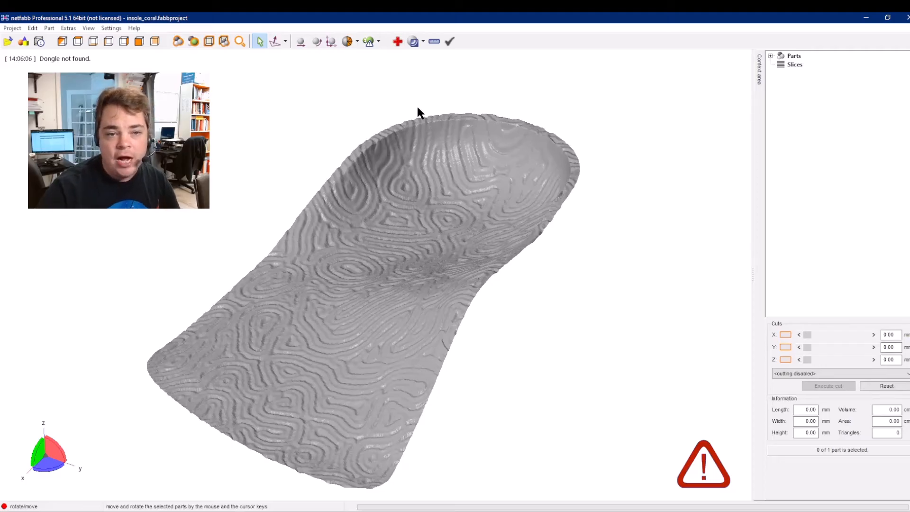
mouse_move(349, 161)
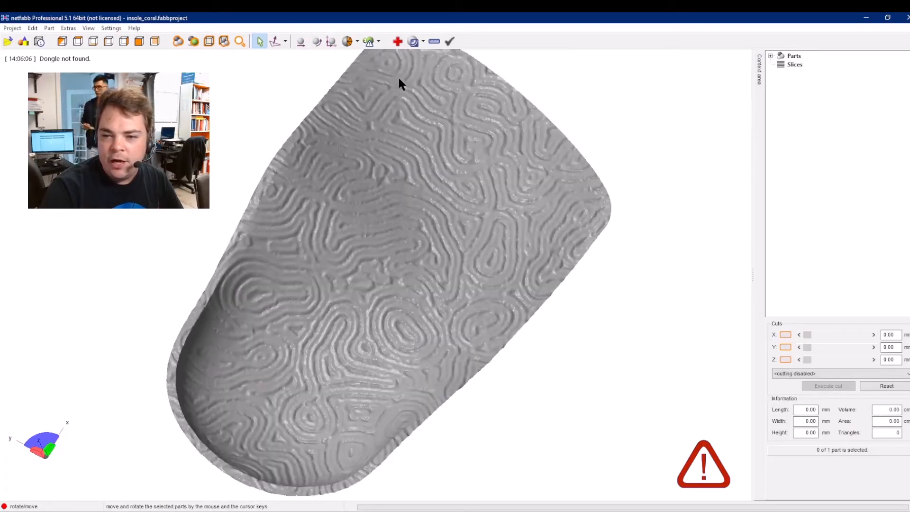
mouse_move(539, 138)
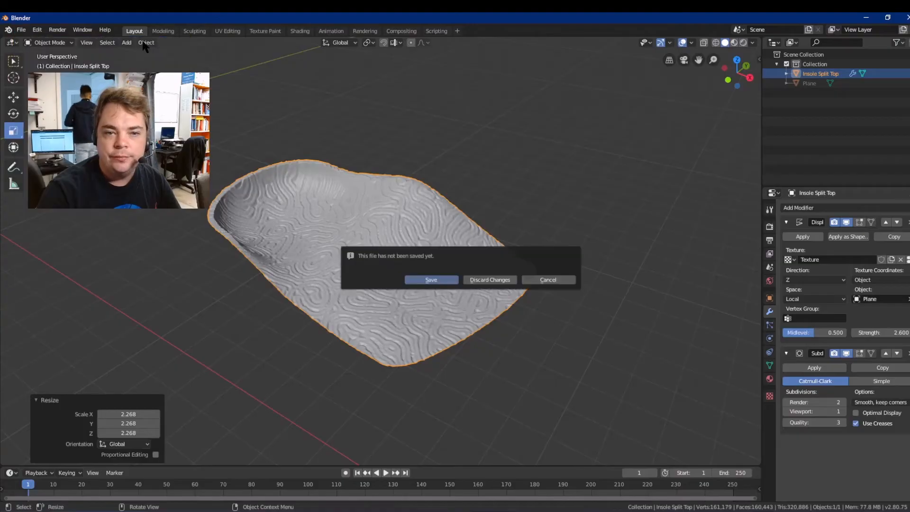
- Start a new file without saving and delete the default Camera, Cube and Light
click(489, 279)
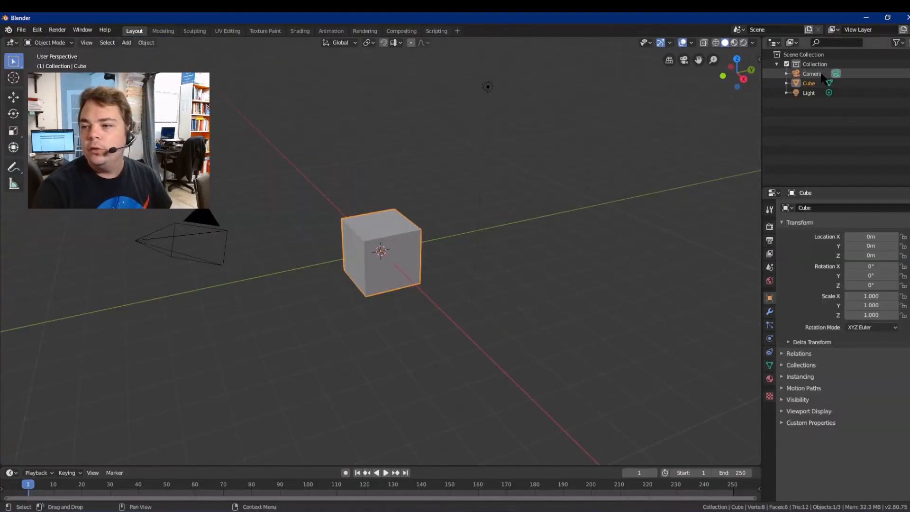
right_click(806, 92)
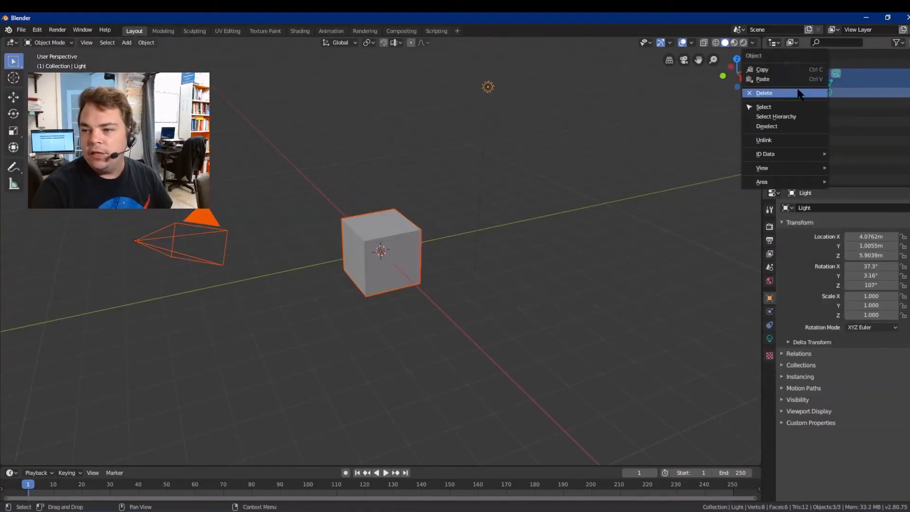
click(764, 93)
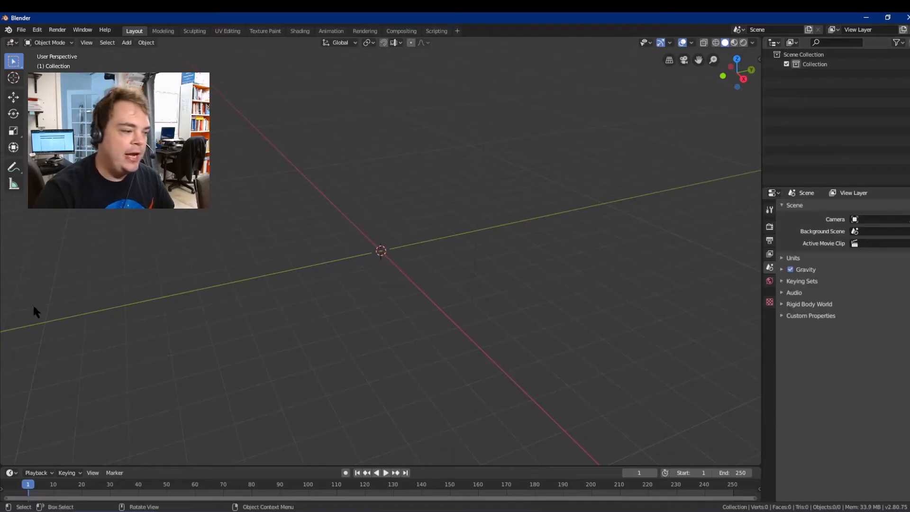
- Import the left insole heel STL file
click(21, 29)
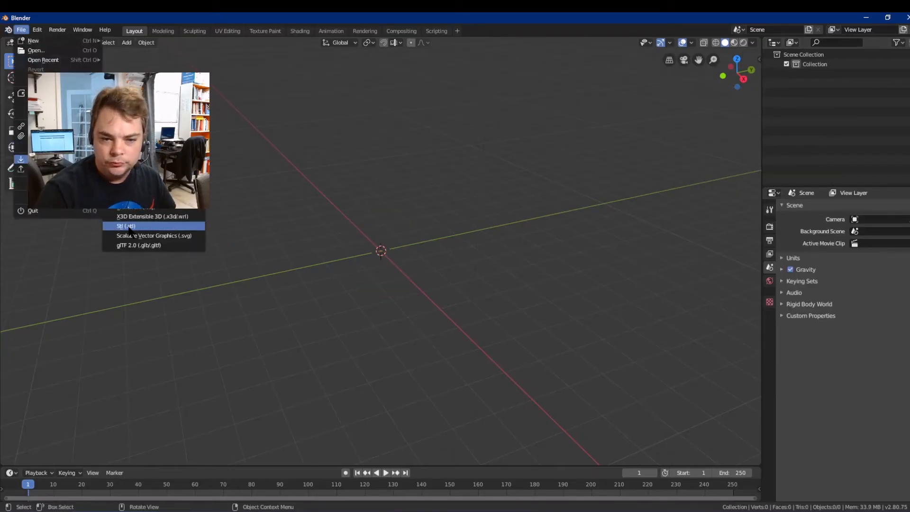
click(127, 226)
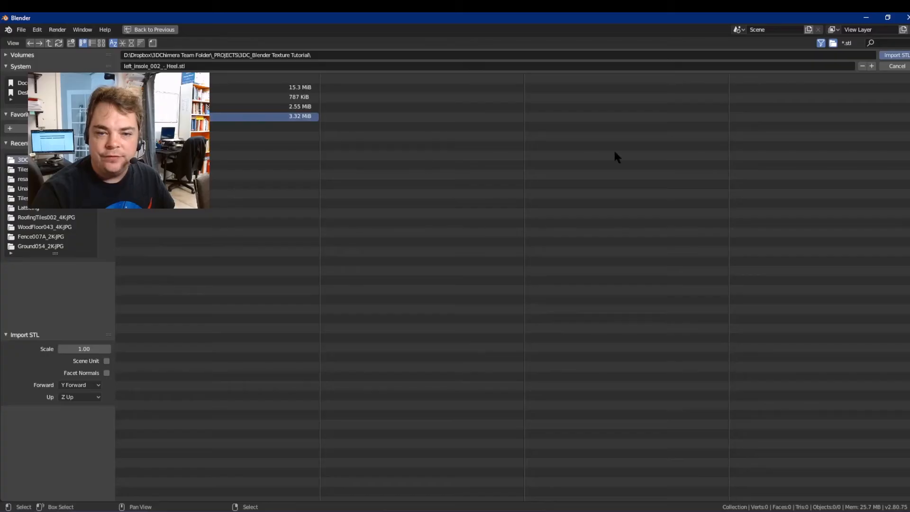
click(896, 54)
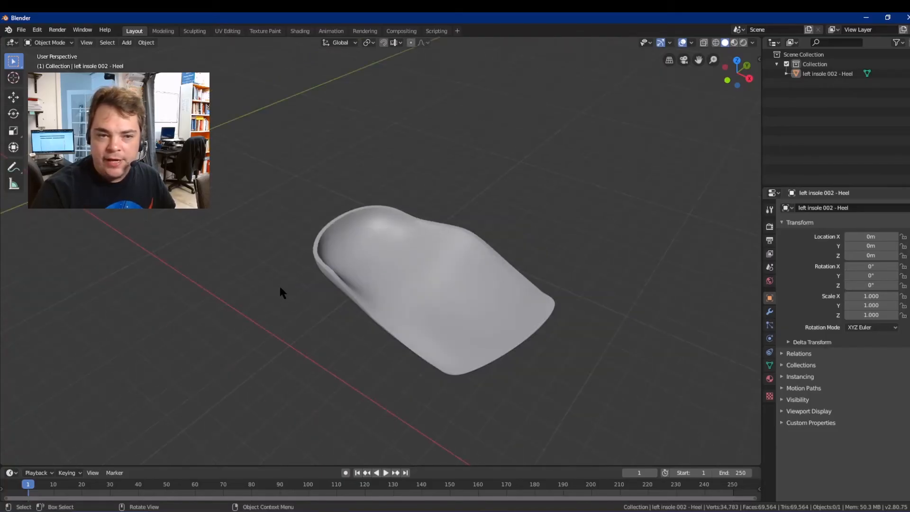
mouse_move(216, 276)
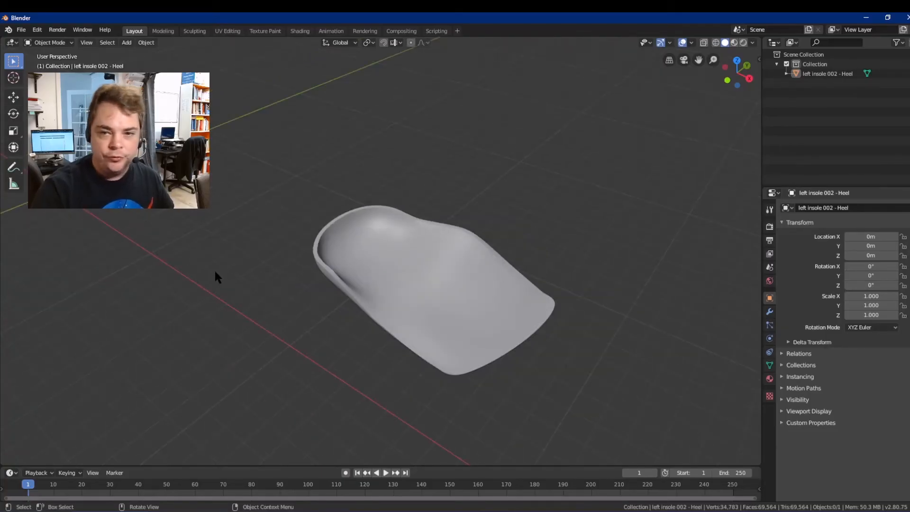
mouse_move(199, 295)
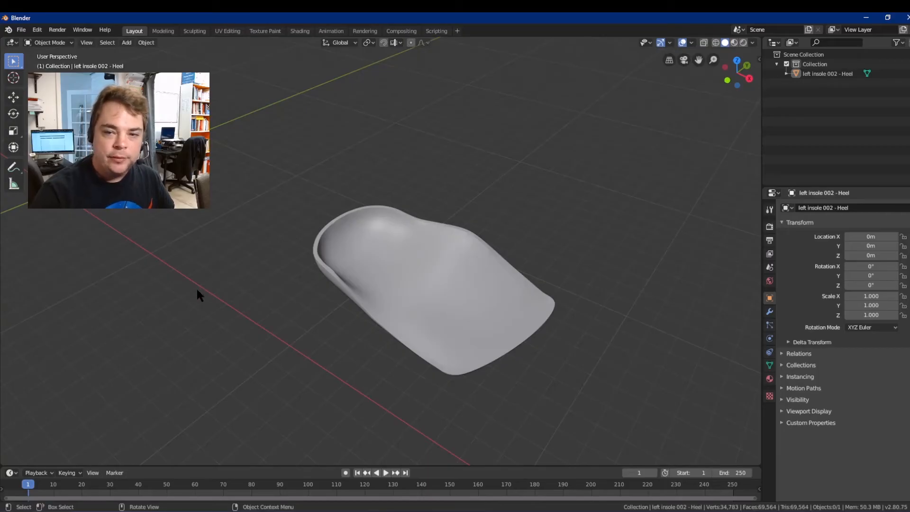
mouse_move(197, 233)
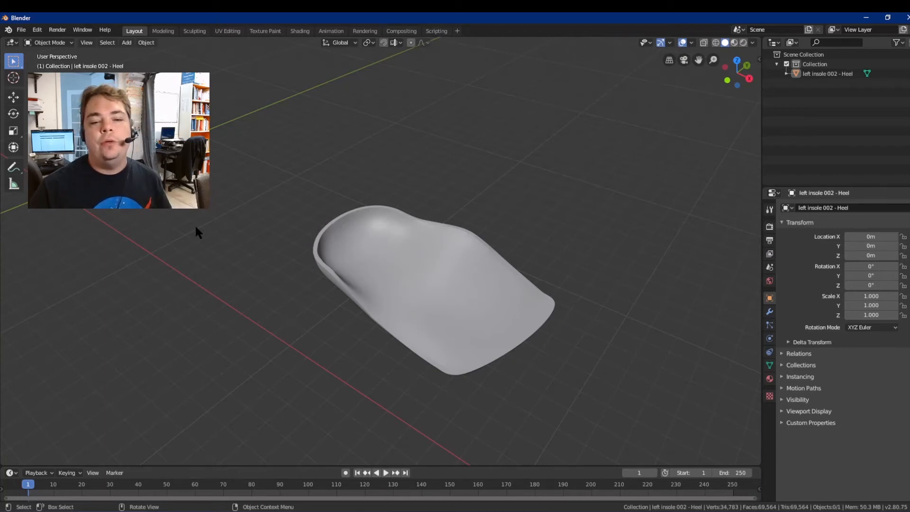
mouse_move(277, 221)
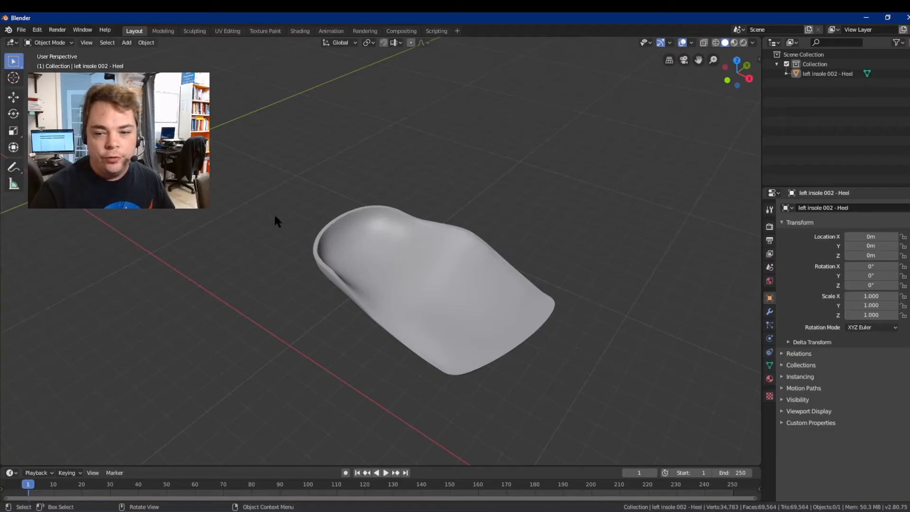
- Shade the insole smooth, add a mesh Plane, and make the insole active again
right_click(276, 221)
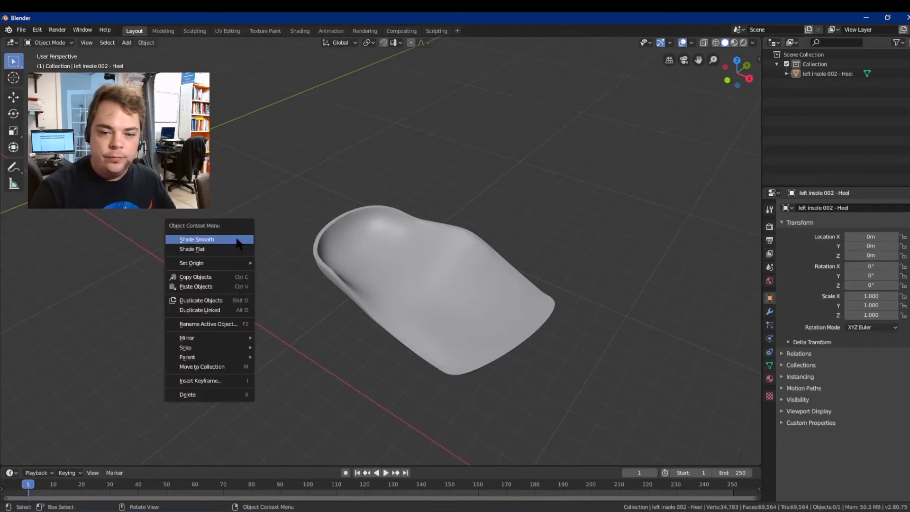
click(126, 42)
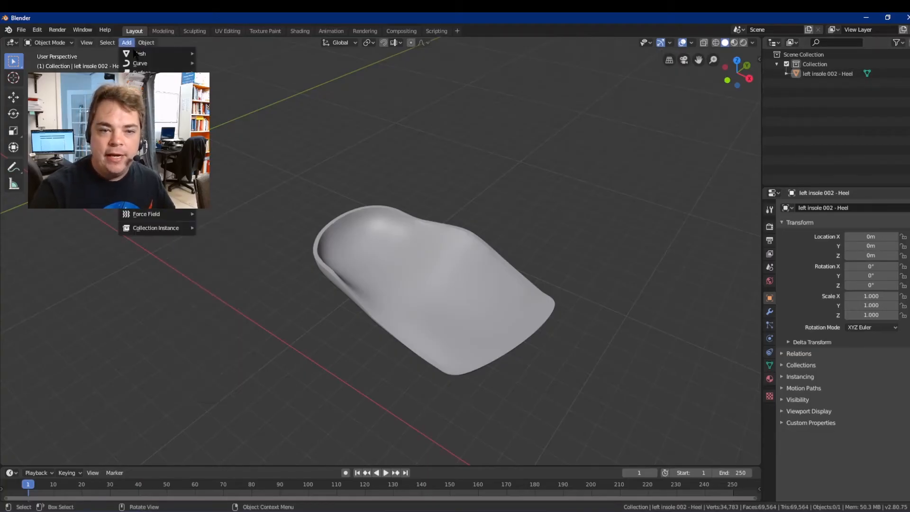
click(139, 53)
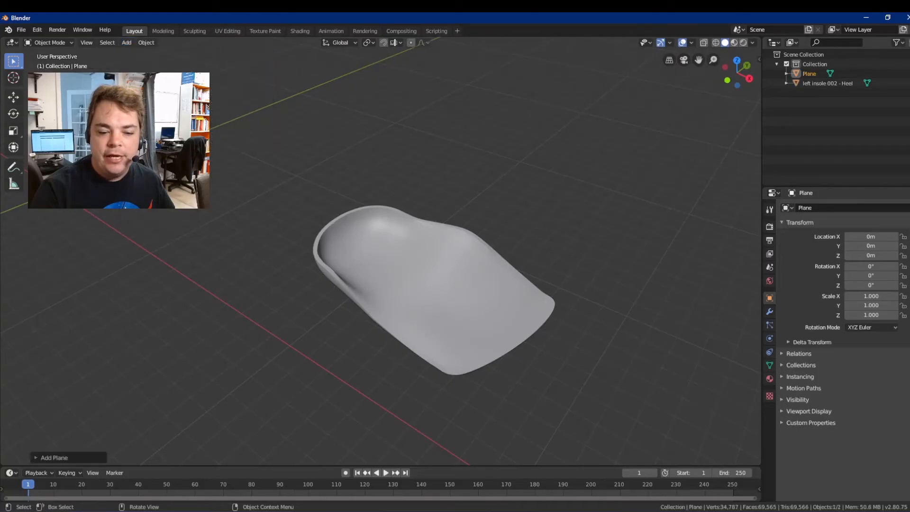
click(54, 458)
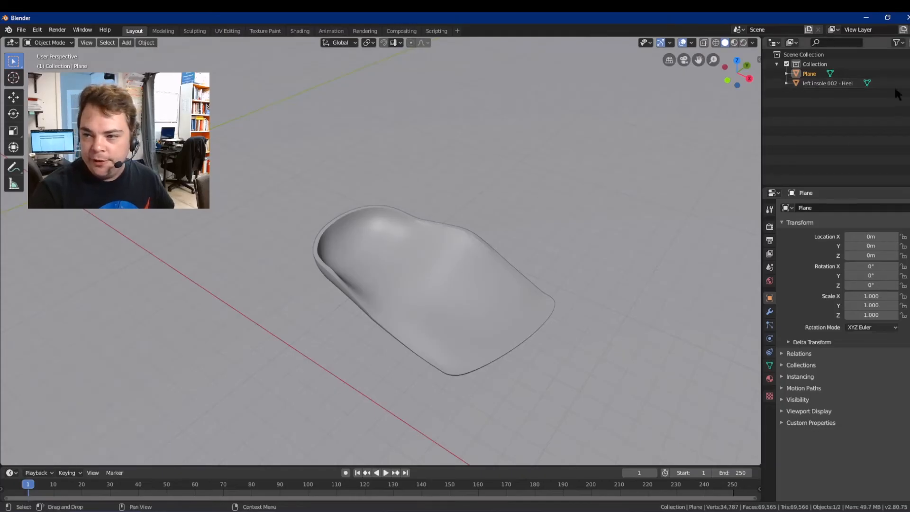
click(827, 83)
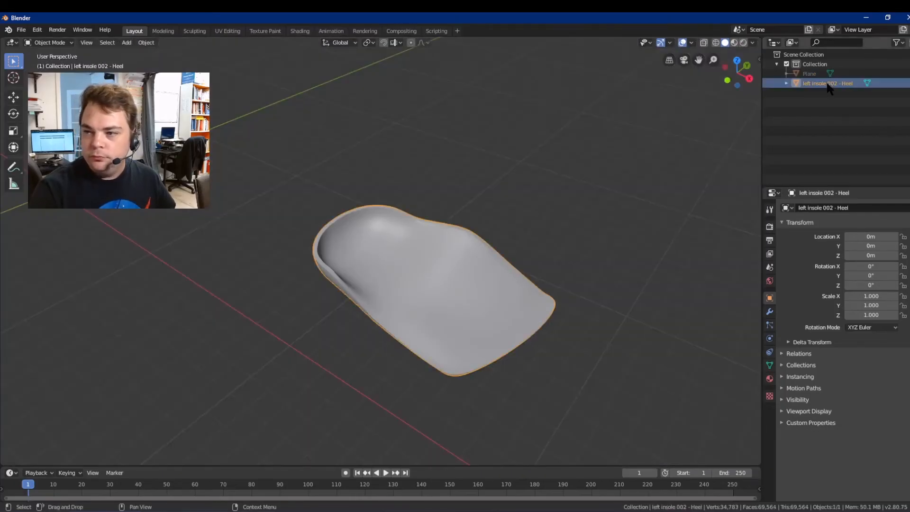
mouse_move(377, 205)
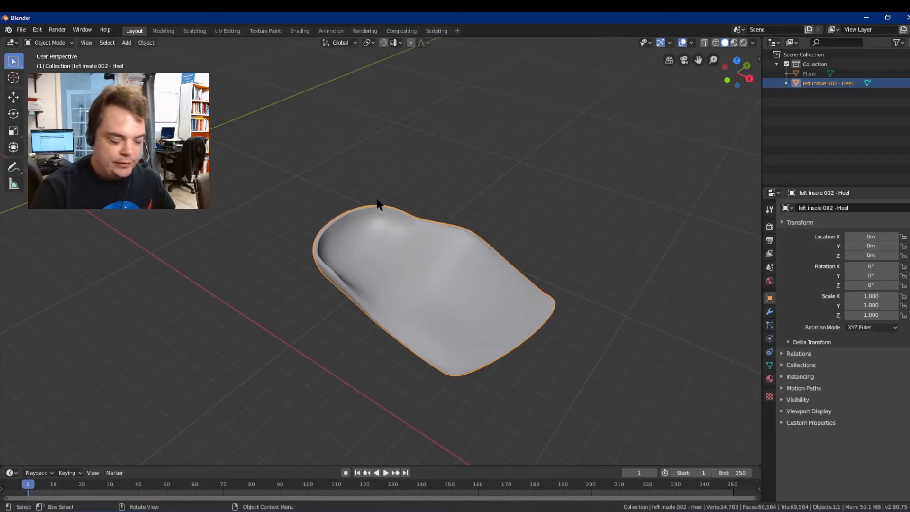
- Switch the left insole heel into Edit Mode
key(Tab)
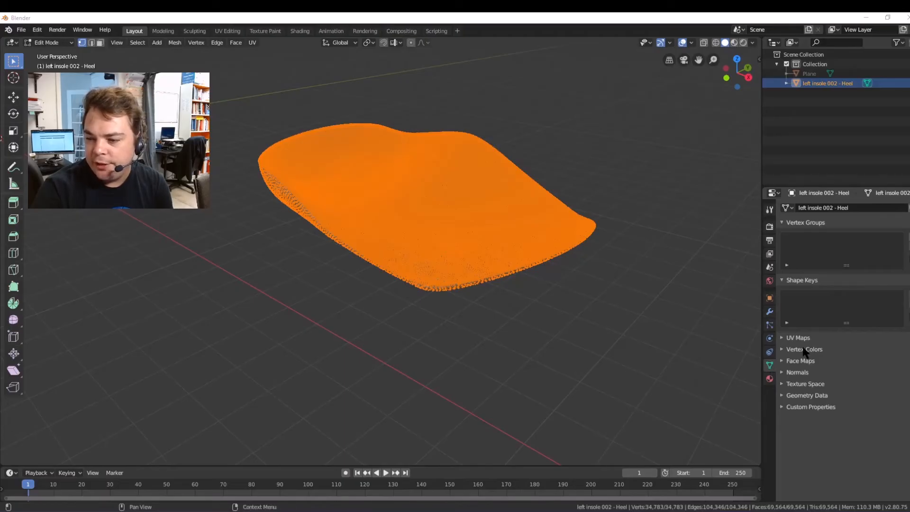
mouse_move(804, 225)
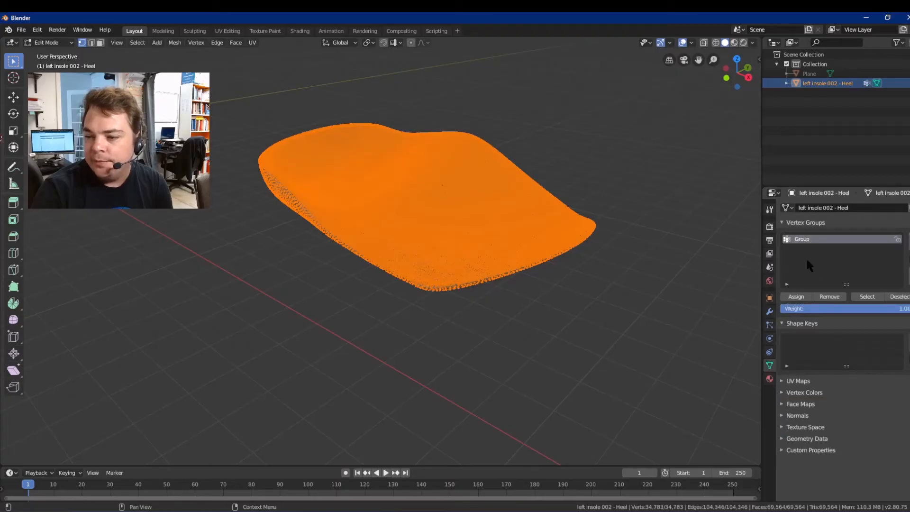
mouse_move(809, 318)
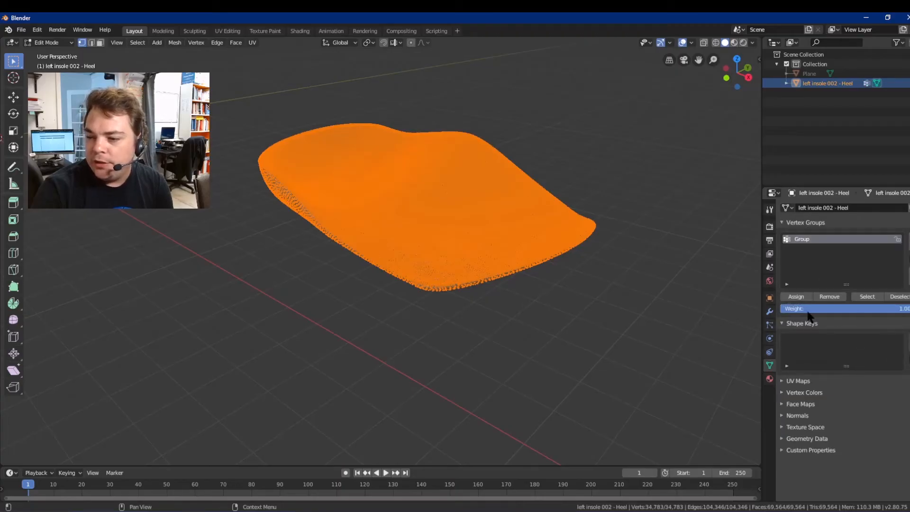
mouse_move(460, 348)
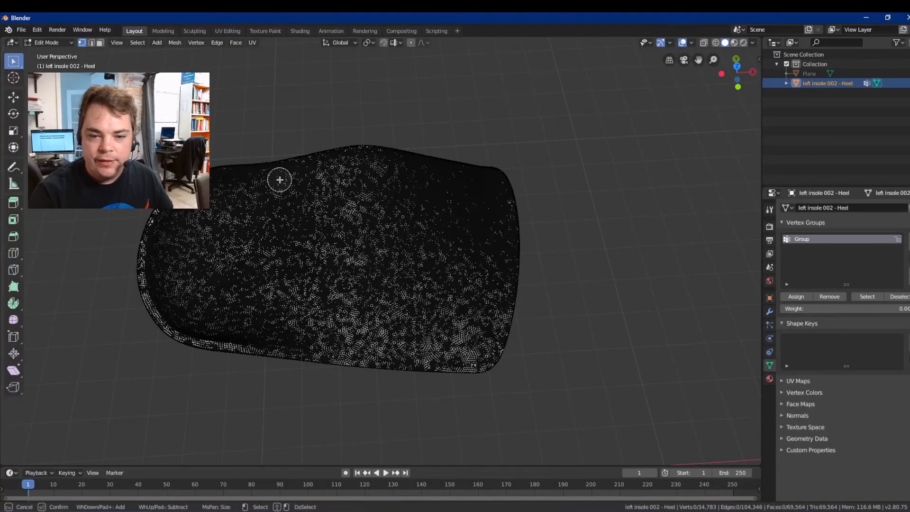
mouse_move(250, 325)
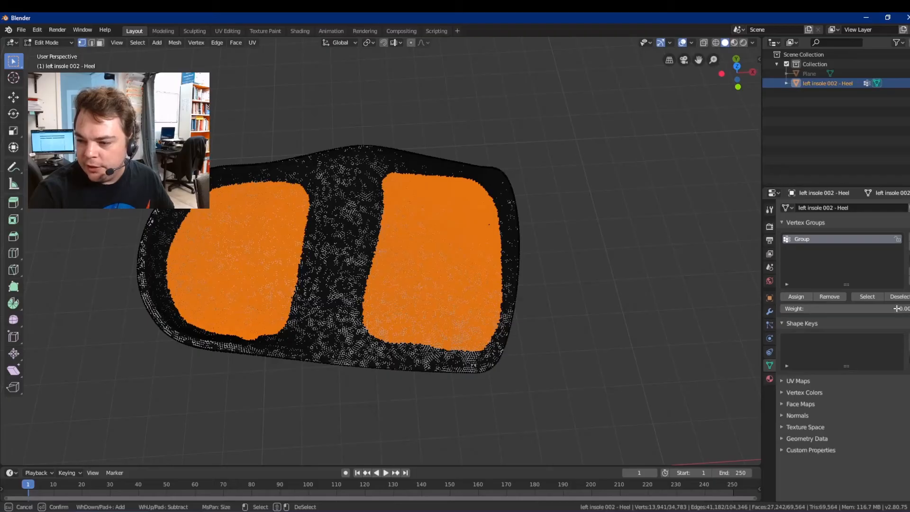
mouse_move(555, 235)
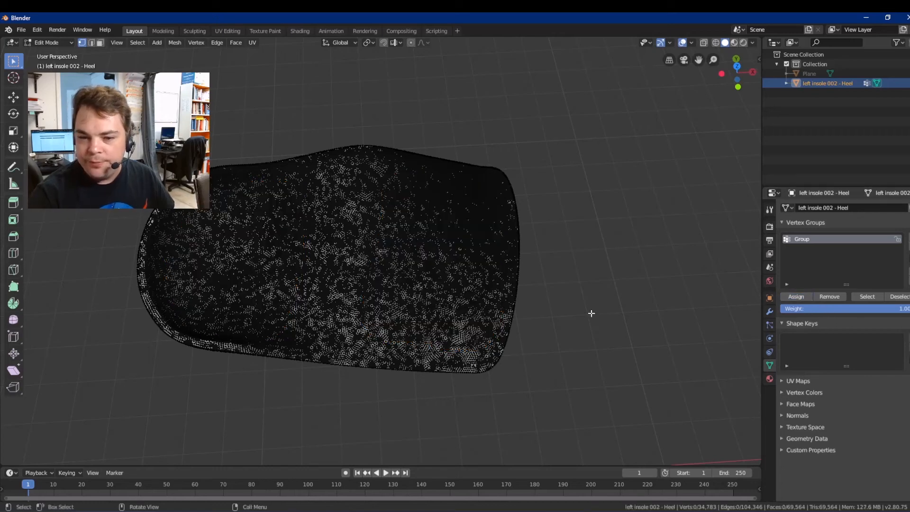
- Return the insole to Object Mode after assigning heel and forefoot to Group
key(Tab)
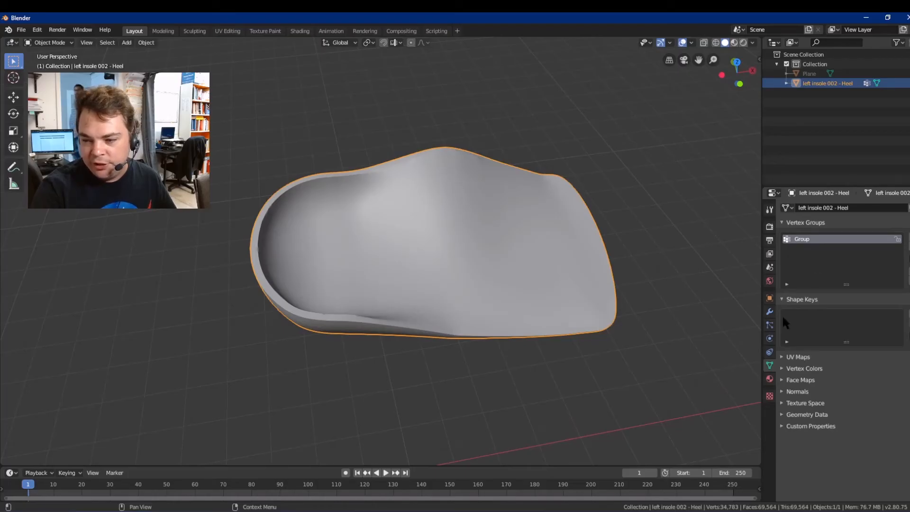
mouse_move(366, 395)
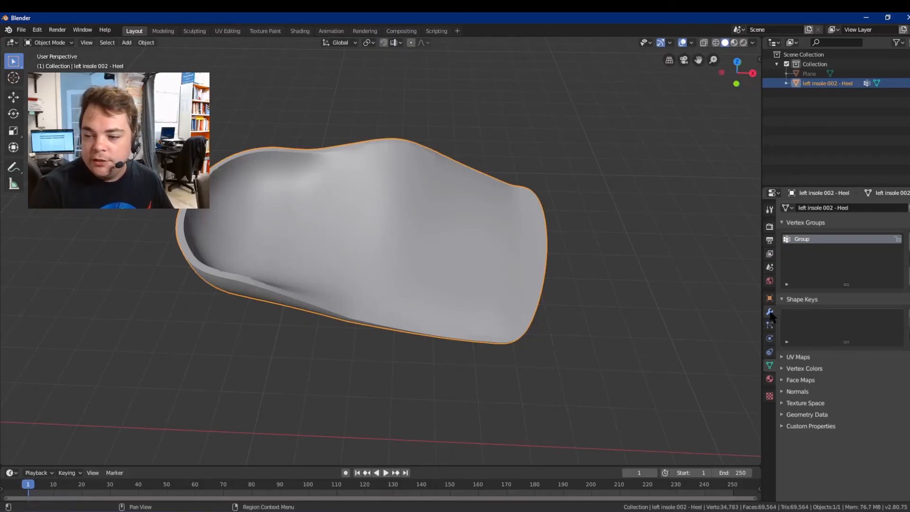
- Add a Displace modifier to the insole limited to vertex group Group
click(769, 311)
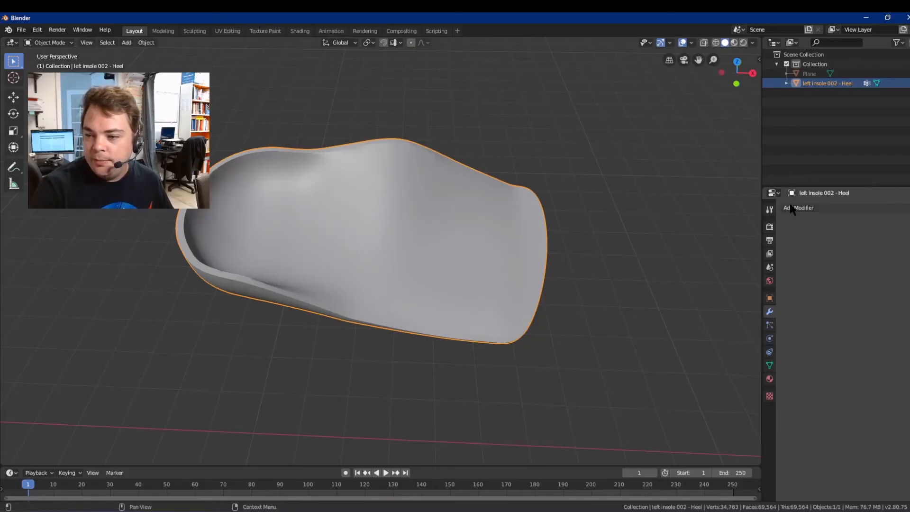
click(800, 207)
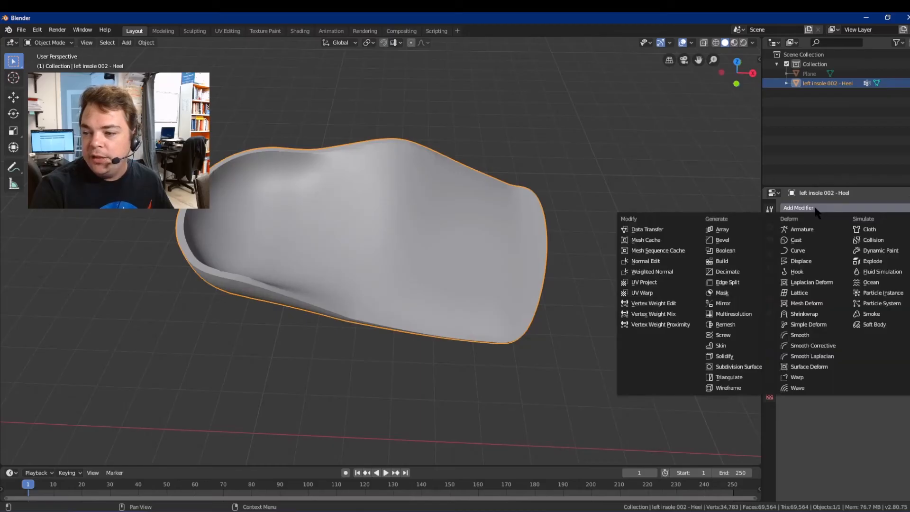
click(801, 261)
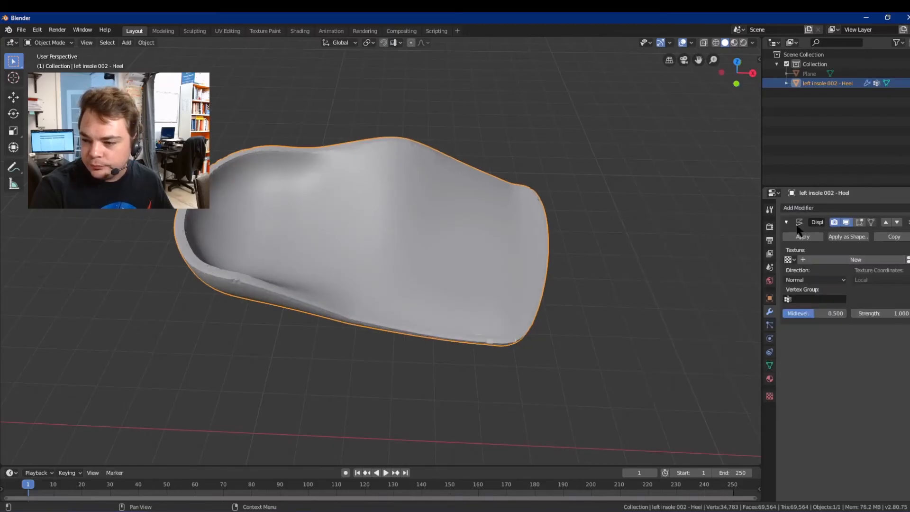
click(819, 300)
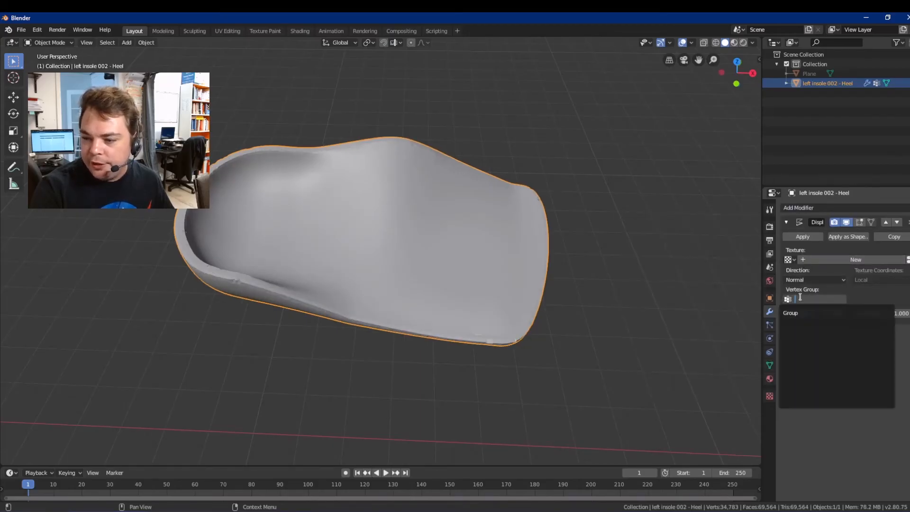
click(813, 298)
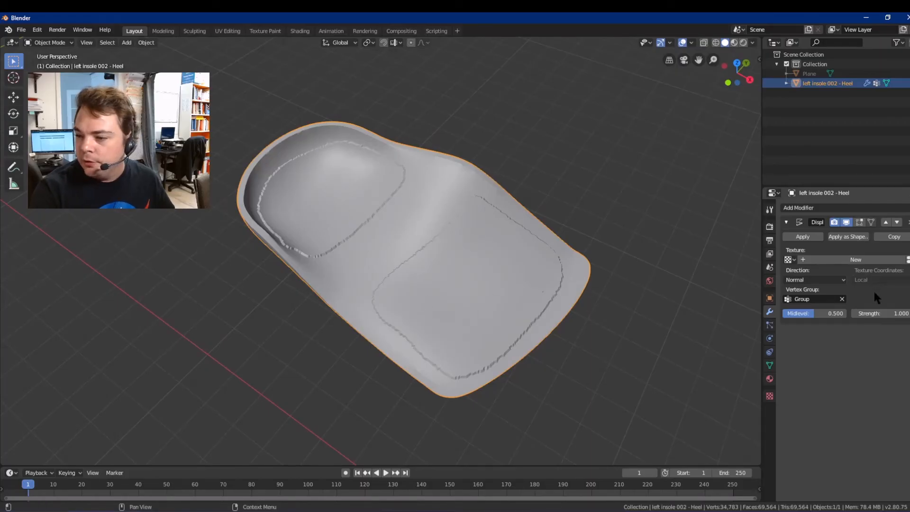
- Create a new displacement texture mapped by Object coordinates
click(856, 259)
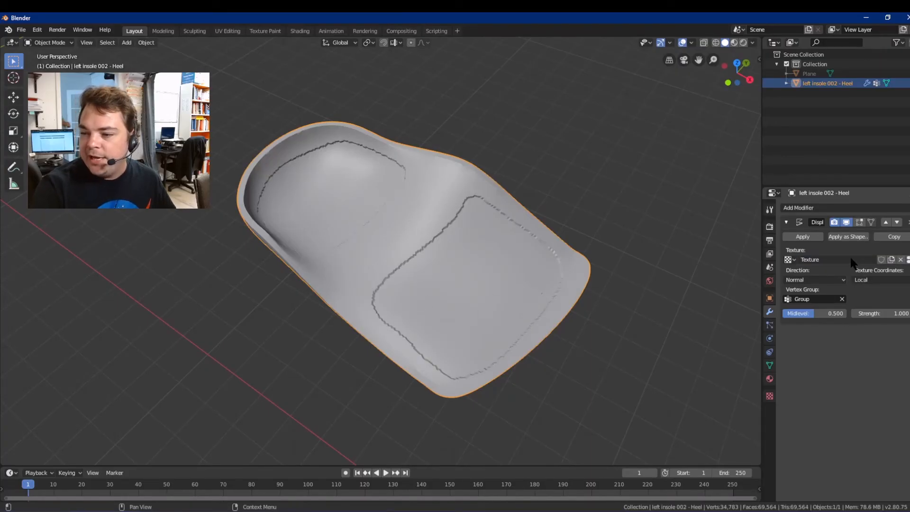
click(877, 280)
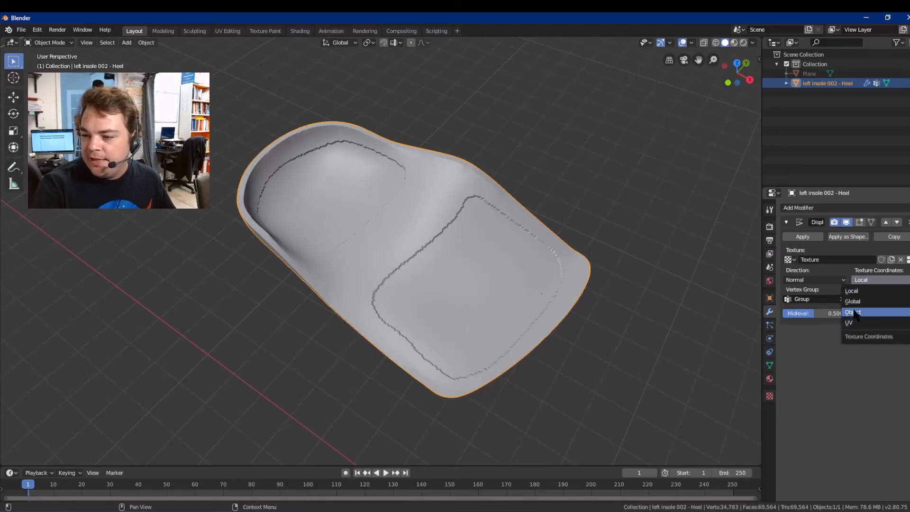
click(854, 313)
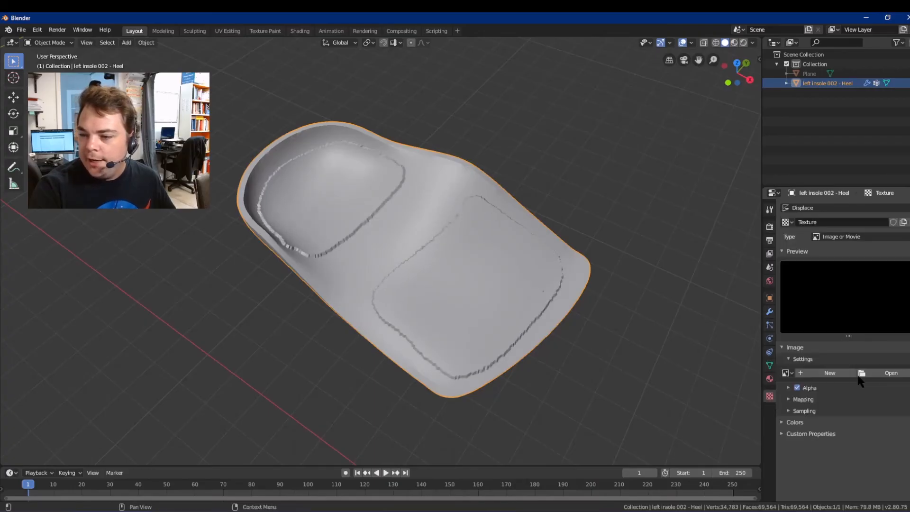
mouse_move(877, 359)
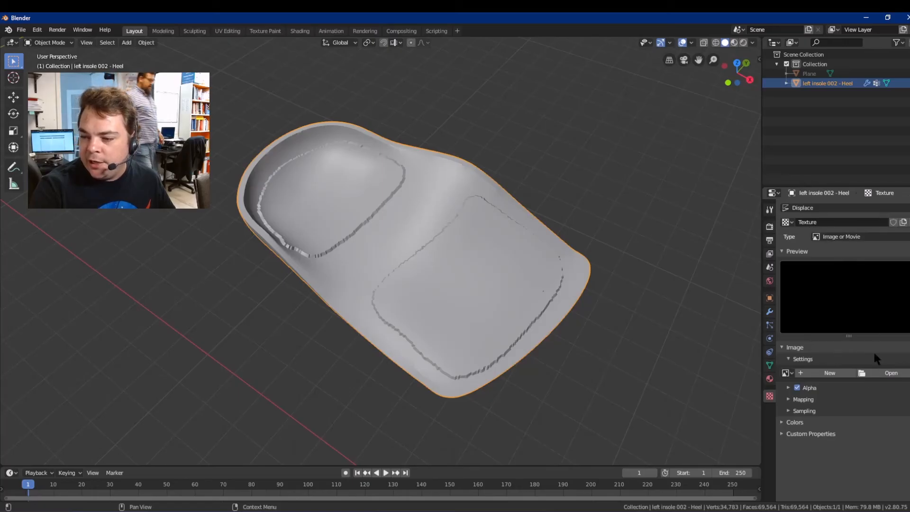
- Load Coral_002_height.png as the texture image and scale up the texture Plane
click(892, 372)
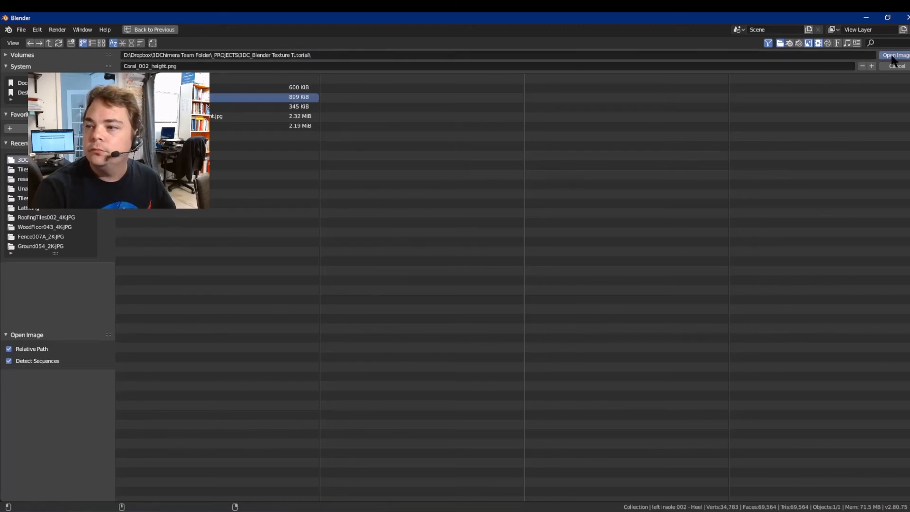
click(896, 55)
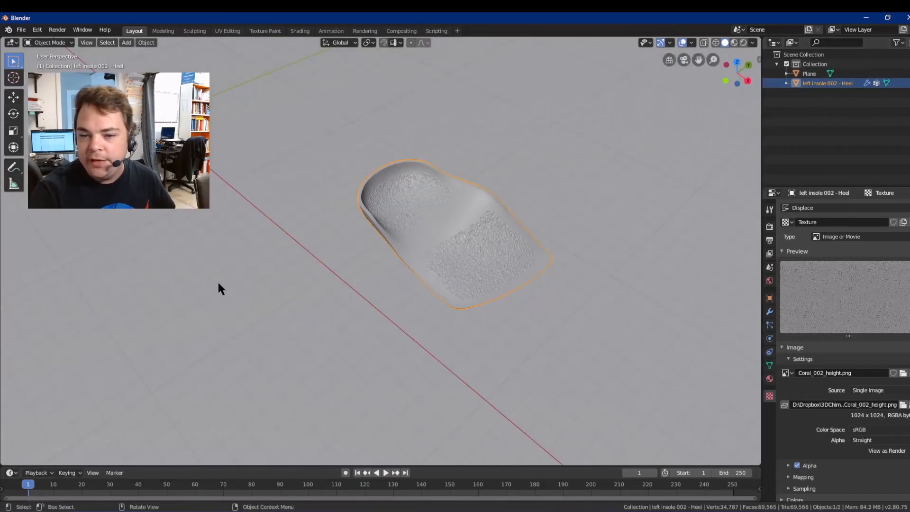
click(267, 201)
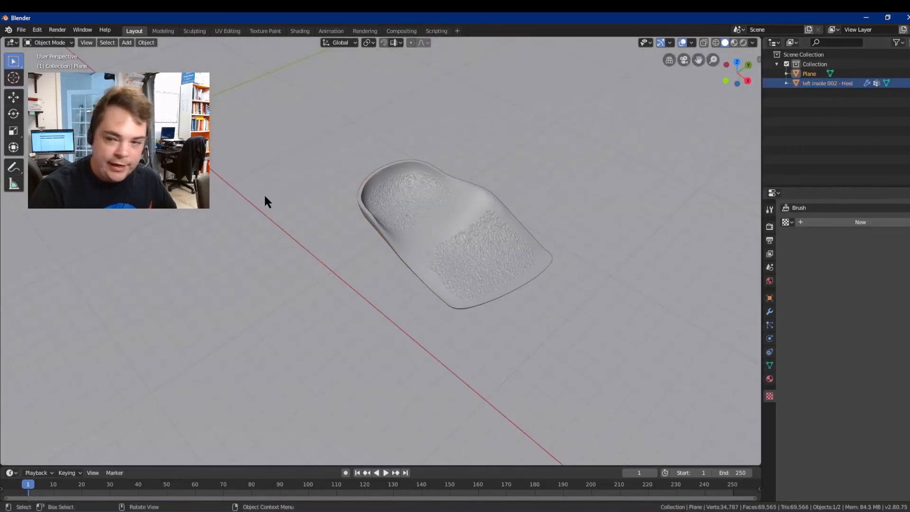
key(s)
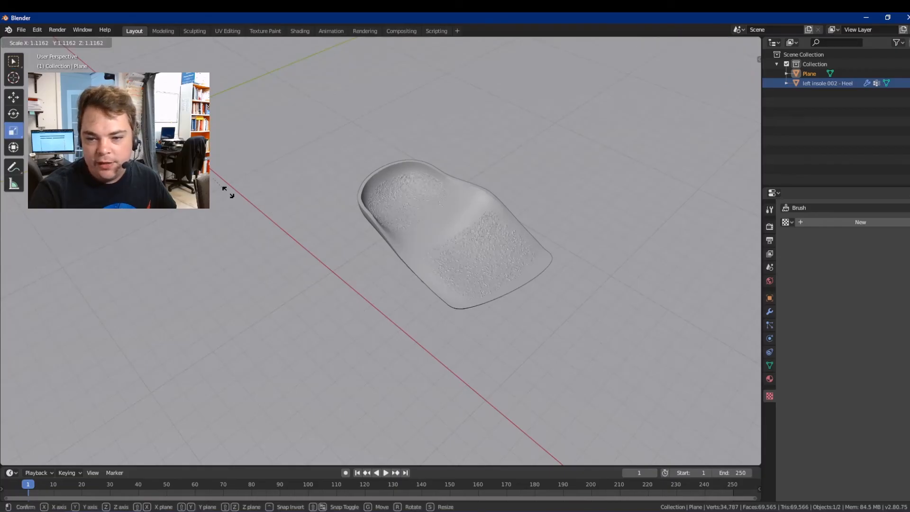
click(293, 236)
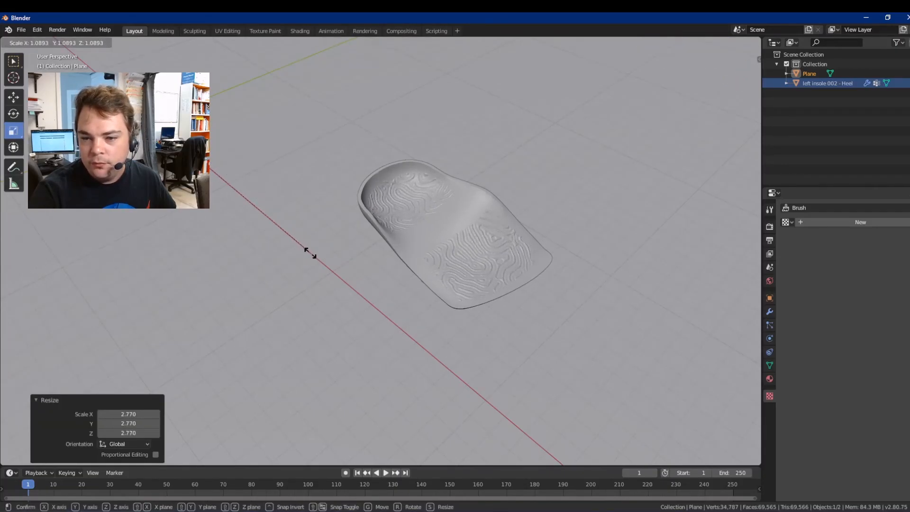
mouse_move(313, 257)
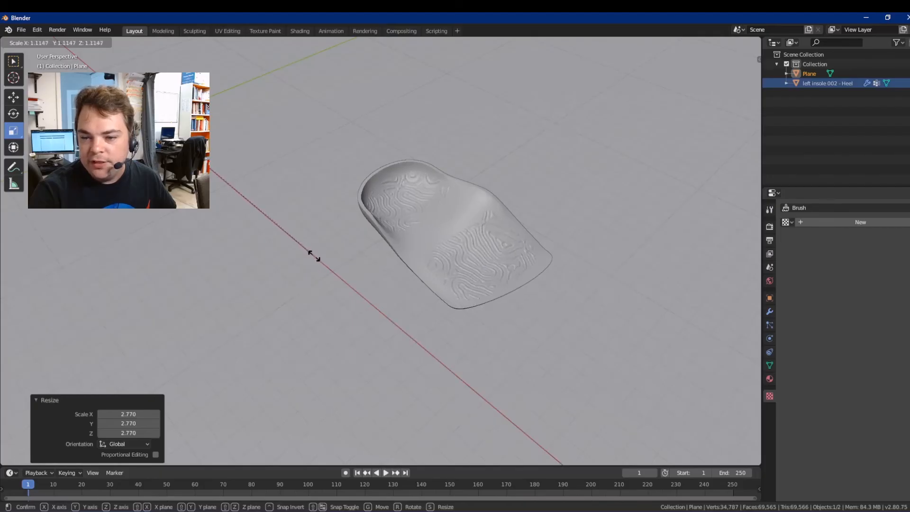
mouse_move(322, 252)
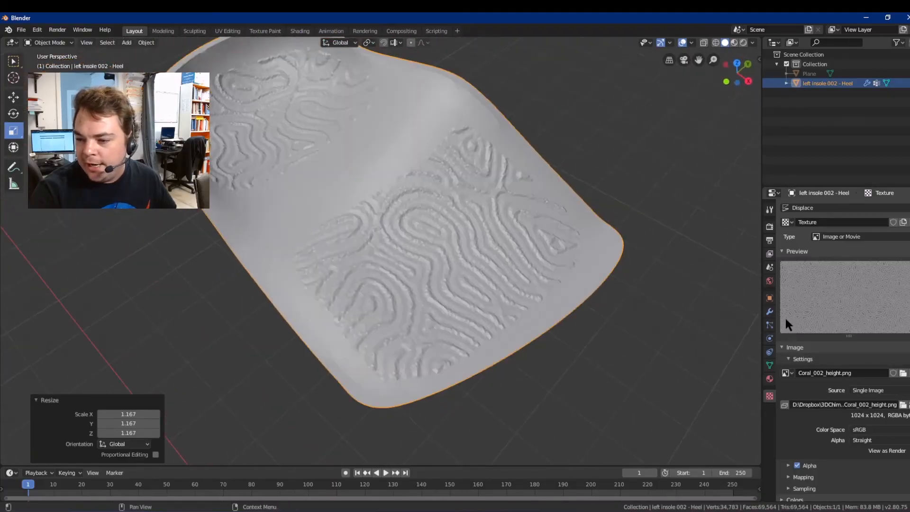
- Set the Displace direction to local Z at strength -2.5 and reselect the insole
click(815, 280)
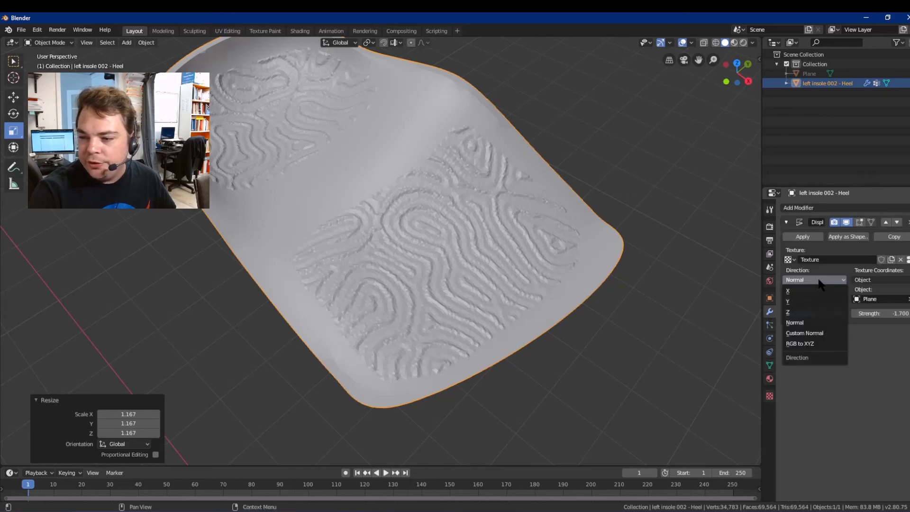
click(788, 313)
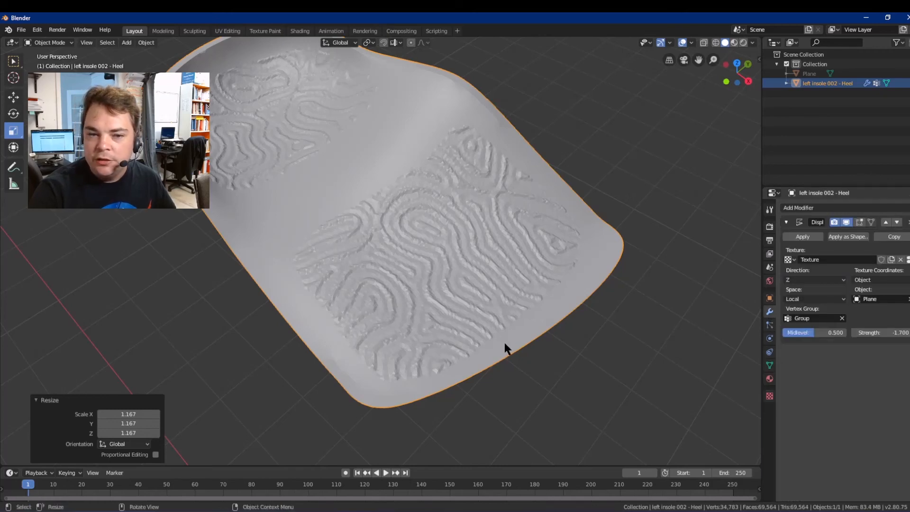
mouse_move(297, 292)
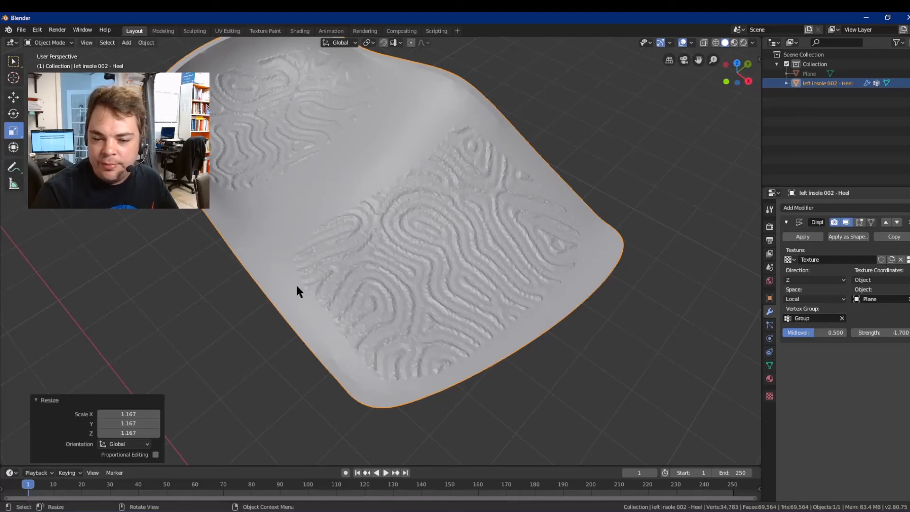
mouse_move(465, 325)
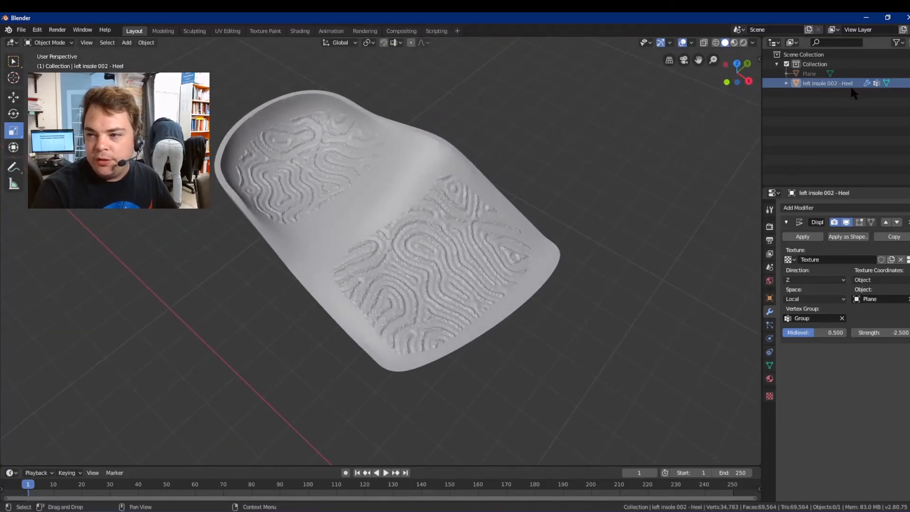
click(378, 232)
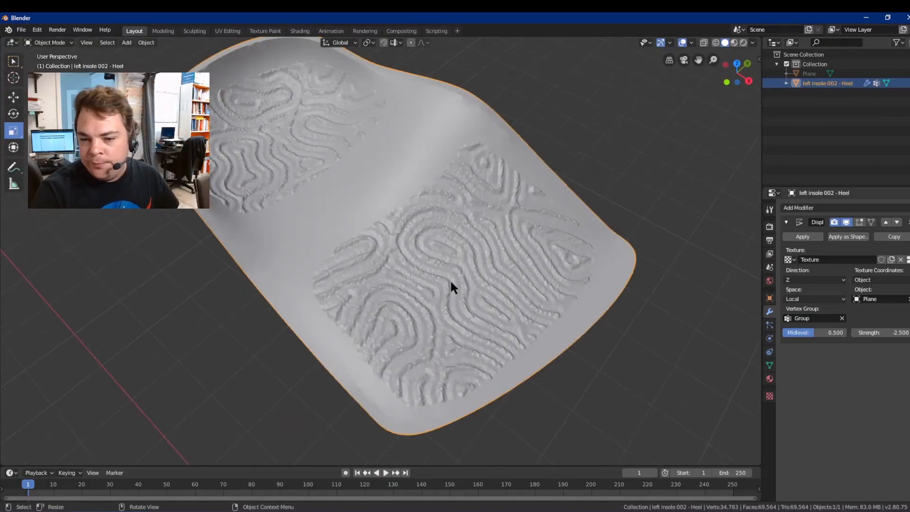
- Add a Subdivision Surface modifier after the Displace modifier on the left insole
click(799, 207)
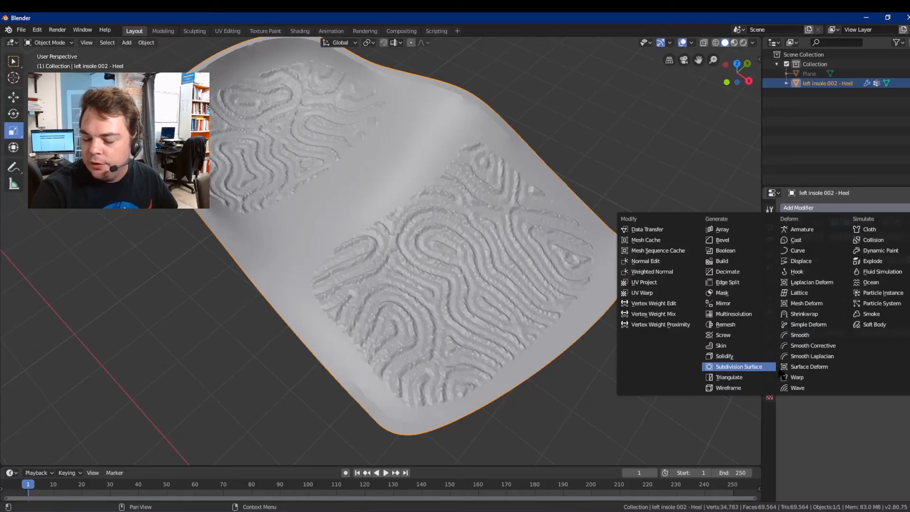
mouse_move(748, 370)
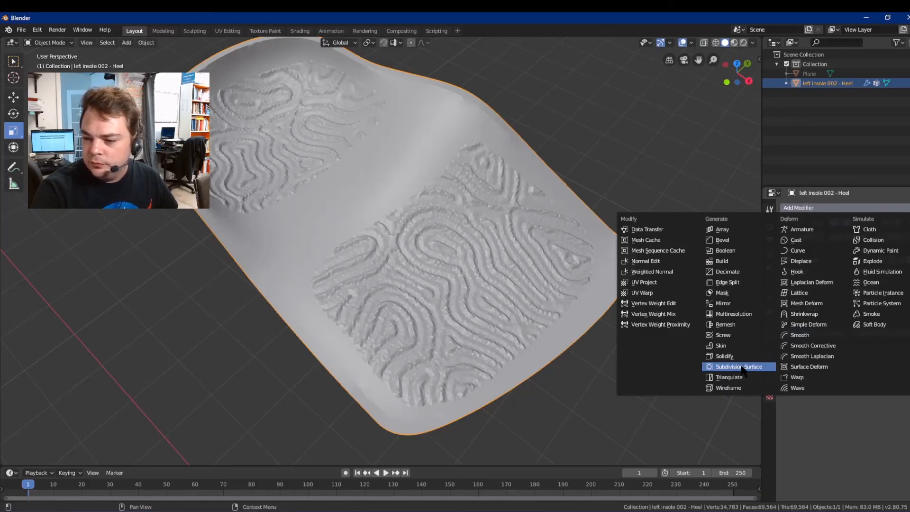
click(738, 366)
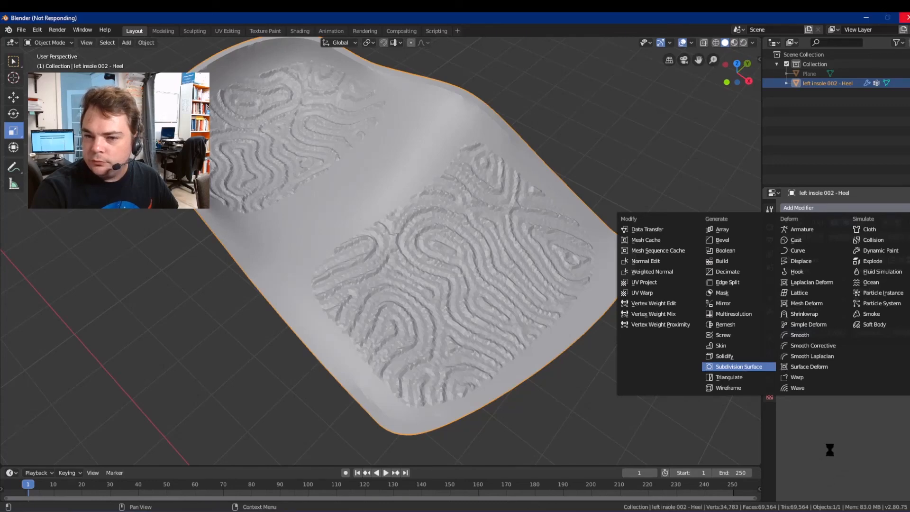
click(739, 367)
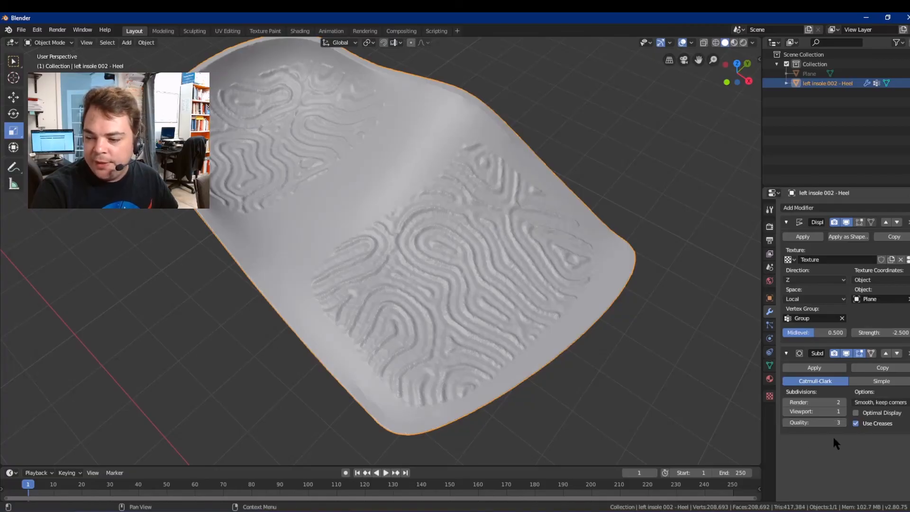
mouse_move(831, 452)
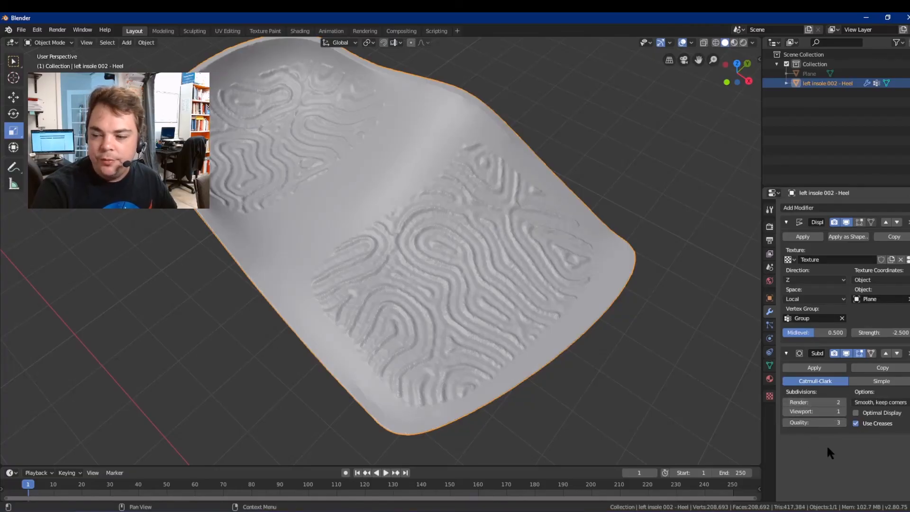
mouse_move(822, 432)
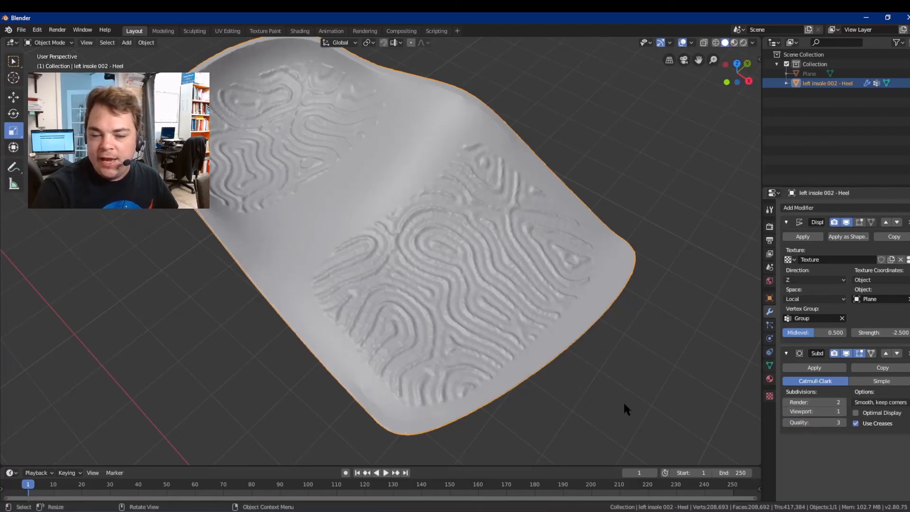
mouse_move(157, 311)
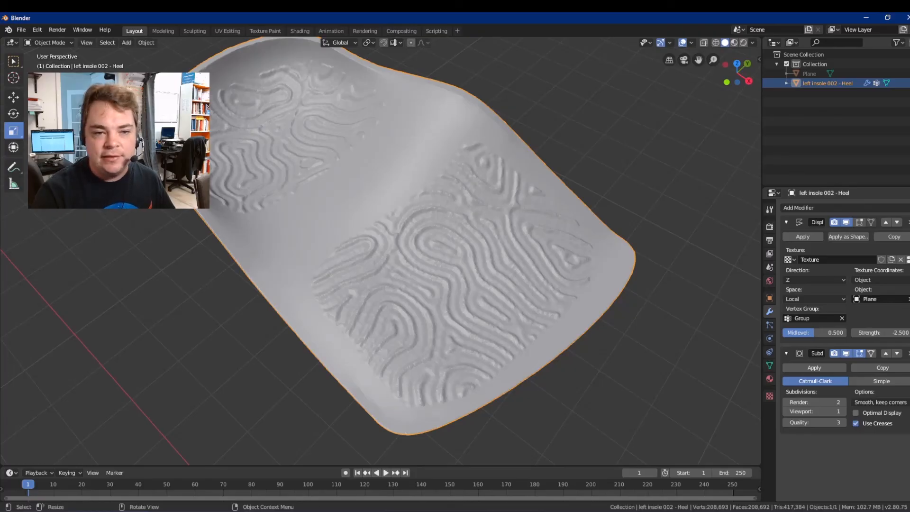
- Start an STL export of the selected insole as heel_coral.stl into the tutorial project folder
click(21, 30)
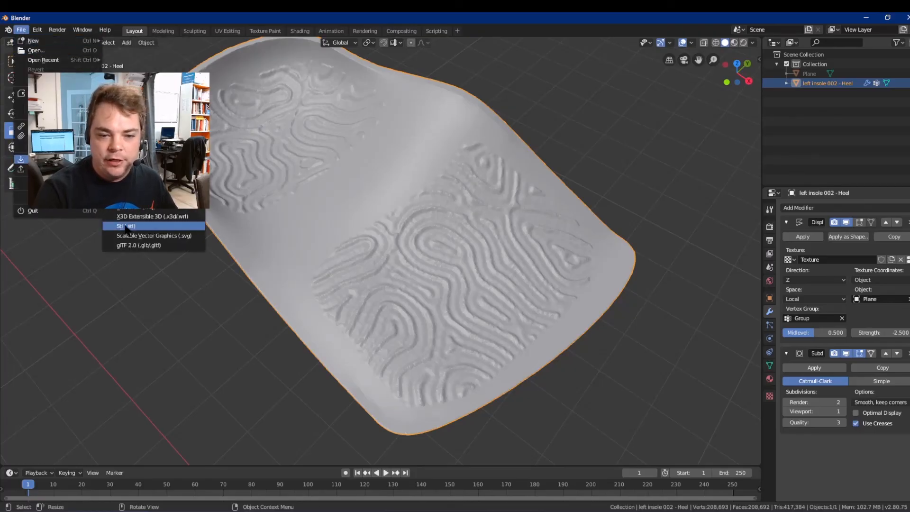
click(126, 226)
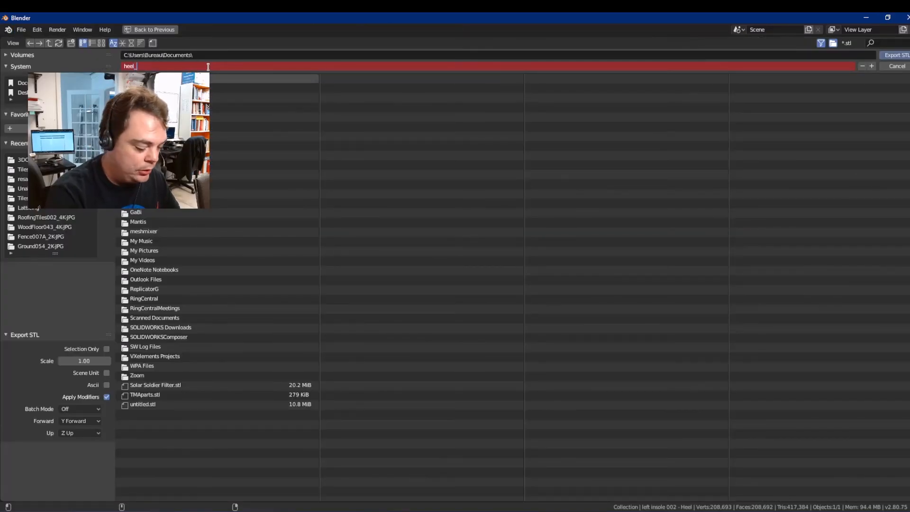
text(coral.stl)
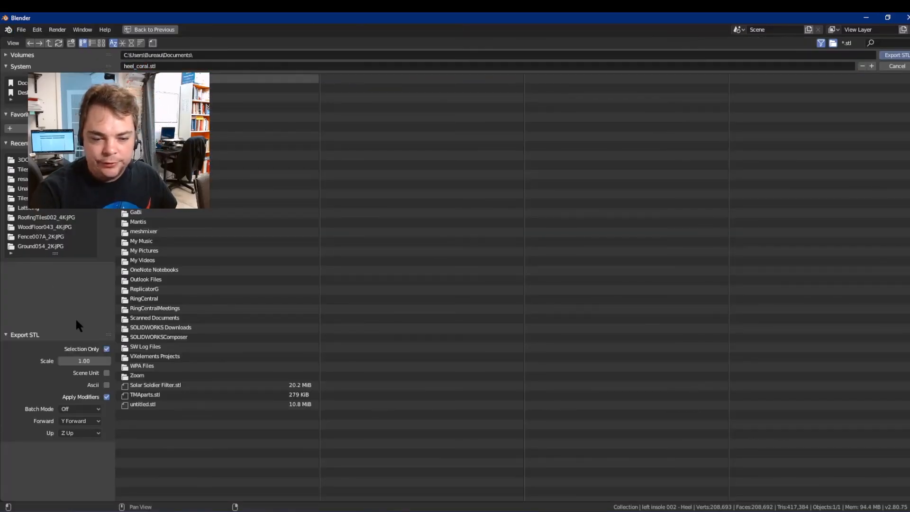
click(23, 160)
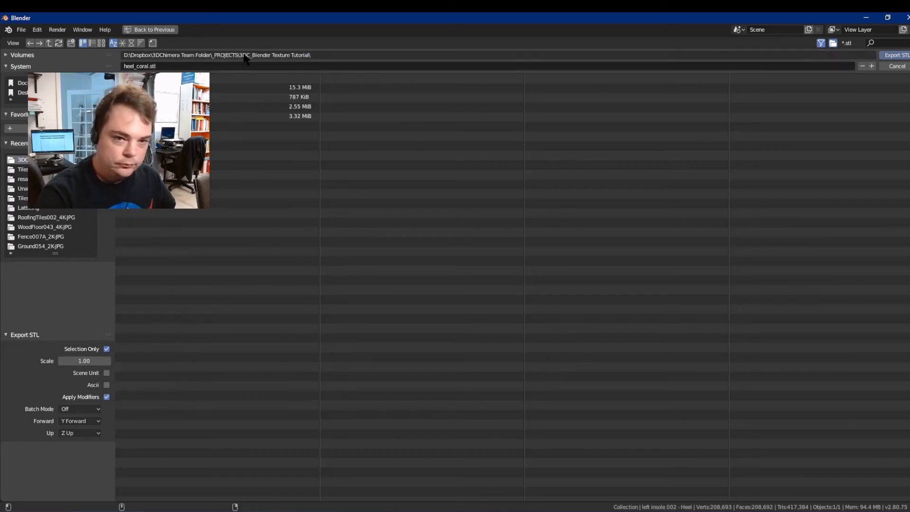
mouse_move(816, 64)
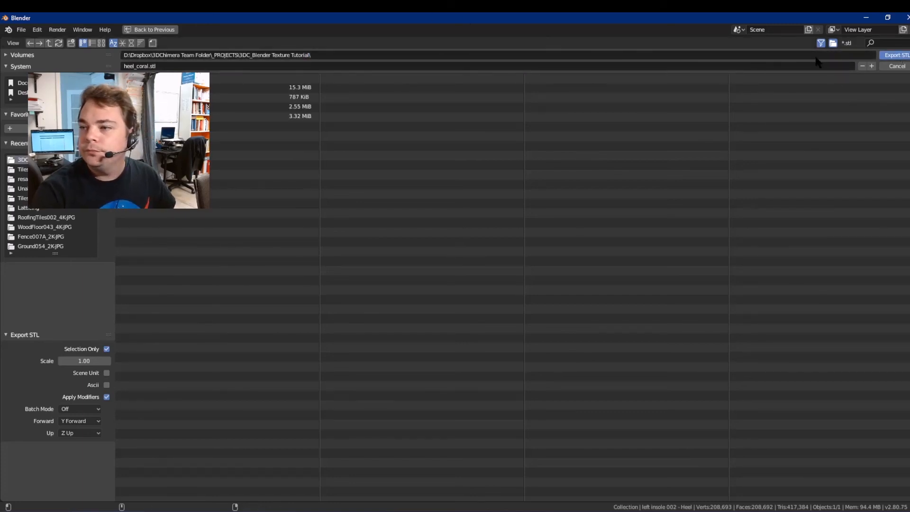